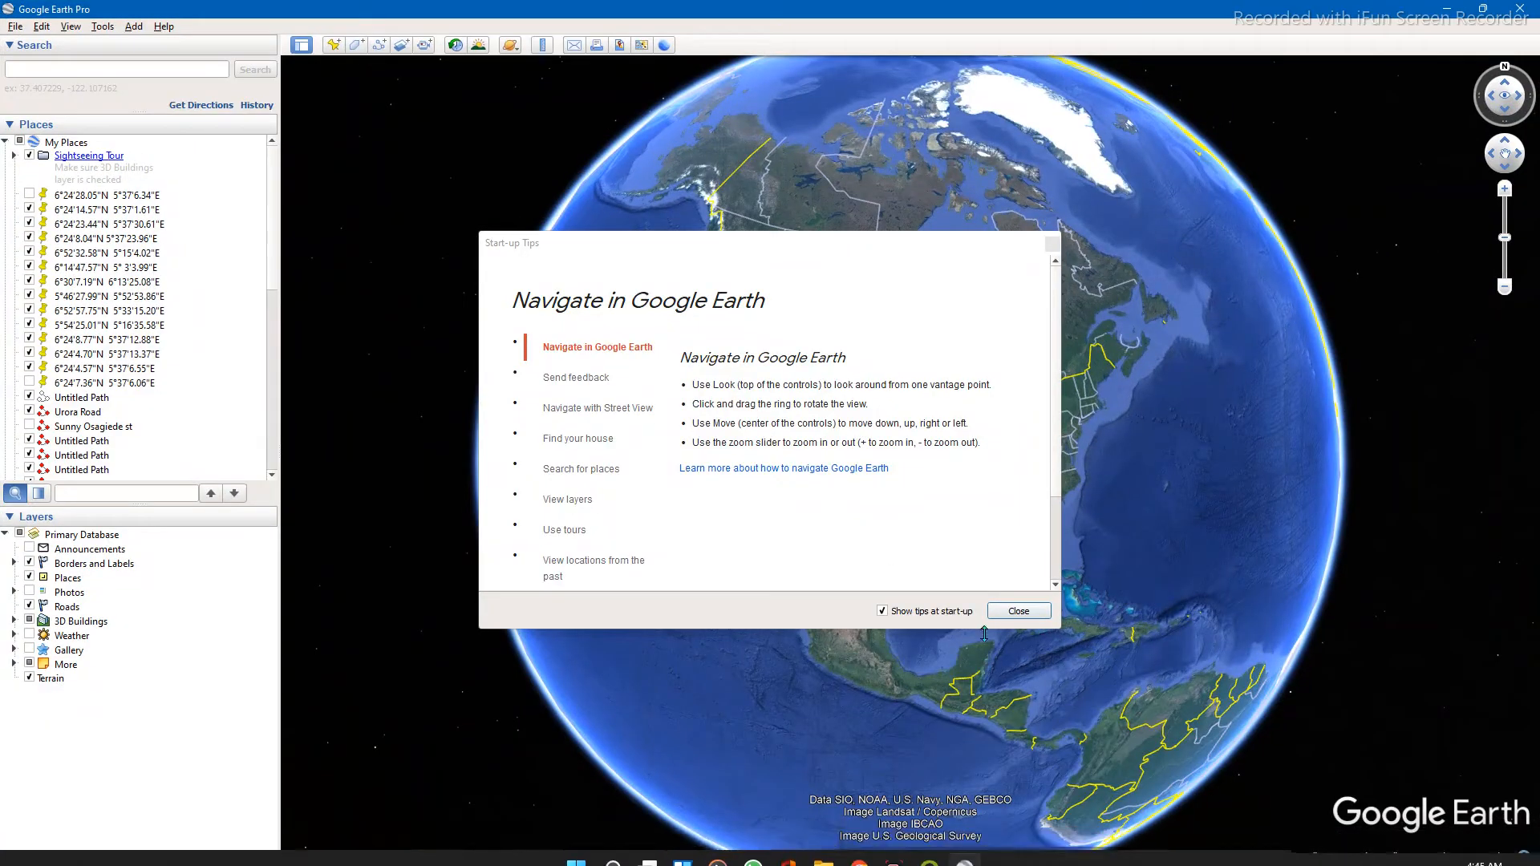
Dismiss the start-up tips and search for University of Benin, Benin City, Nigeria.
click(1018, 611)
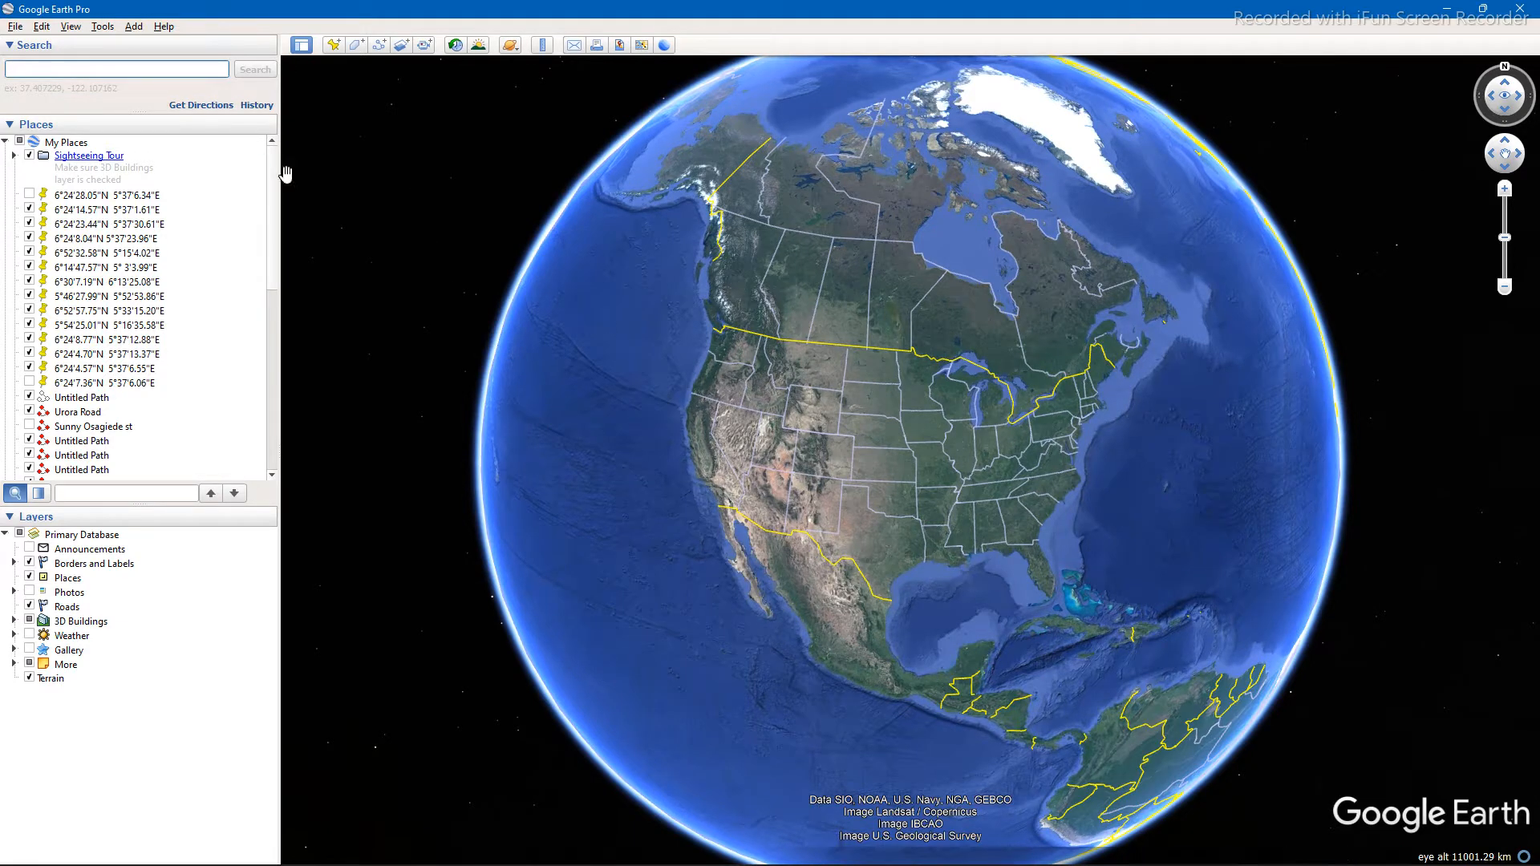
text(UNIVERSITY OF BENIN)
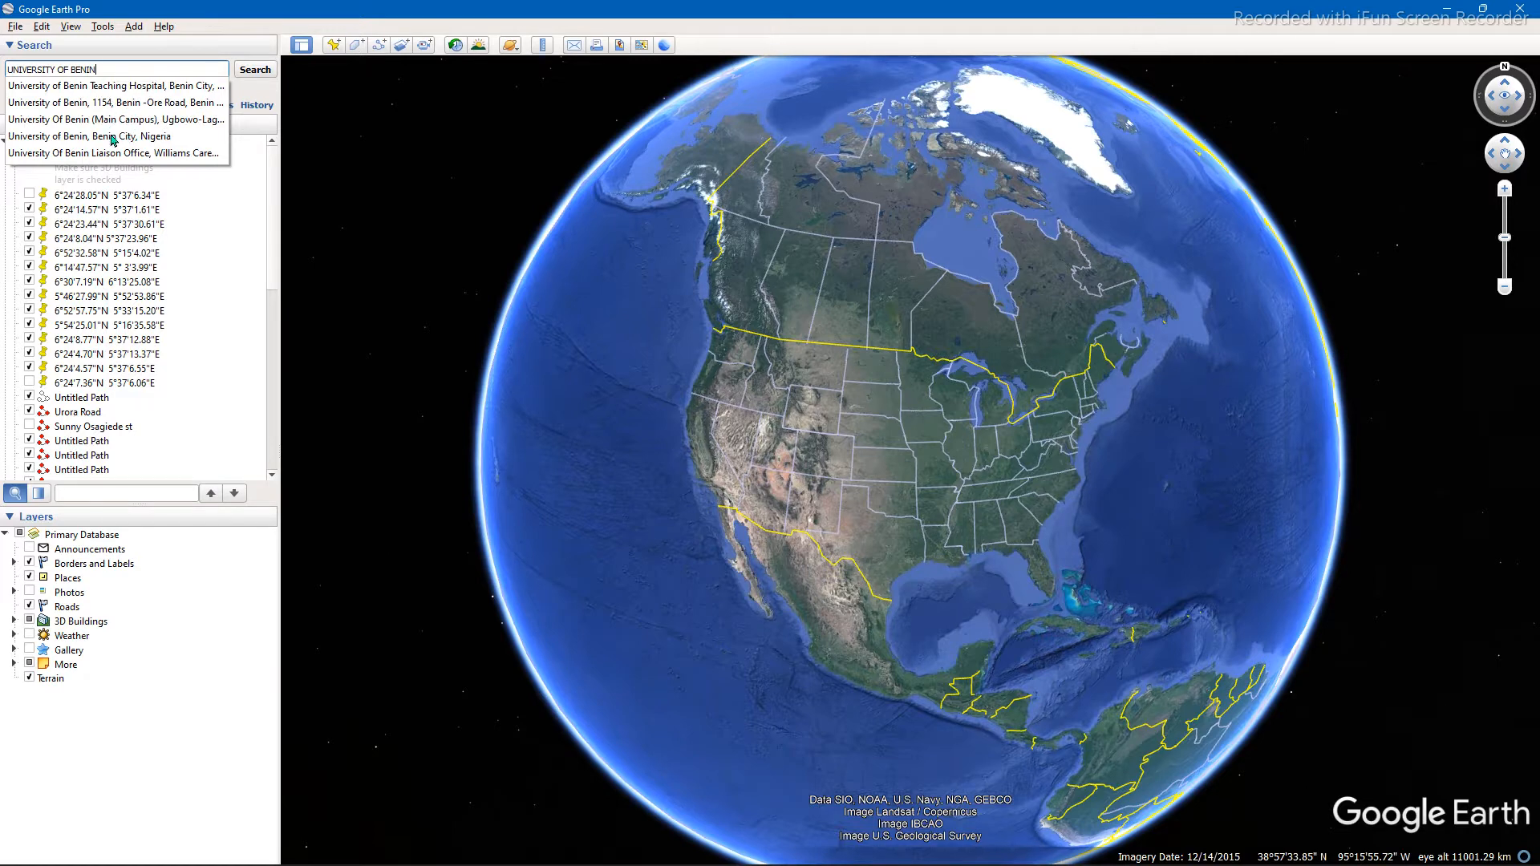
click(95, 136)
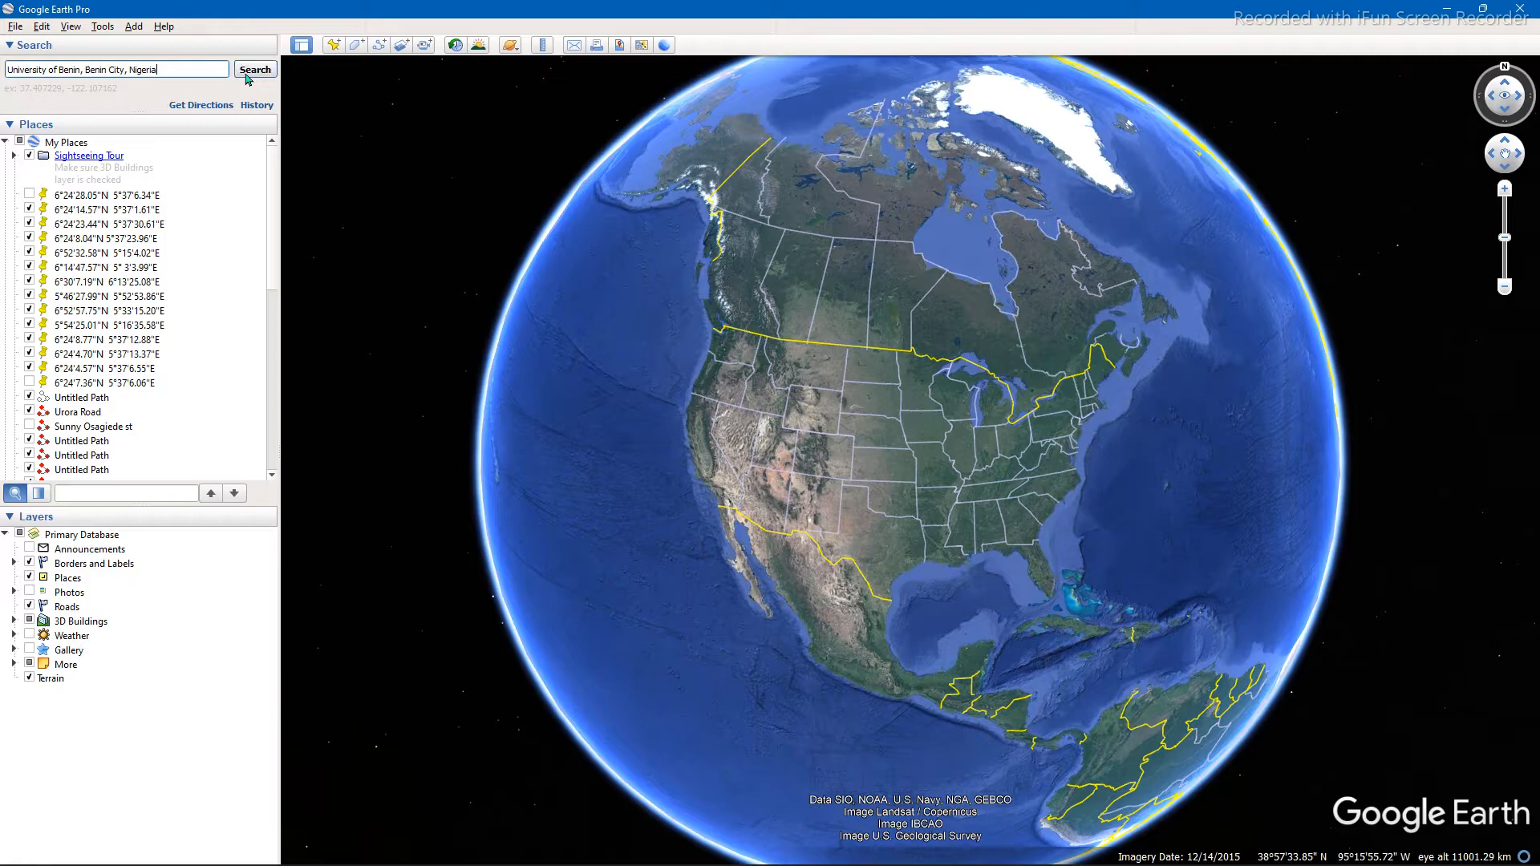
Fly to University of Benin and hide the 6°23'56.77"N corner placemark.
click(254, 69)
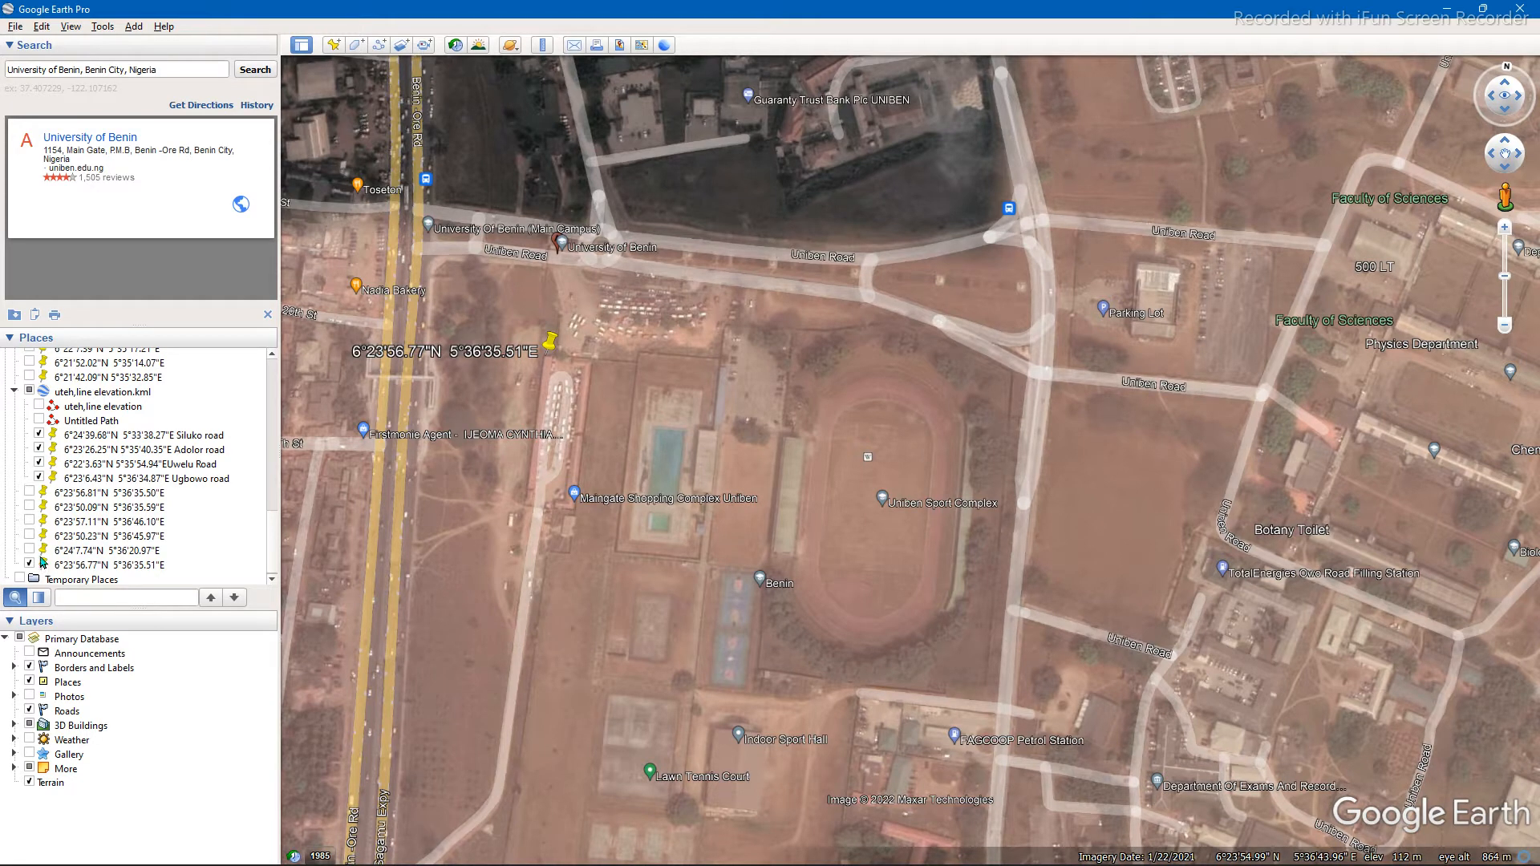
click(88, 563)
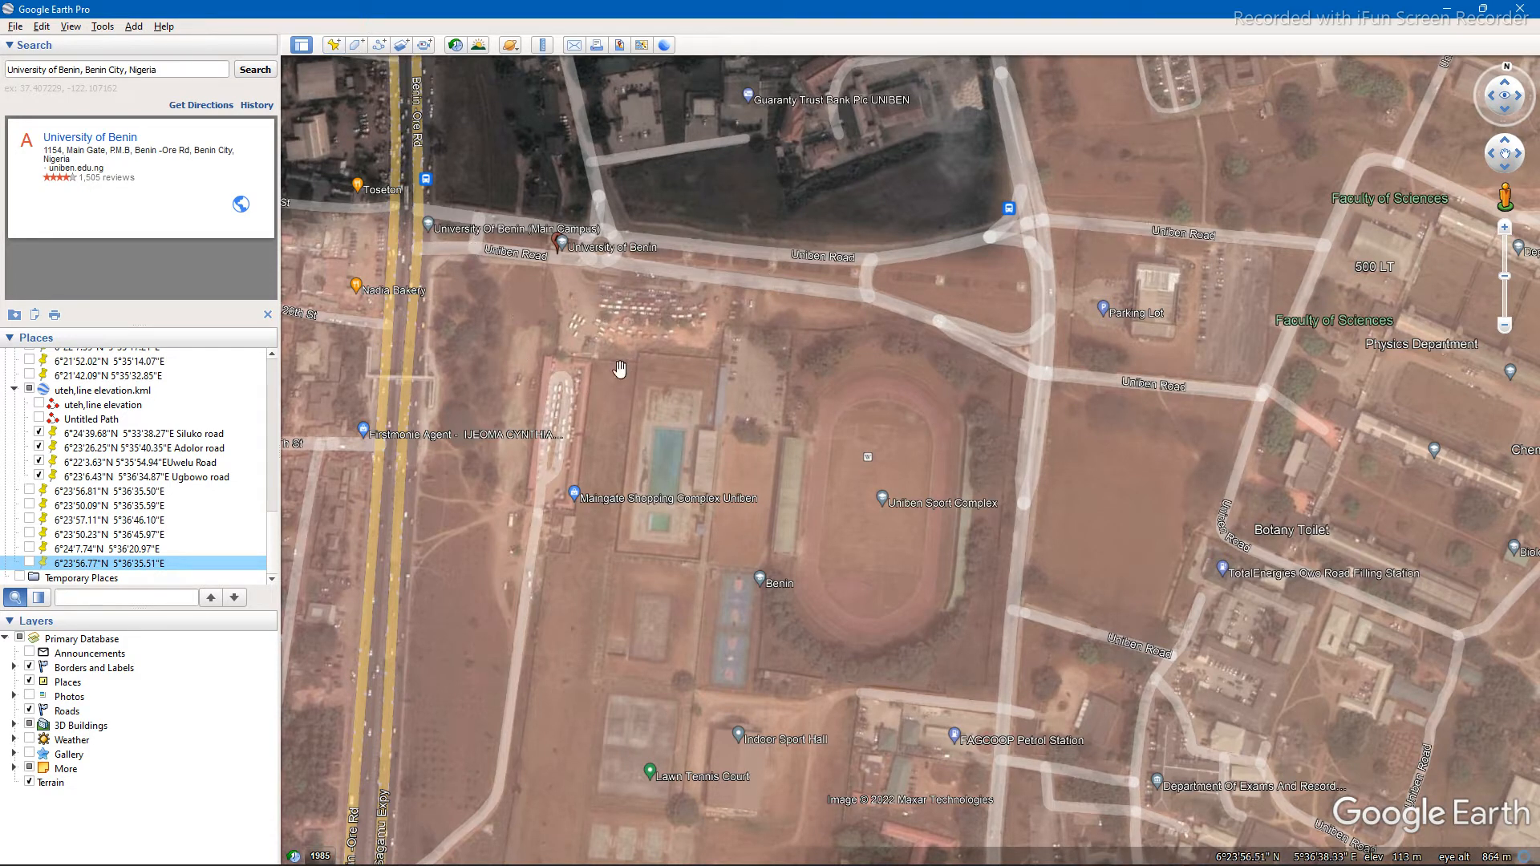
mouse_move(629, 323)
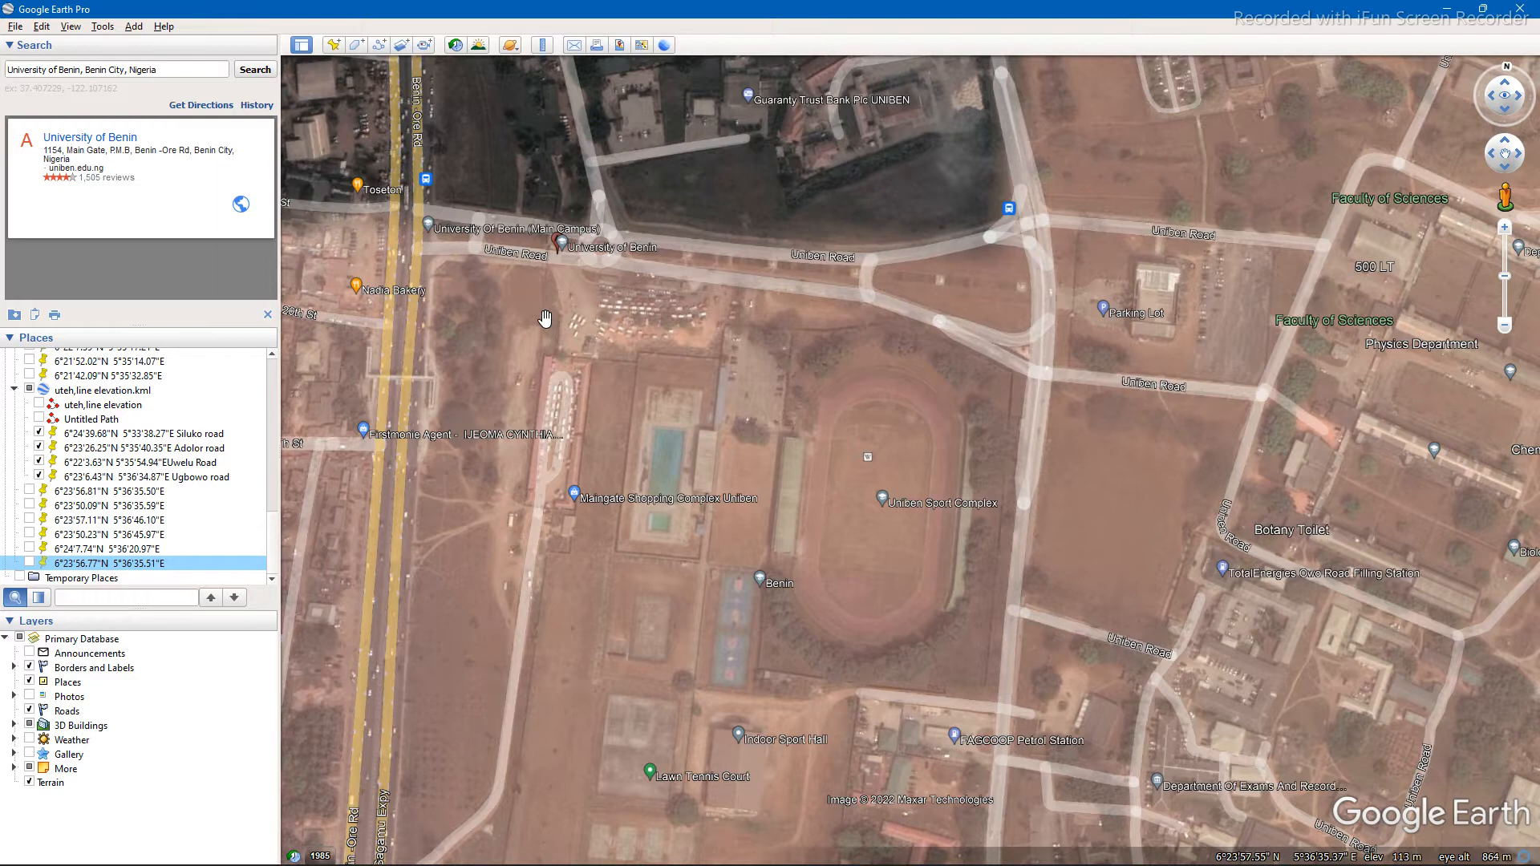
mouse_move(536, 306)
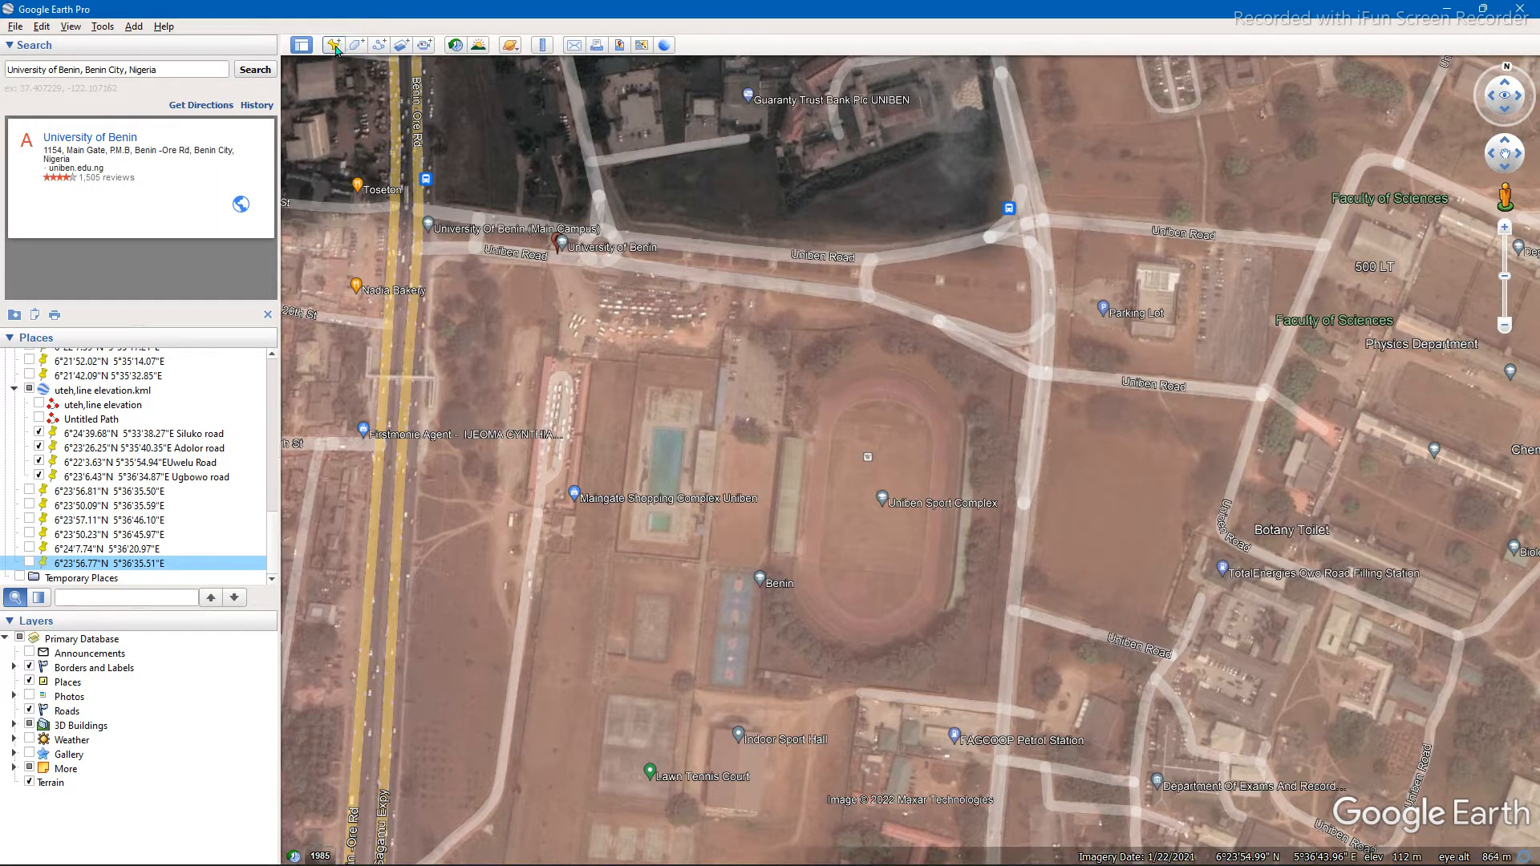
Add a new placemark positioned on the sports complex's northwest corner.
click(334, 45)
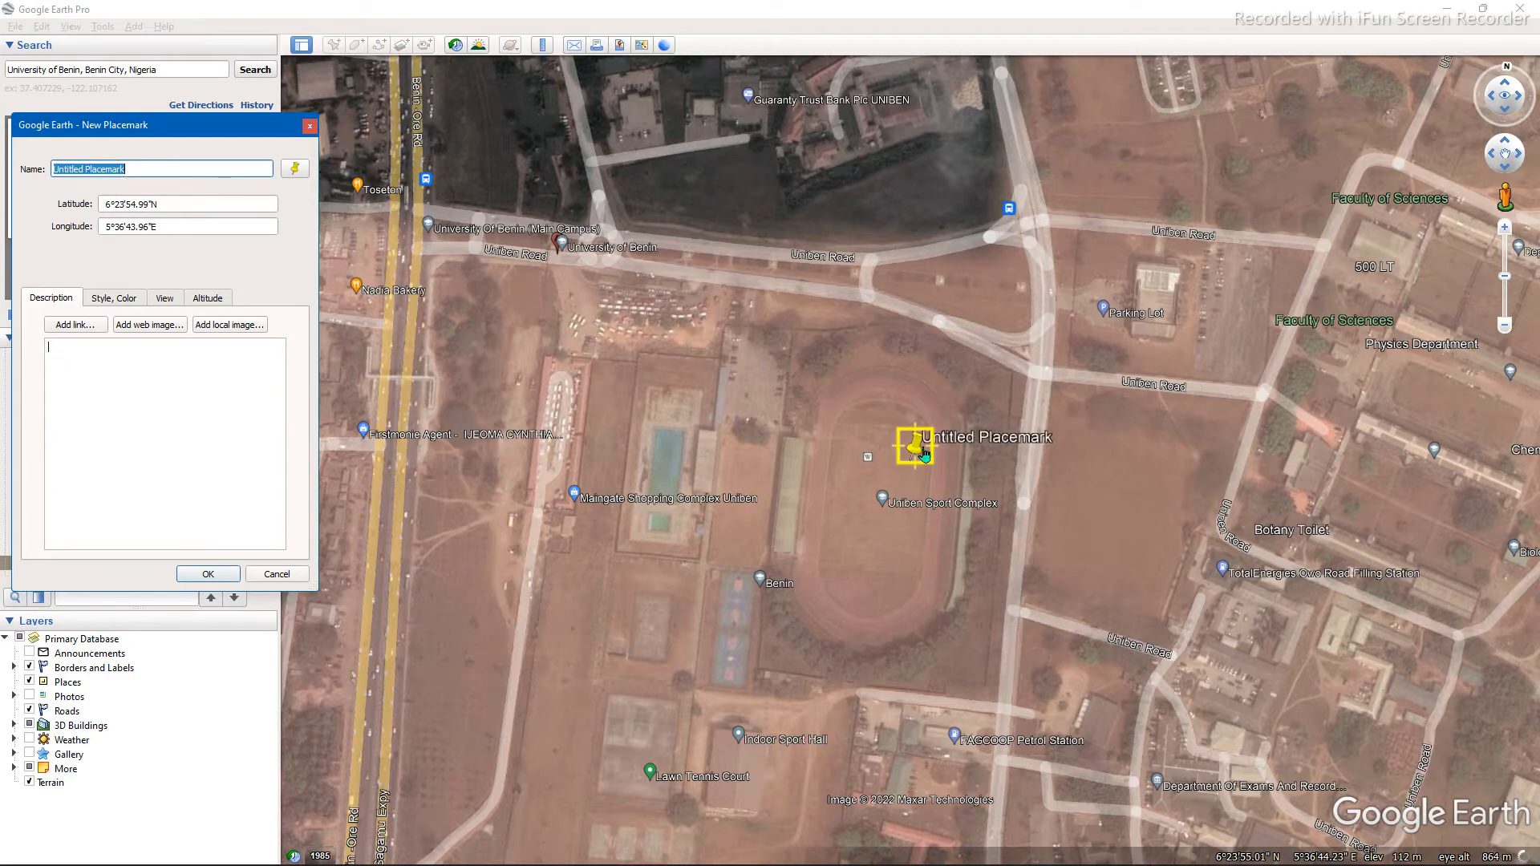
drag(914, 447, 553, 332)
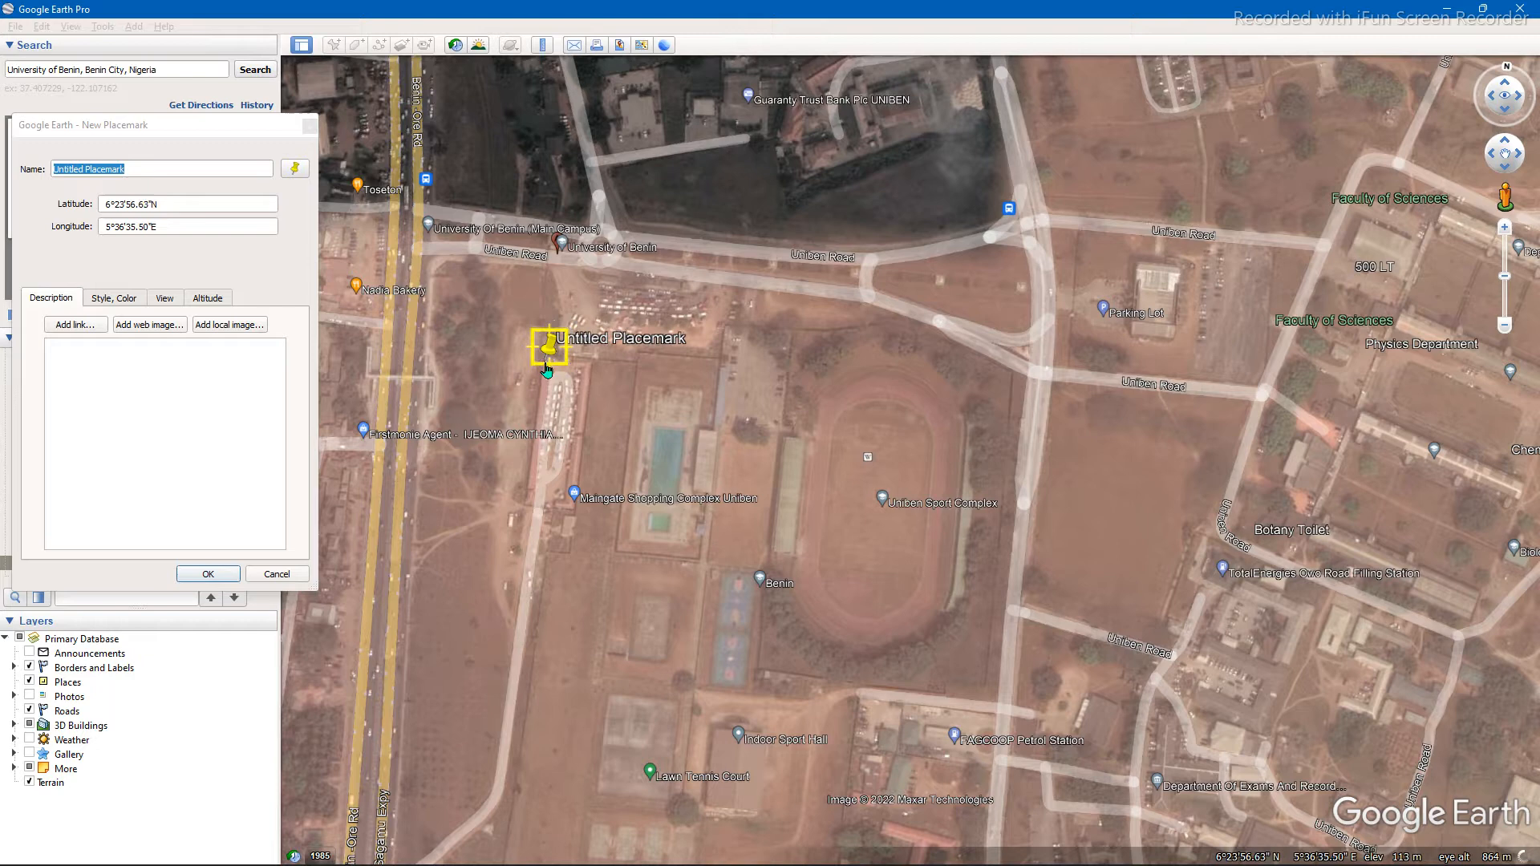
drag(548, 351, 552, 333)
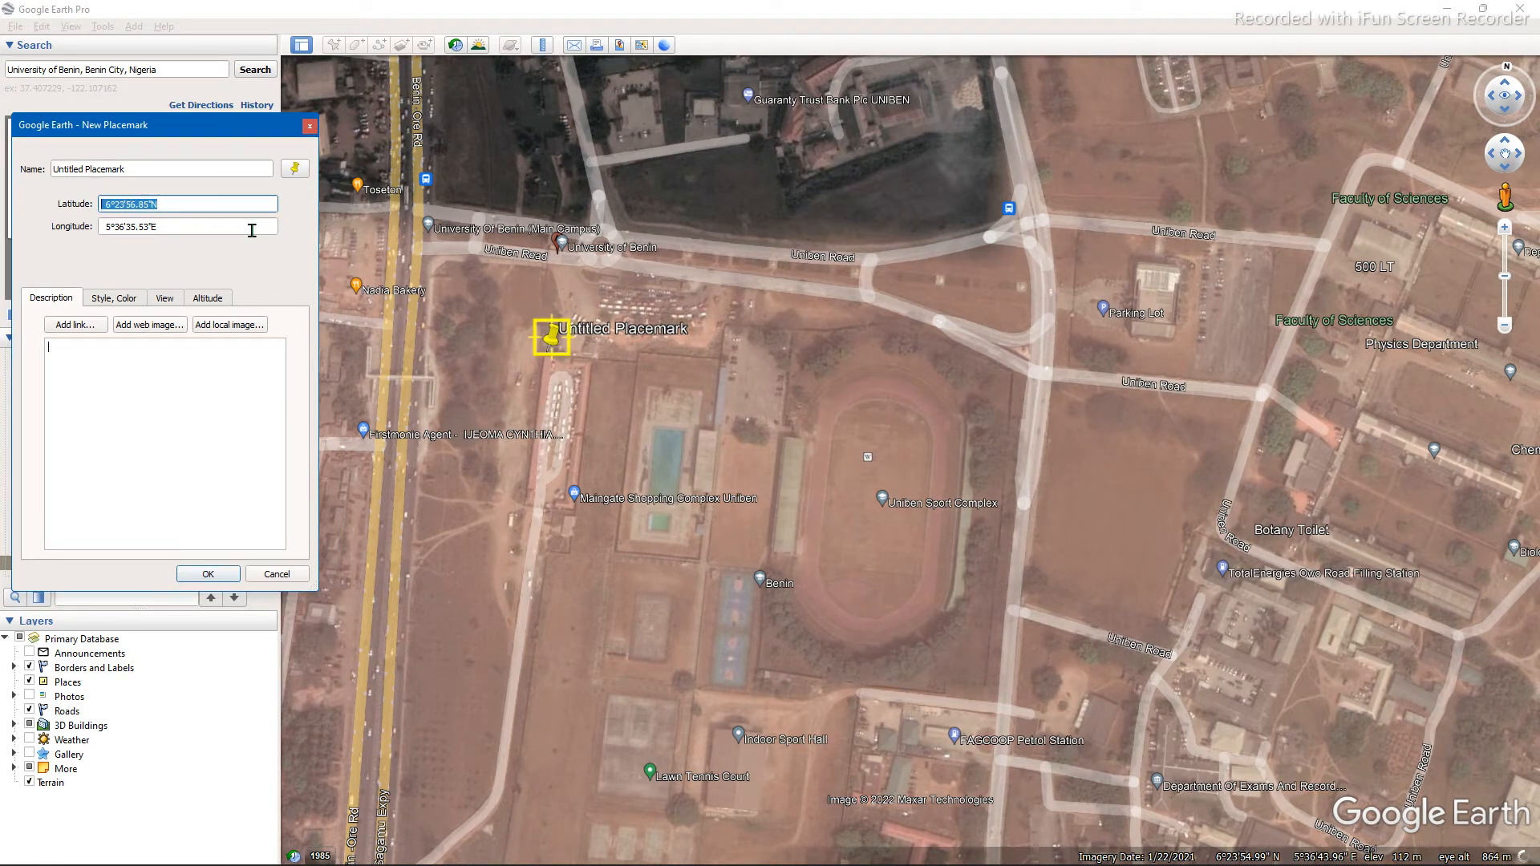
Name the placemark with its coordinates 6°23'56.85"N 5°36'35.53"E.
click(160, 167)
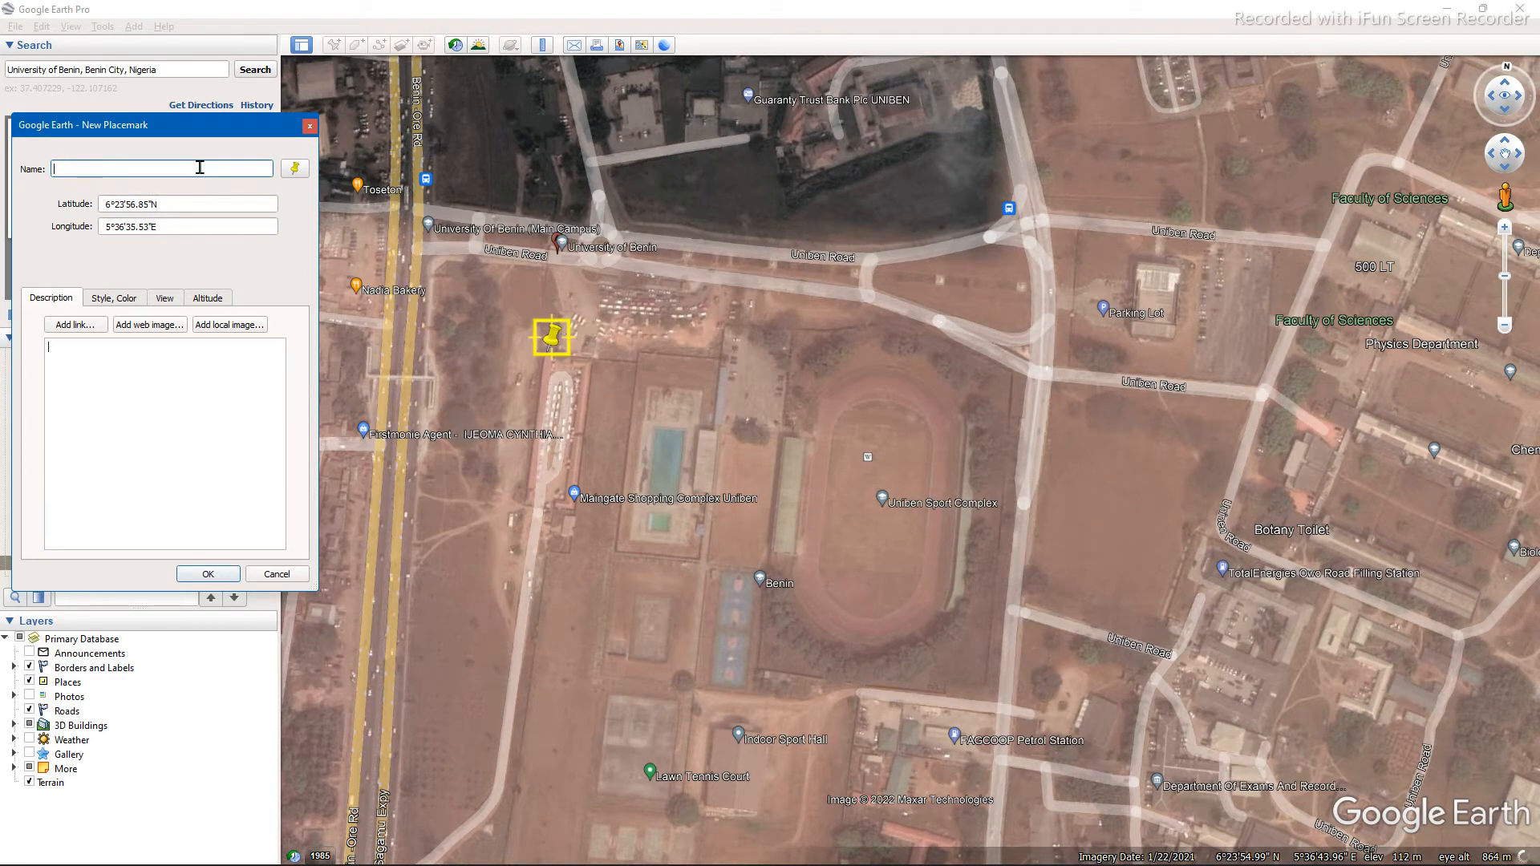
text(6°23'56.85"N)
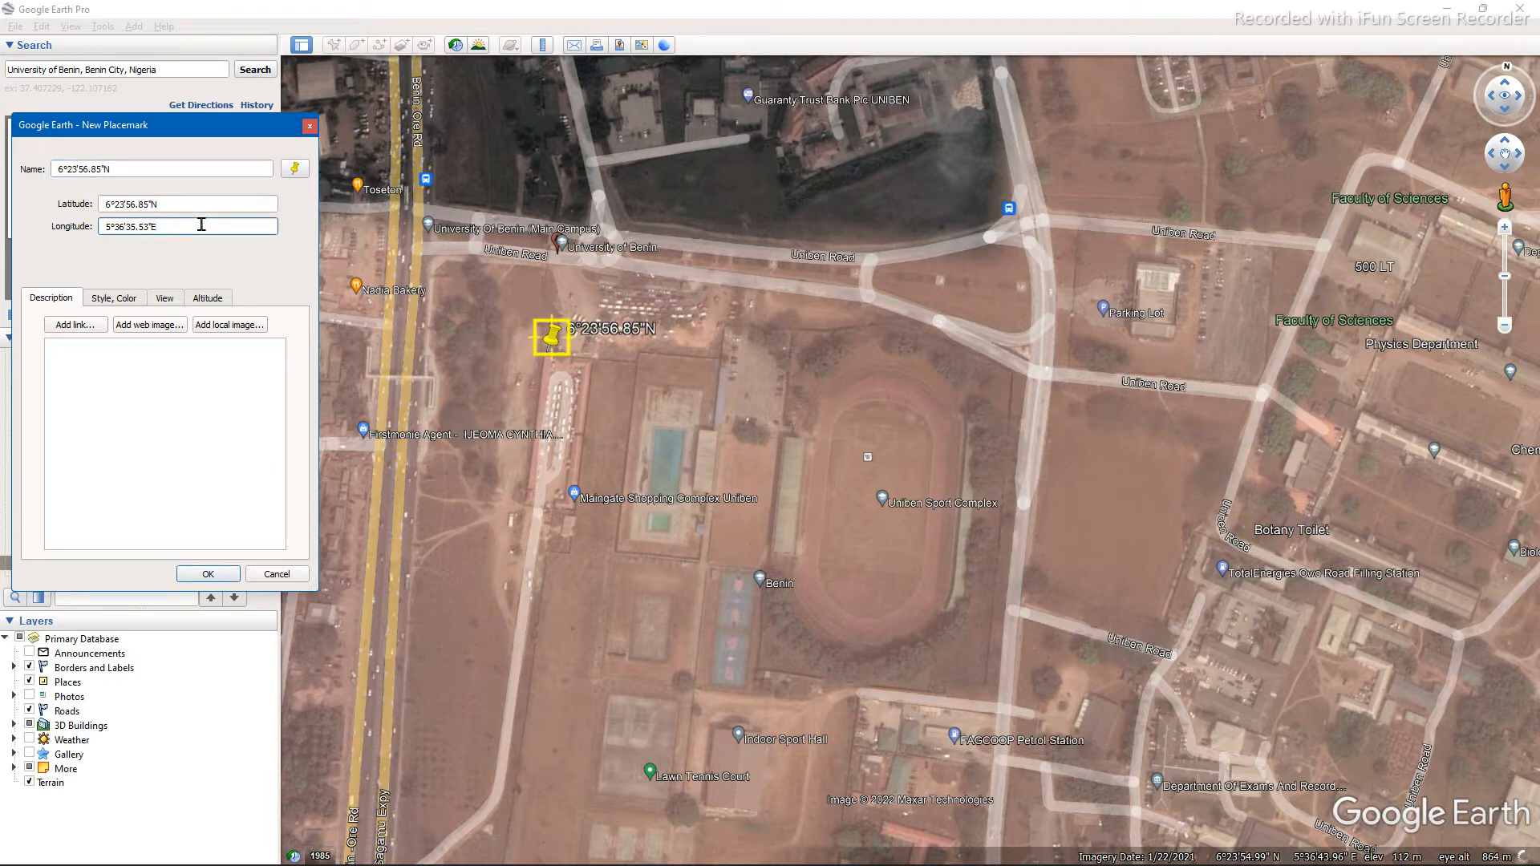
triple_click(186, 224)
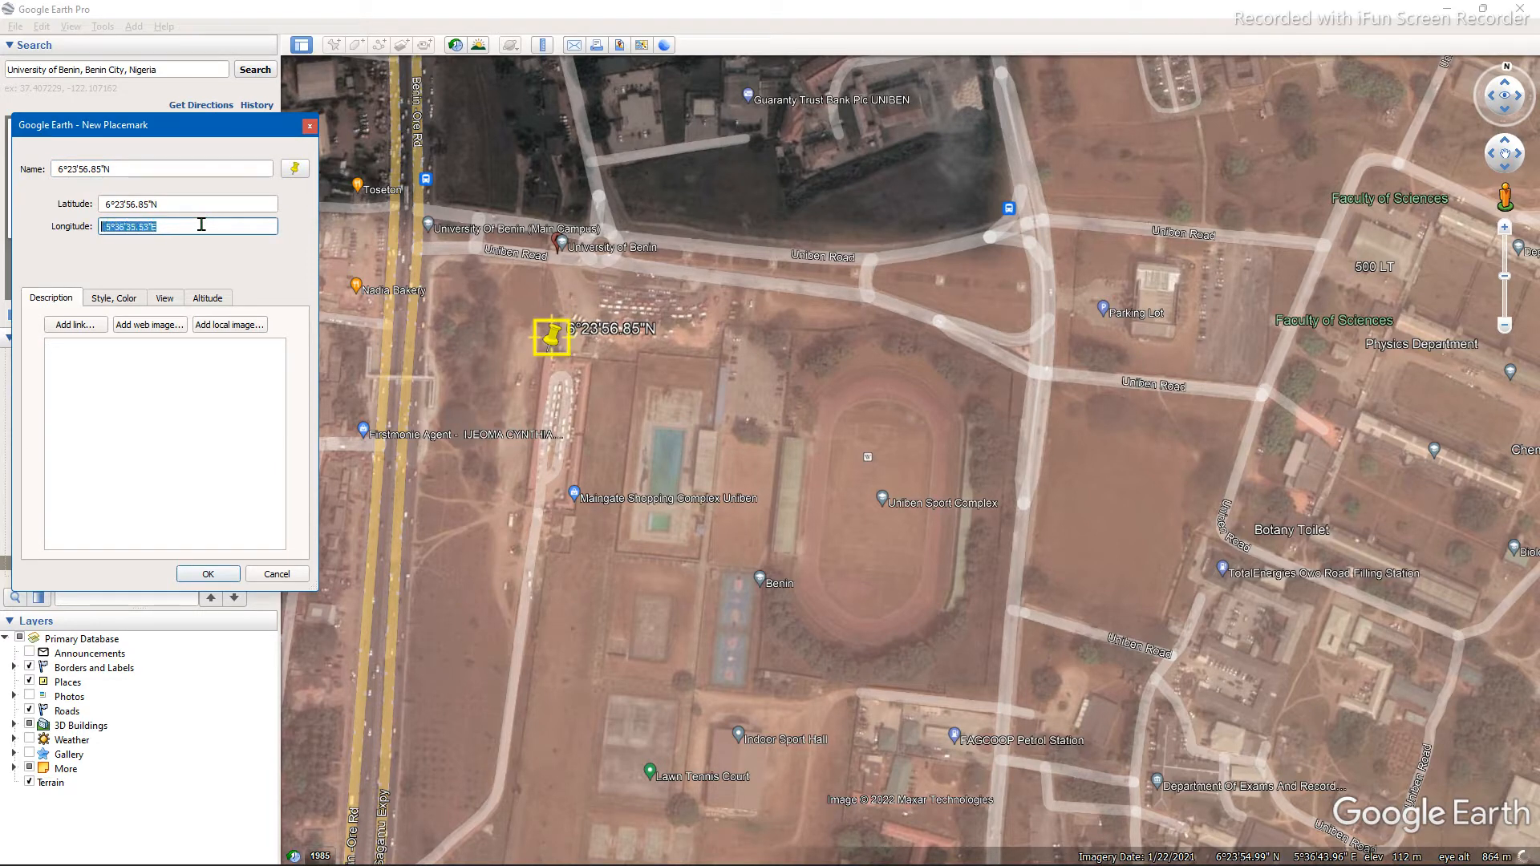
mouse_move(175, 171)
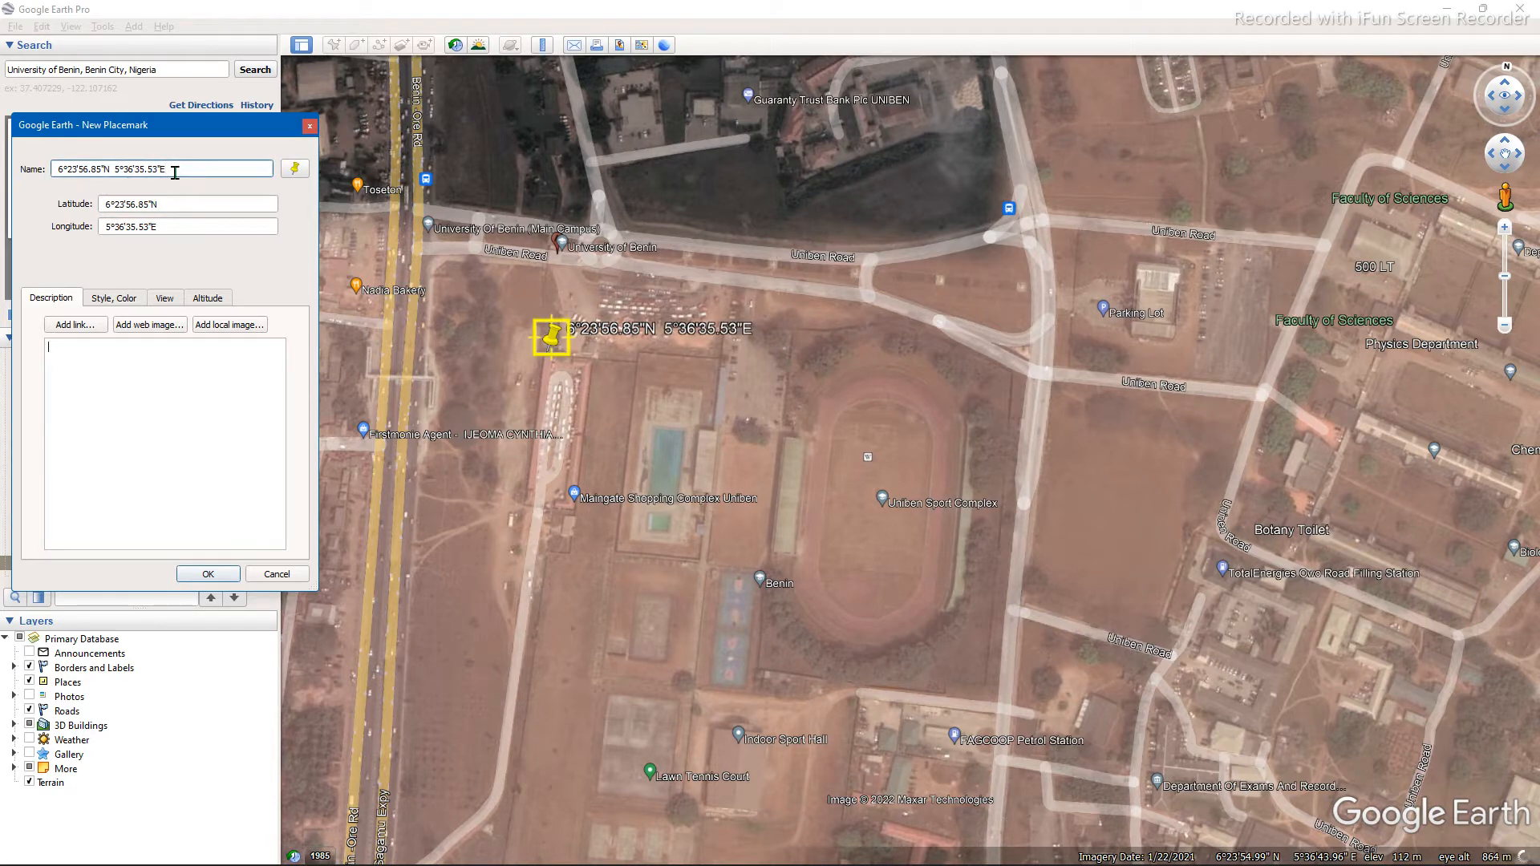
Save the corner placemark, show the southwest corner placemark, and recentre on the complex.
click(207, 573)
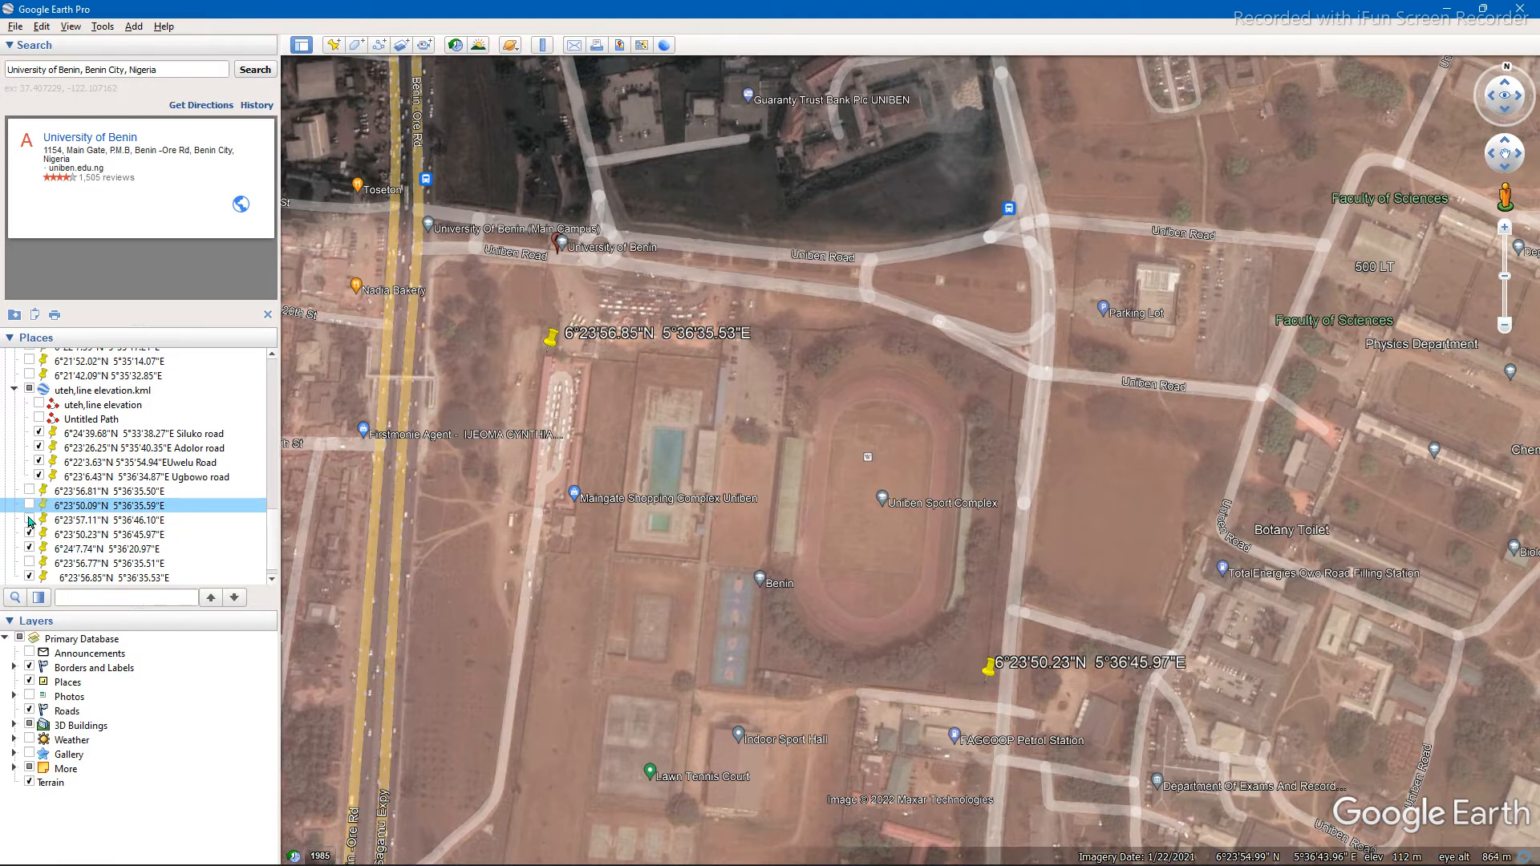
click(29, 520)
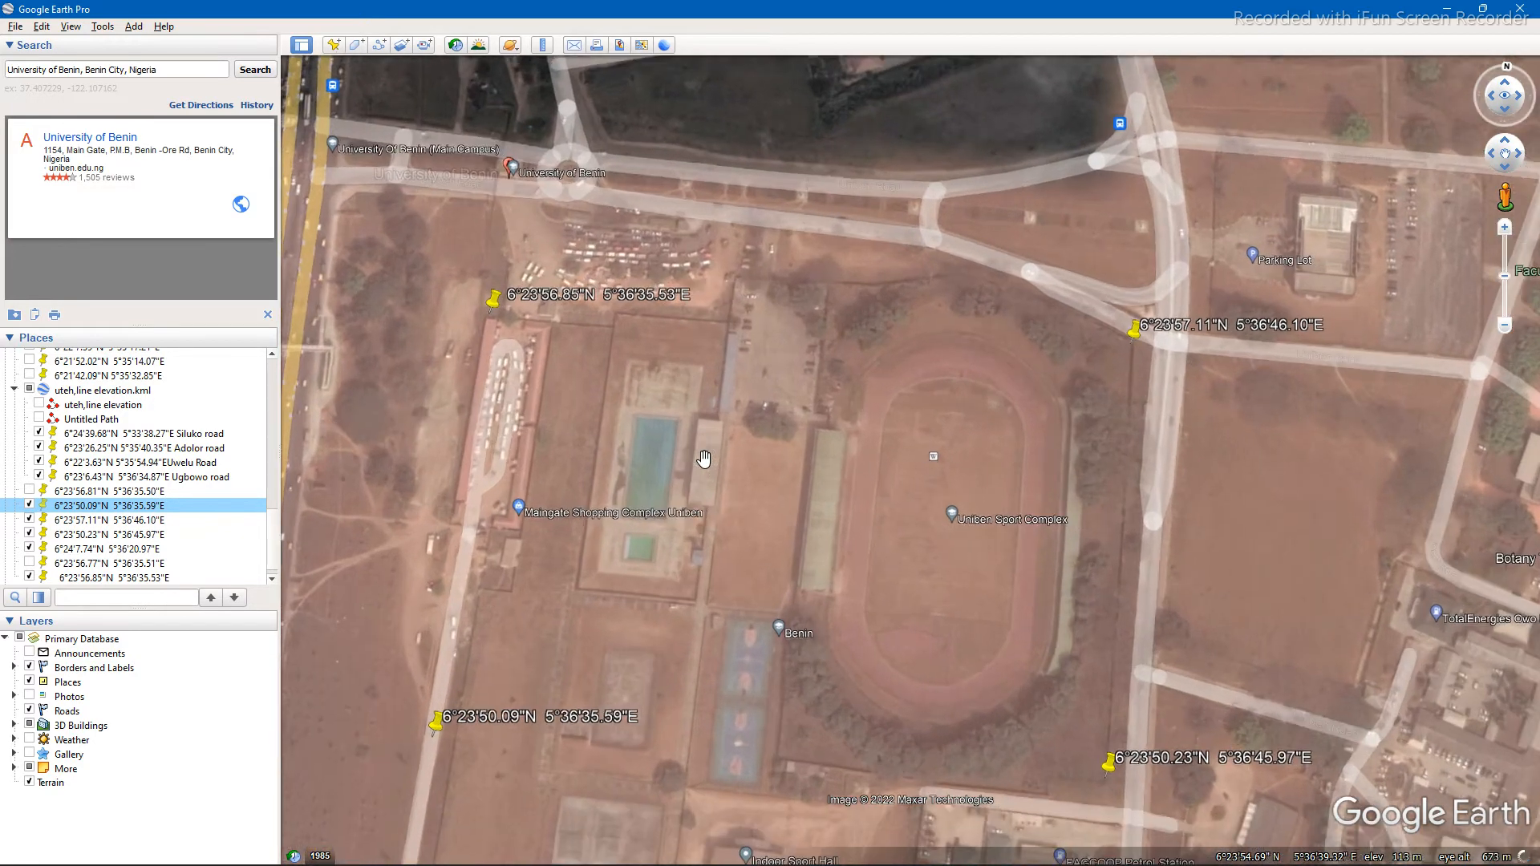
drag(704, 459, 687, 395)
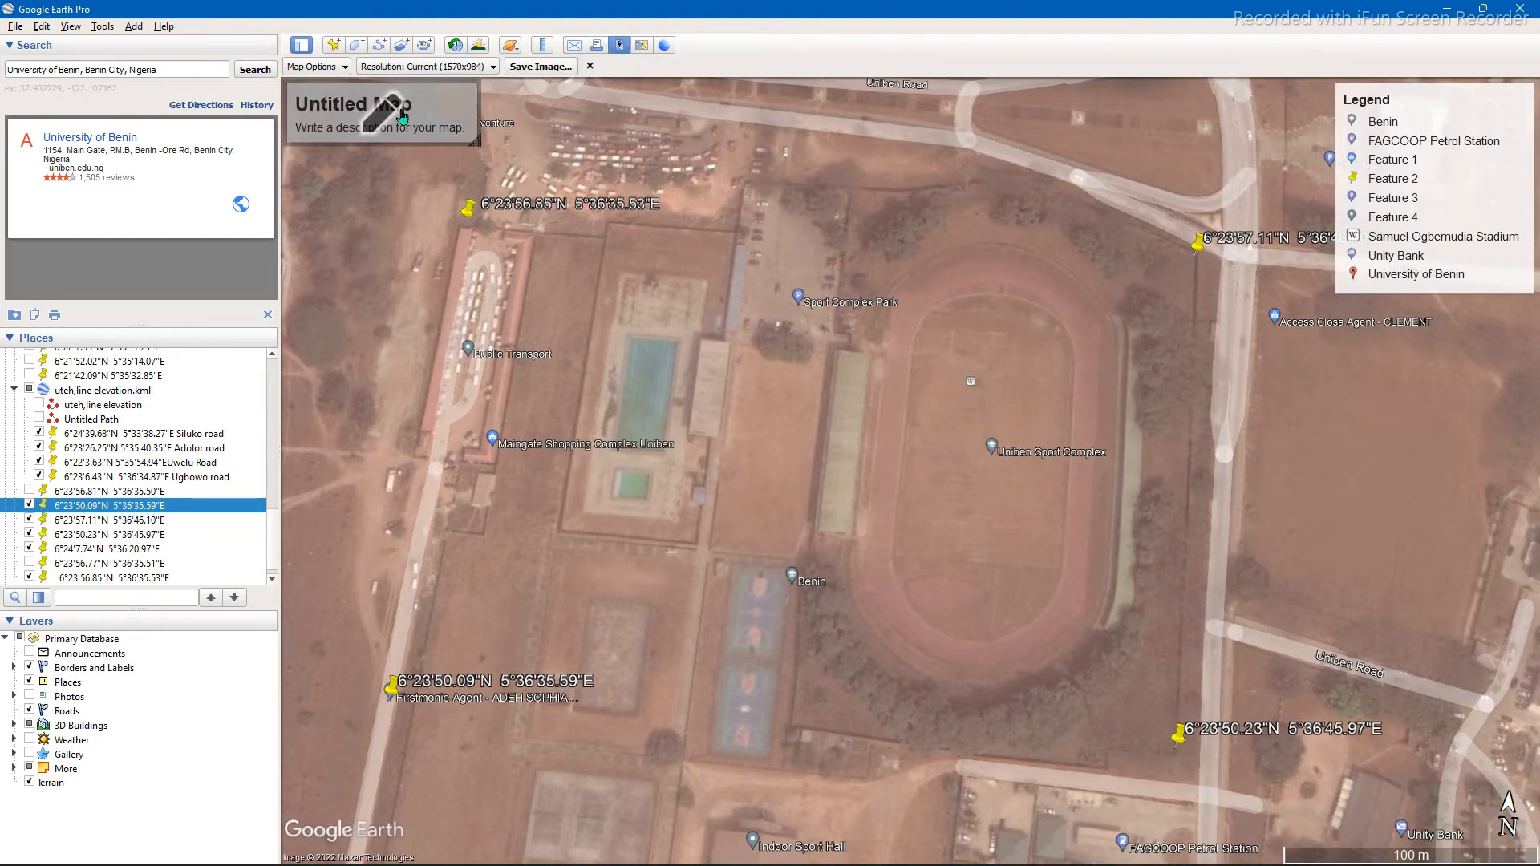
Title the map 'UNIBEN SC' with the description 'SPORTS COMPLEX'.
click(351, 105)
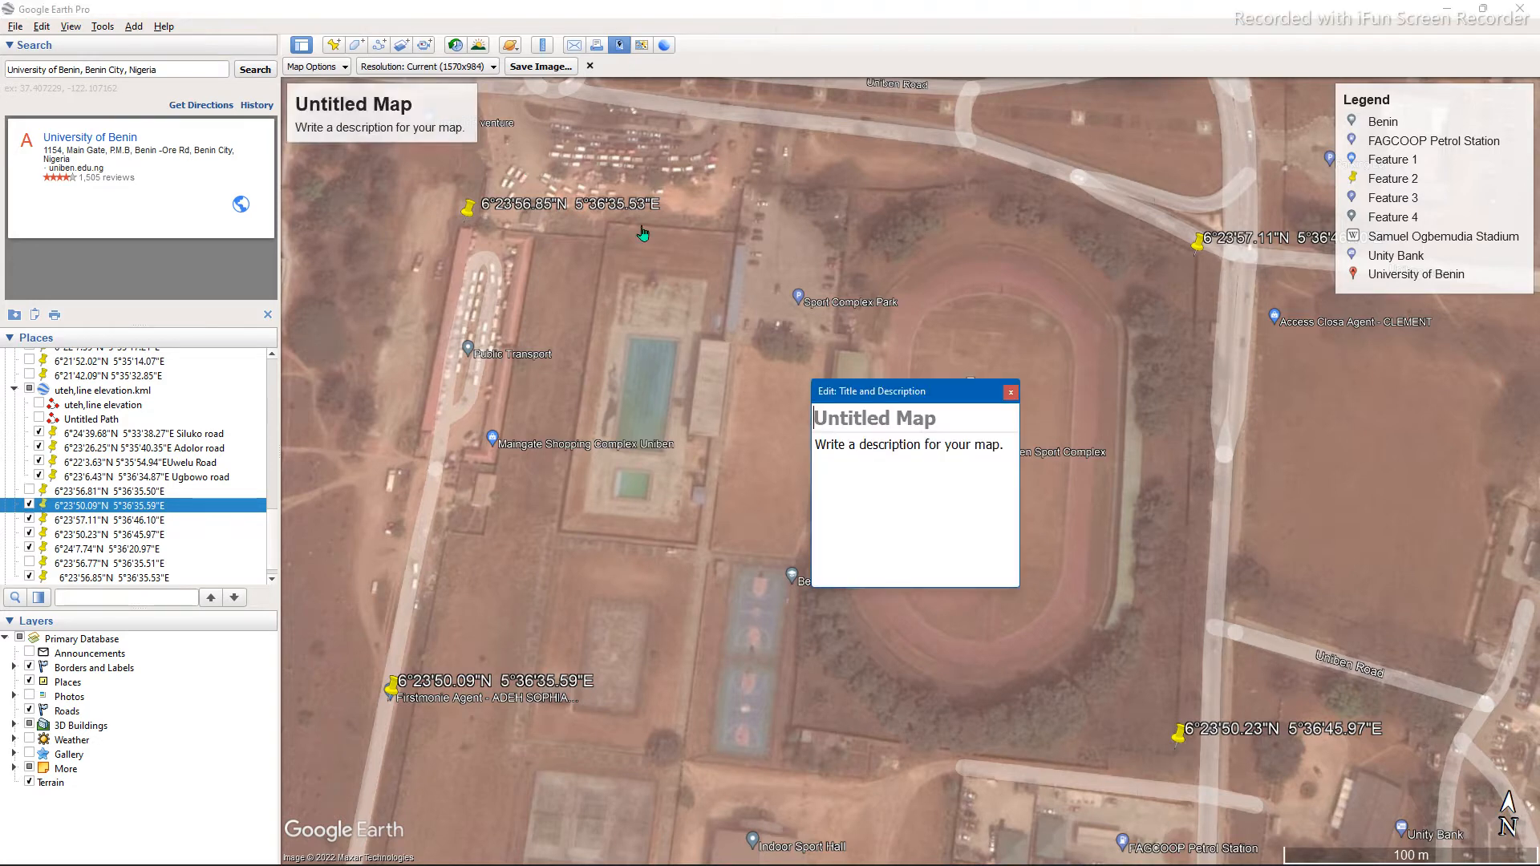
text(S)
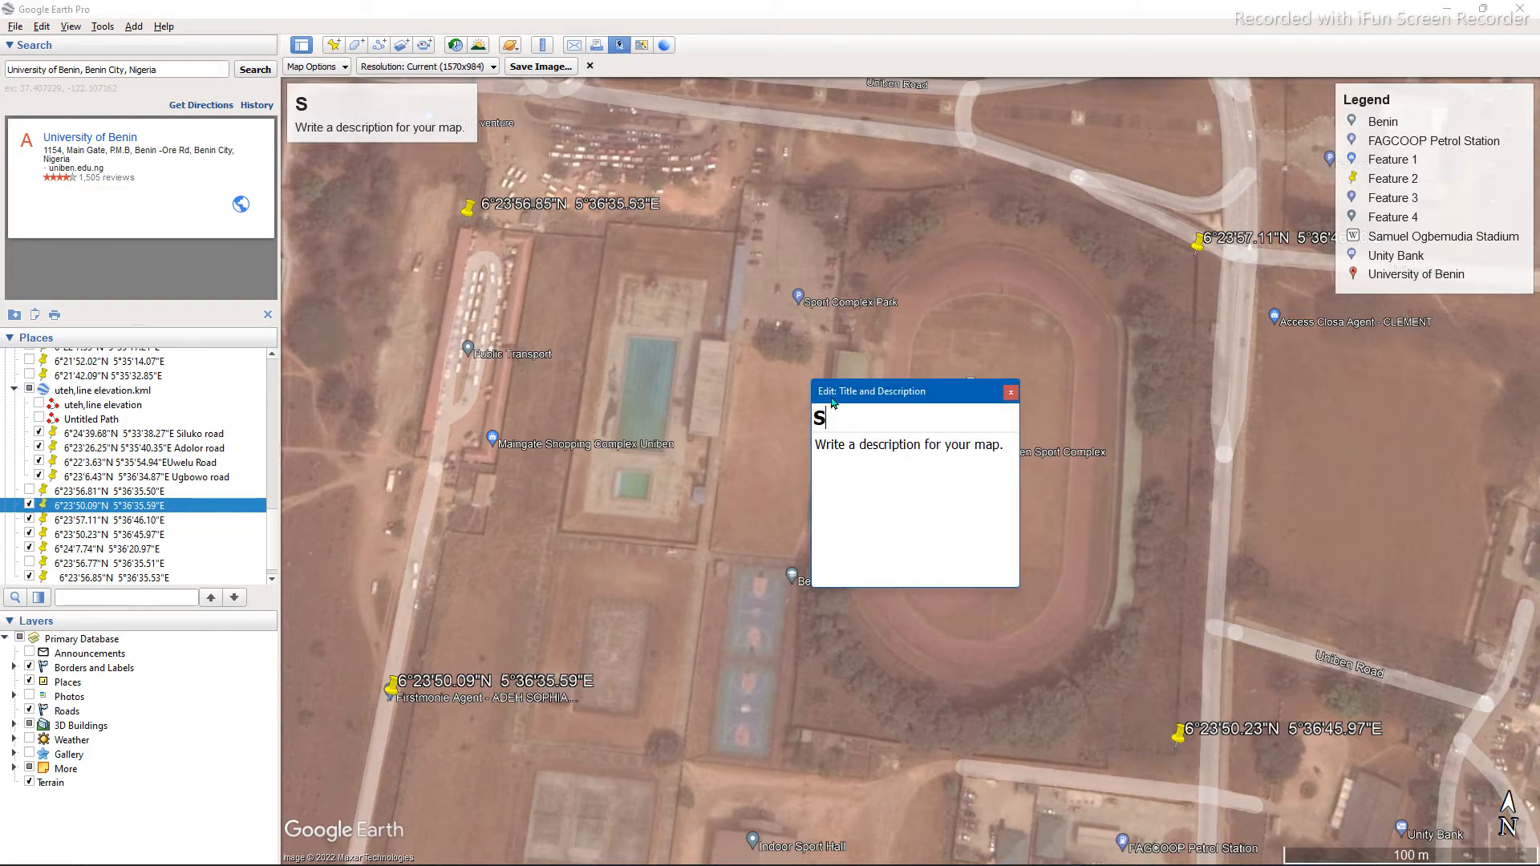
text(U)
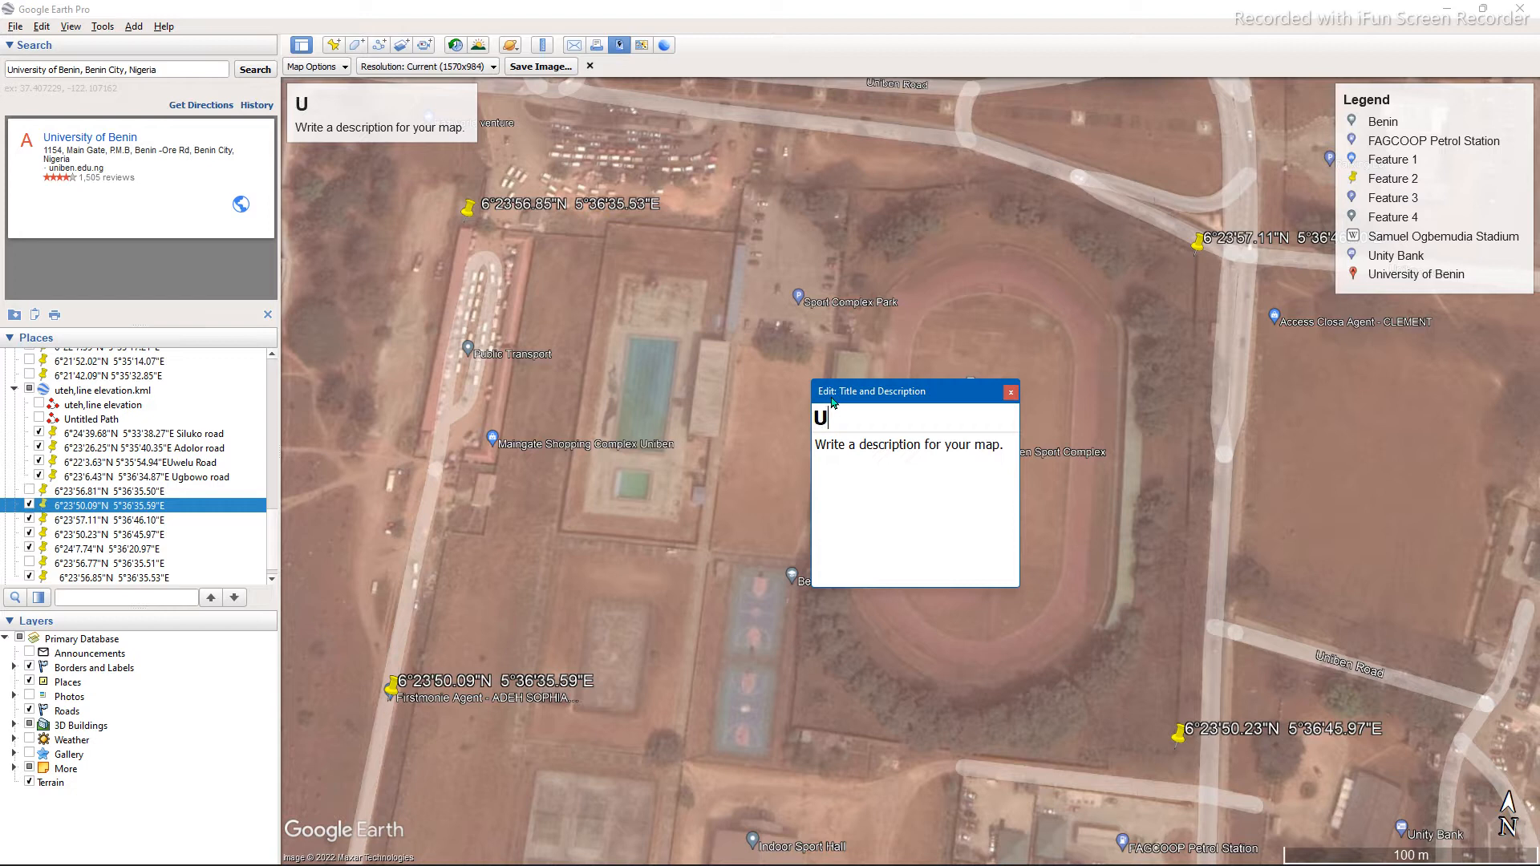
text(NIBEN)
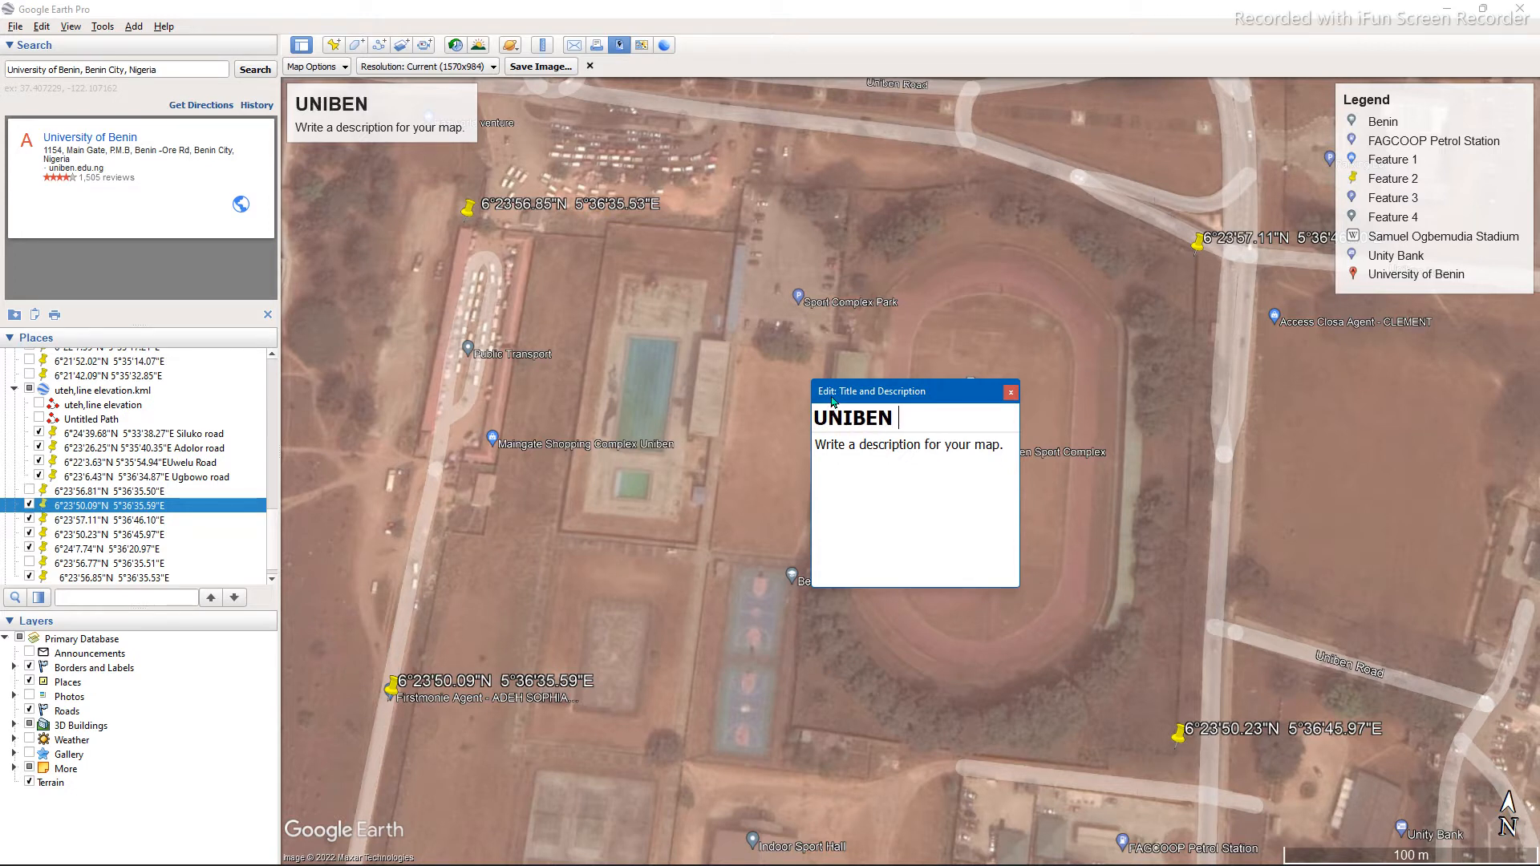
text(SC)
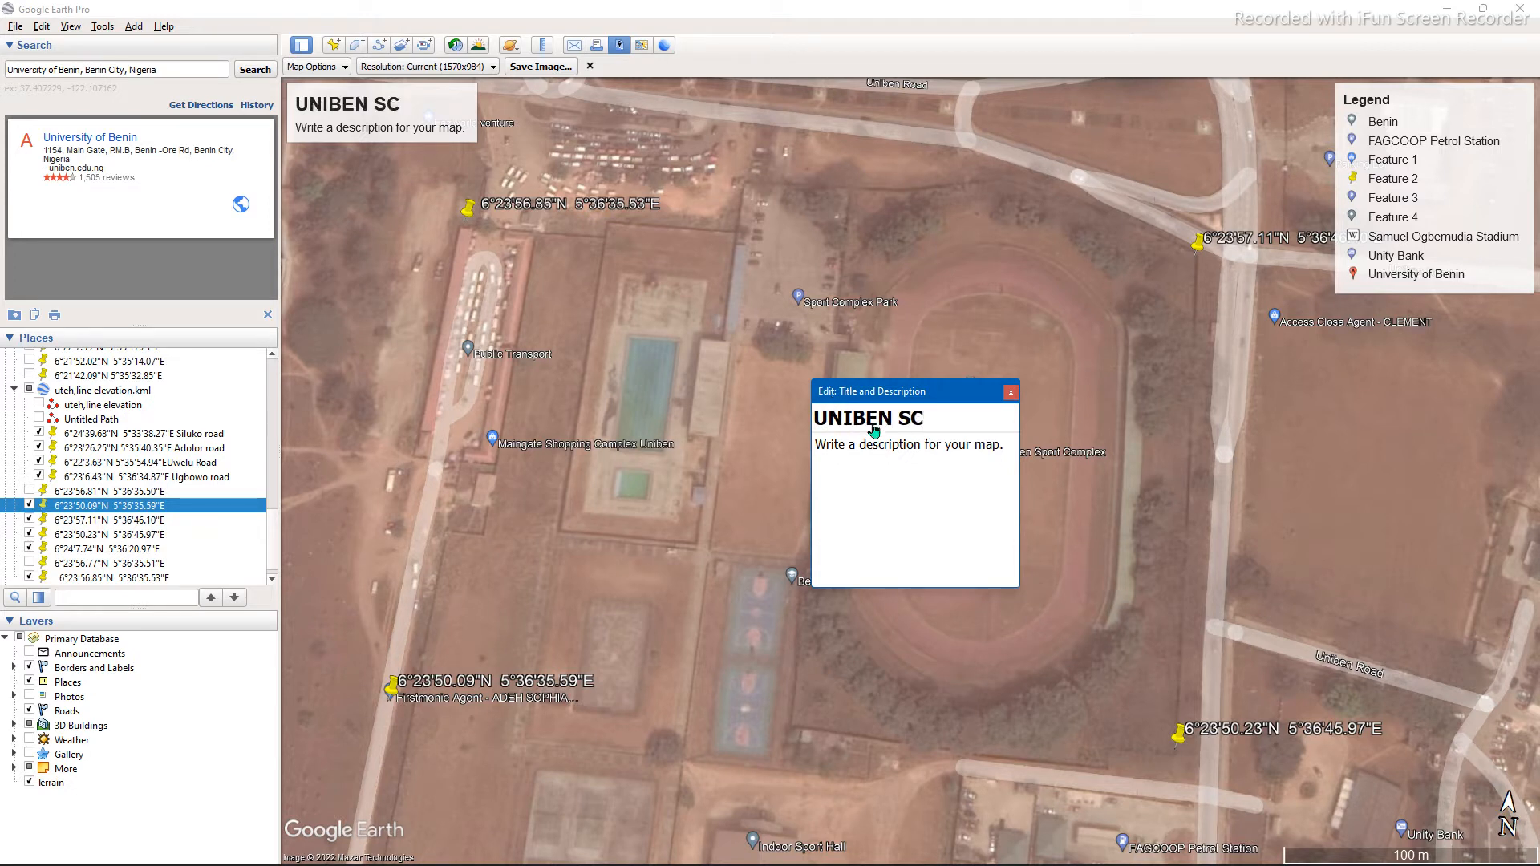
click(908, 443)
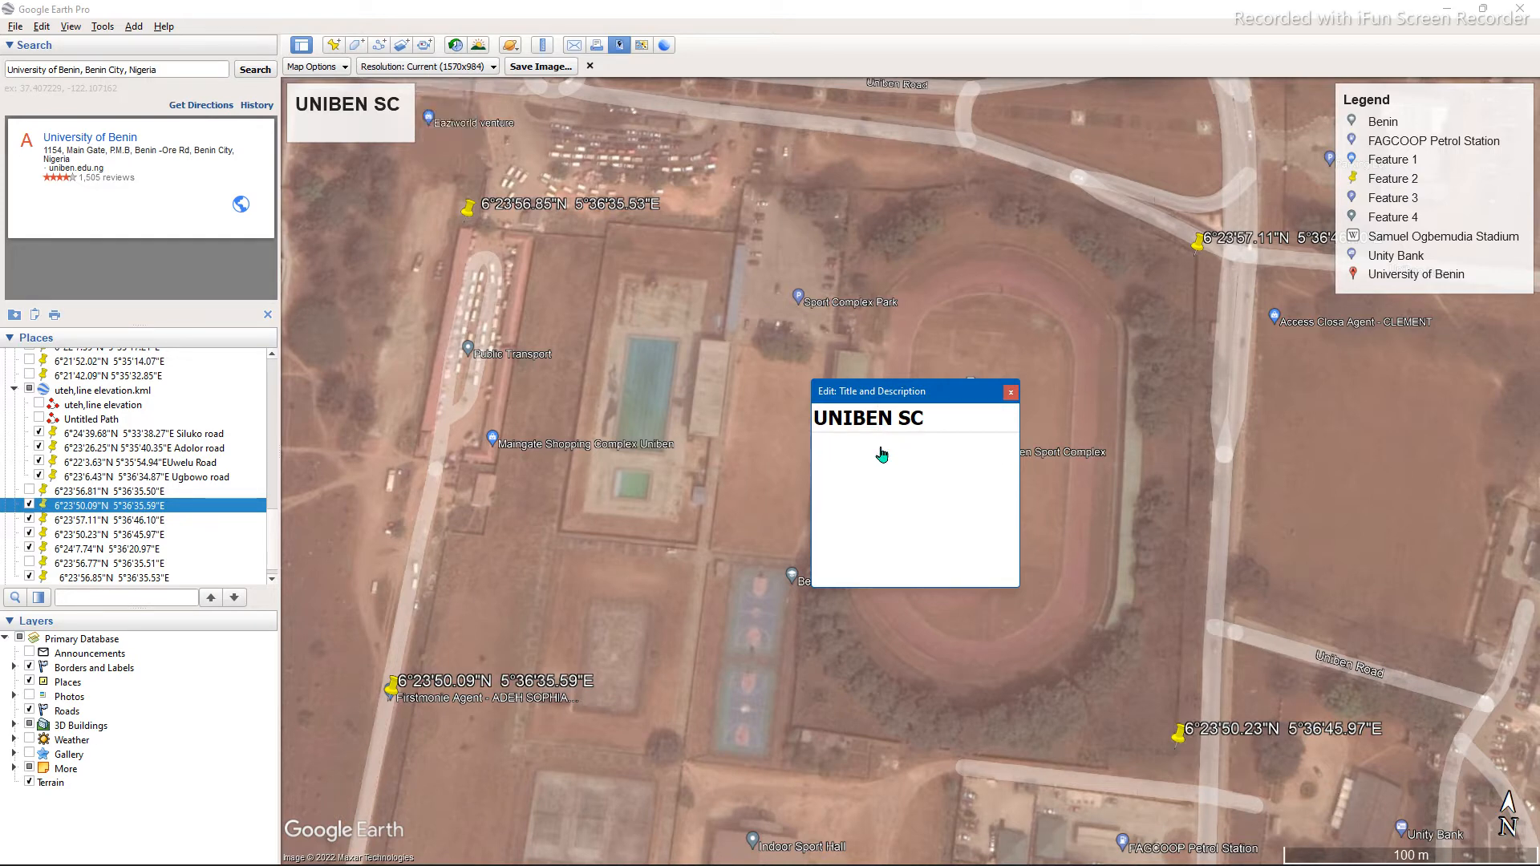
text(SPORTS C)
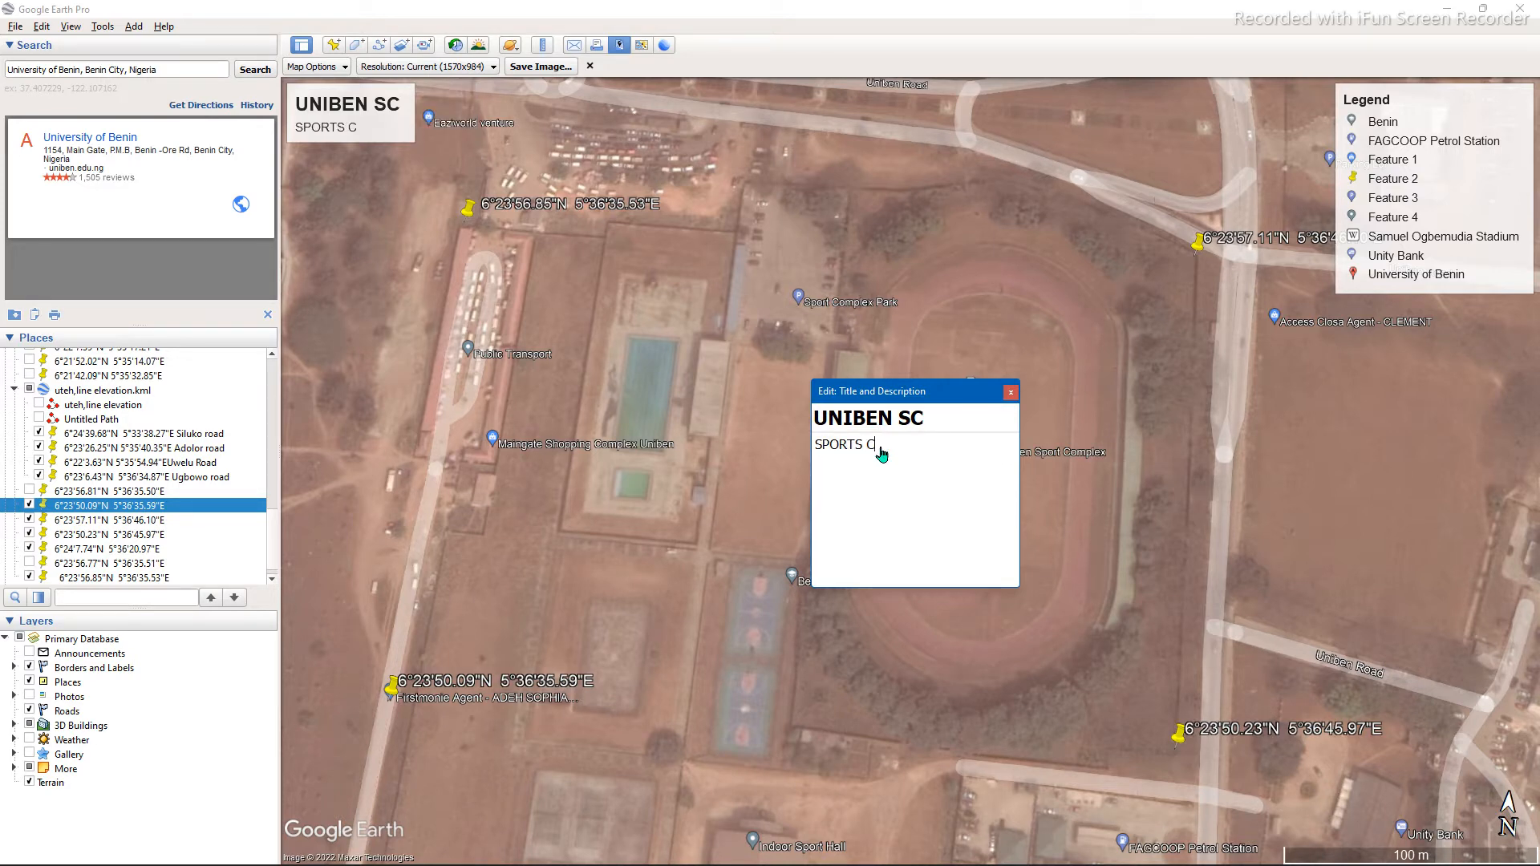
text(OMPLEX)
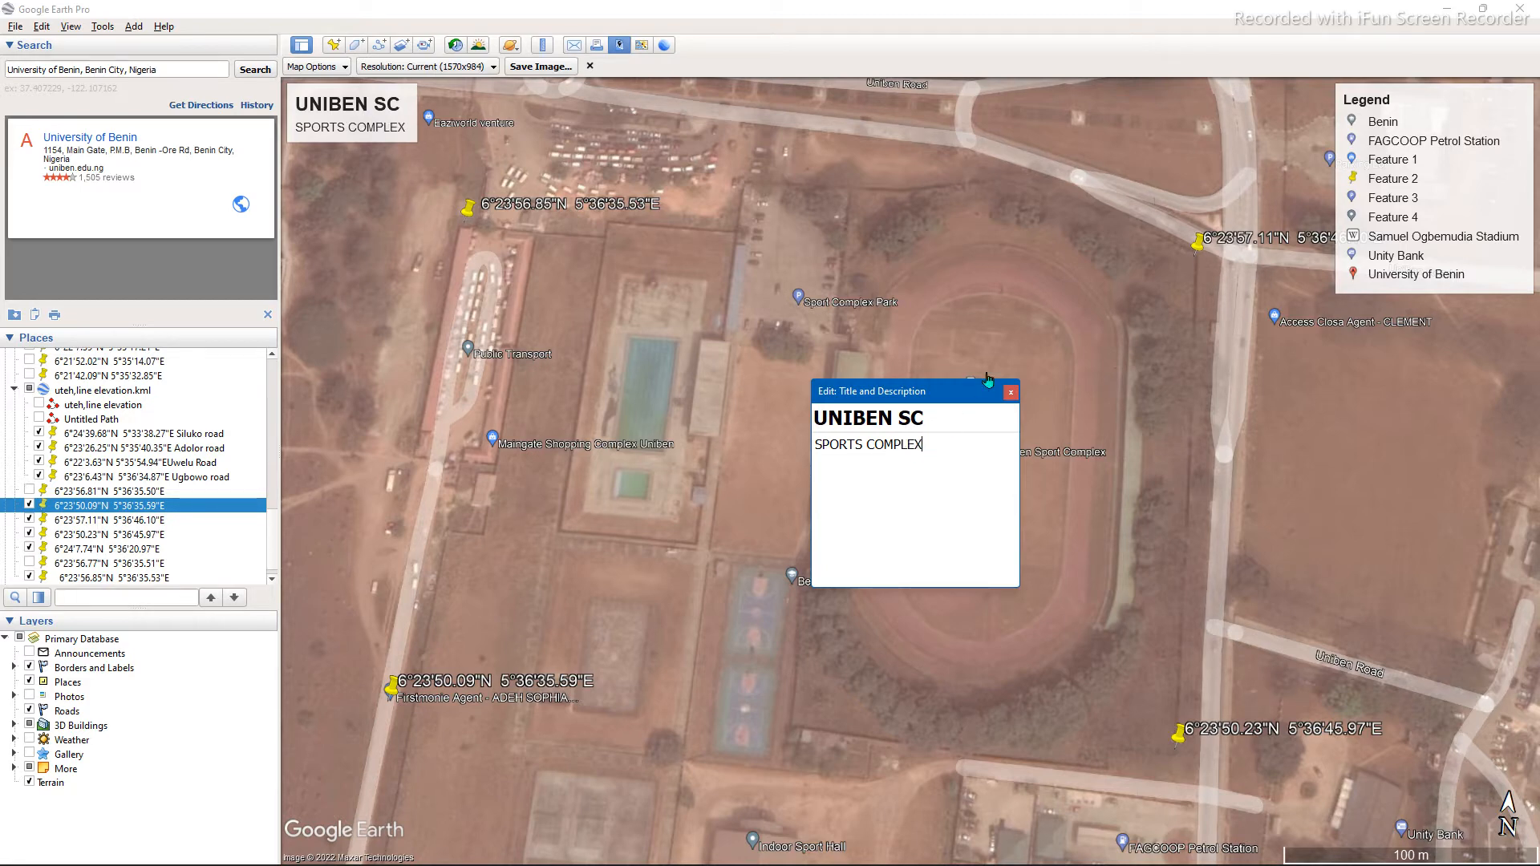
click(1010, 390)
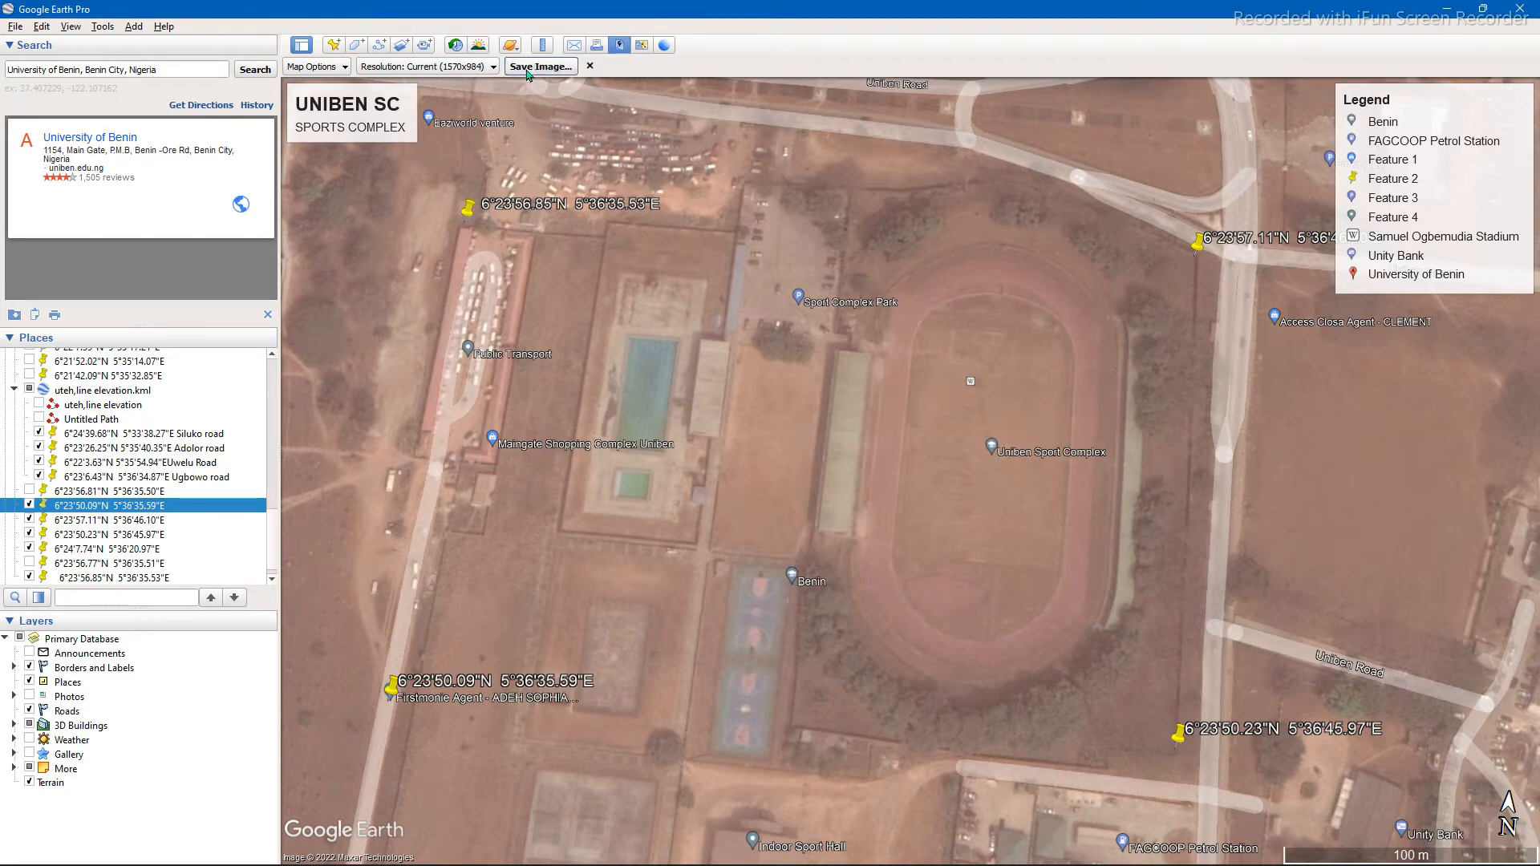
Save the map view as the JPEG image 'uNIBEN SC' in Google earth images.
click(539, 66)
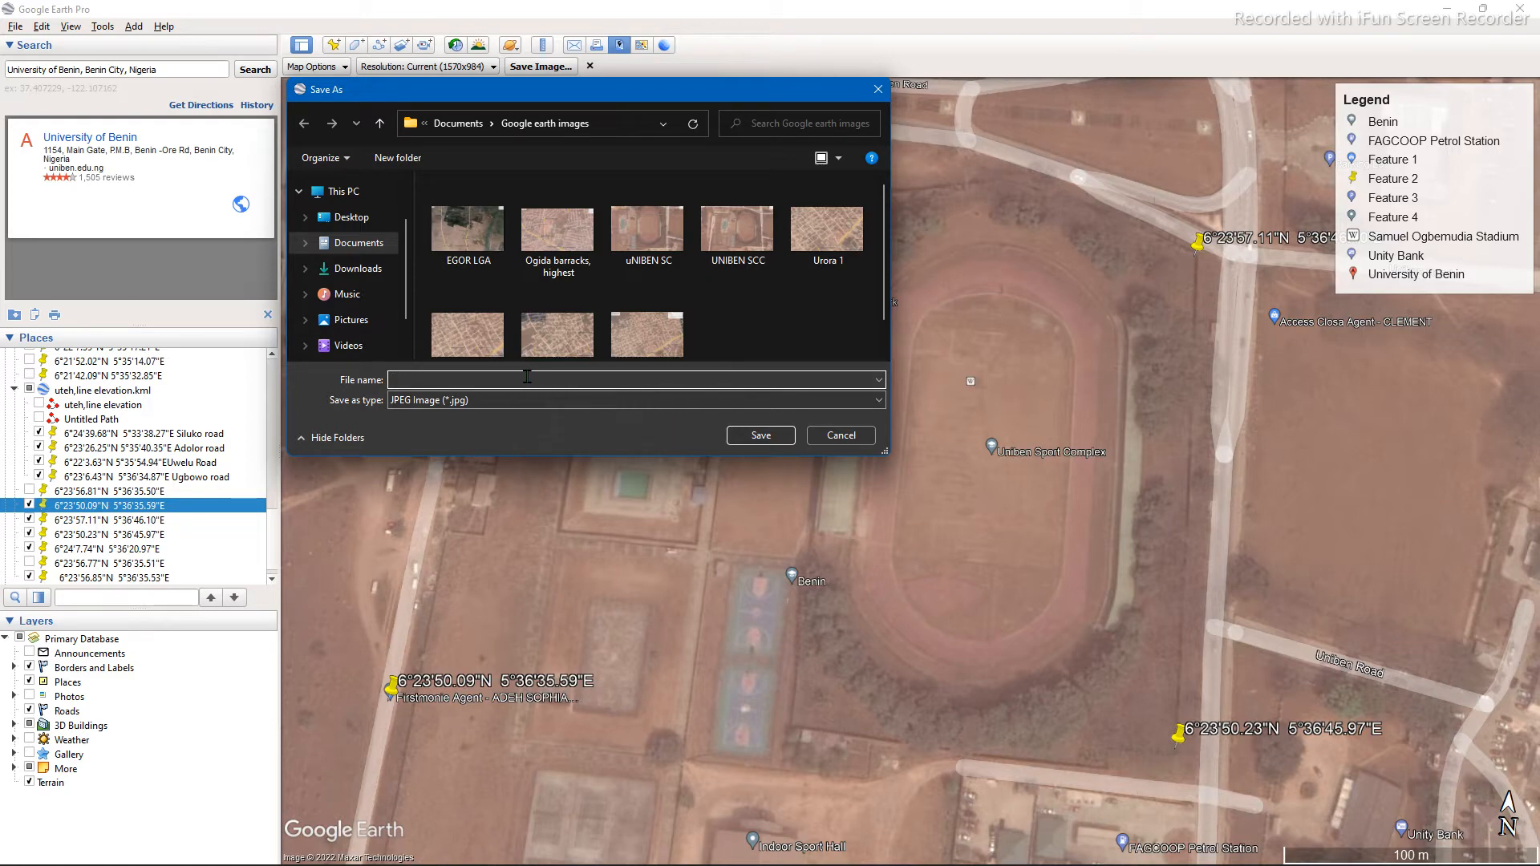
text(UNIB)
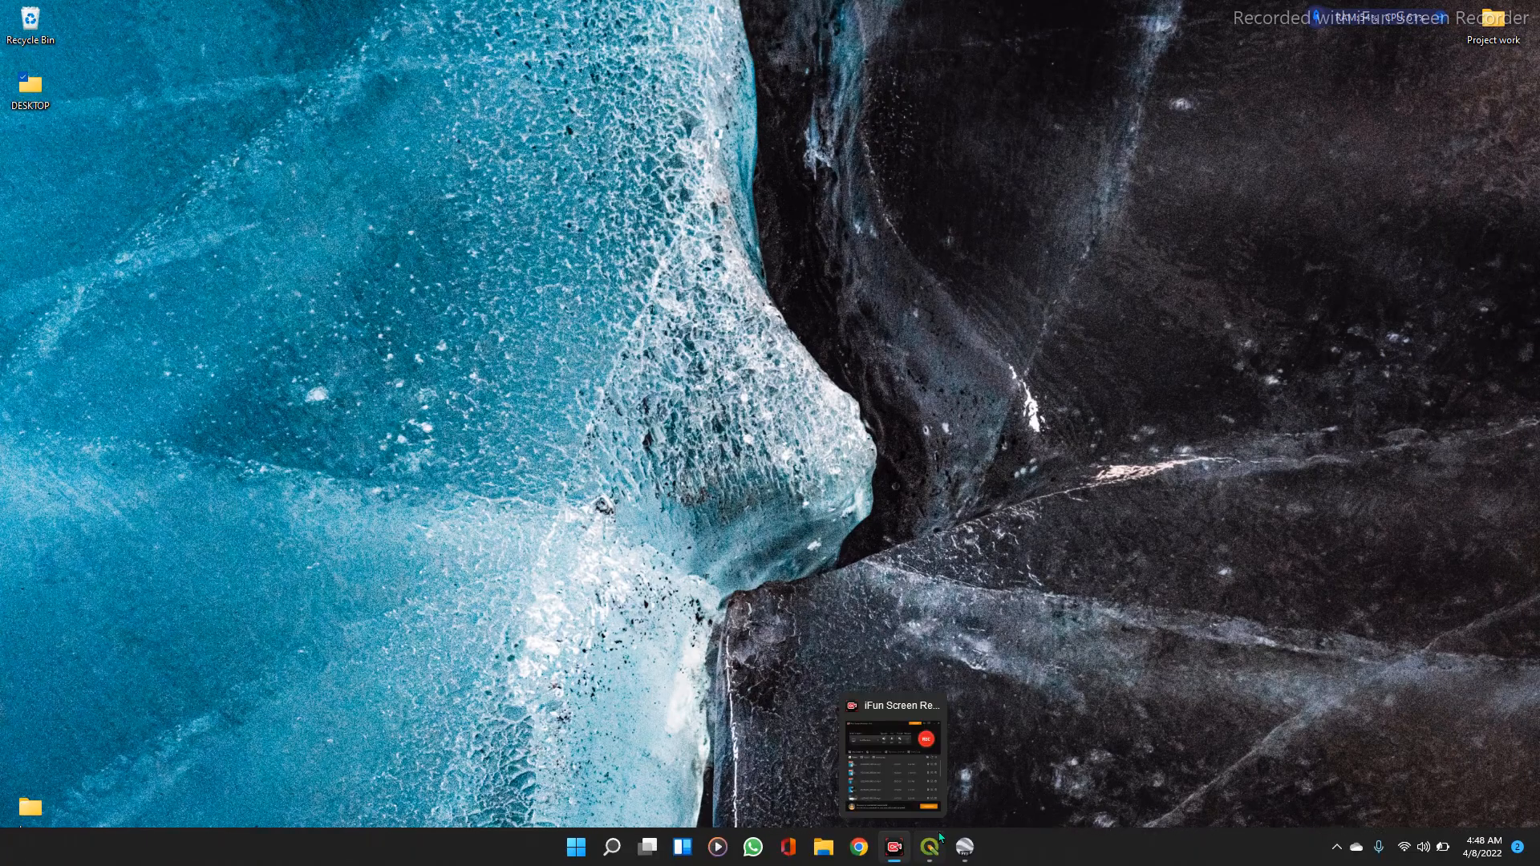
Switch to QGIS and launch Raster > Georeferencer.
click(928, 847)
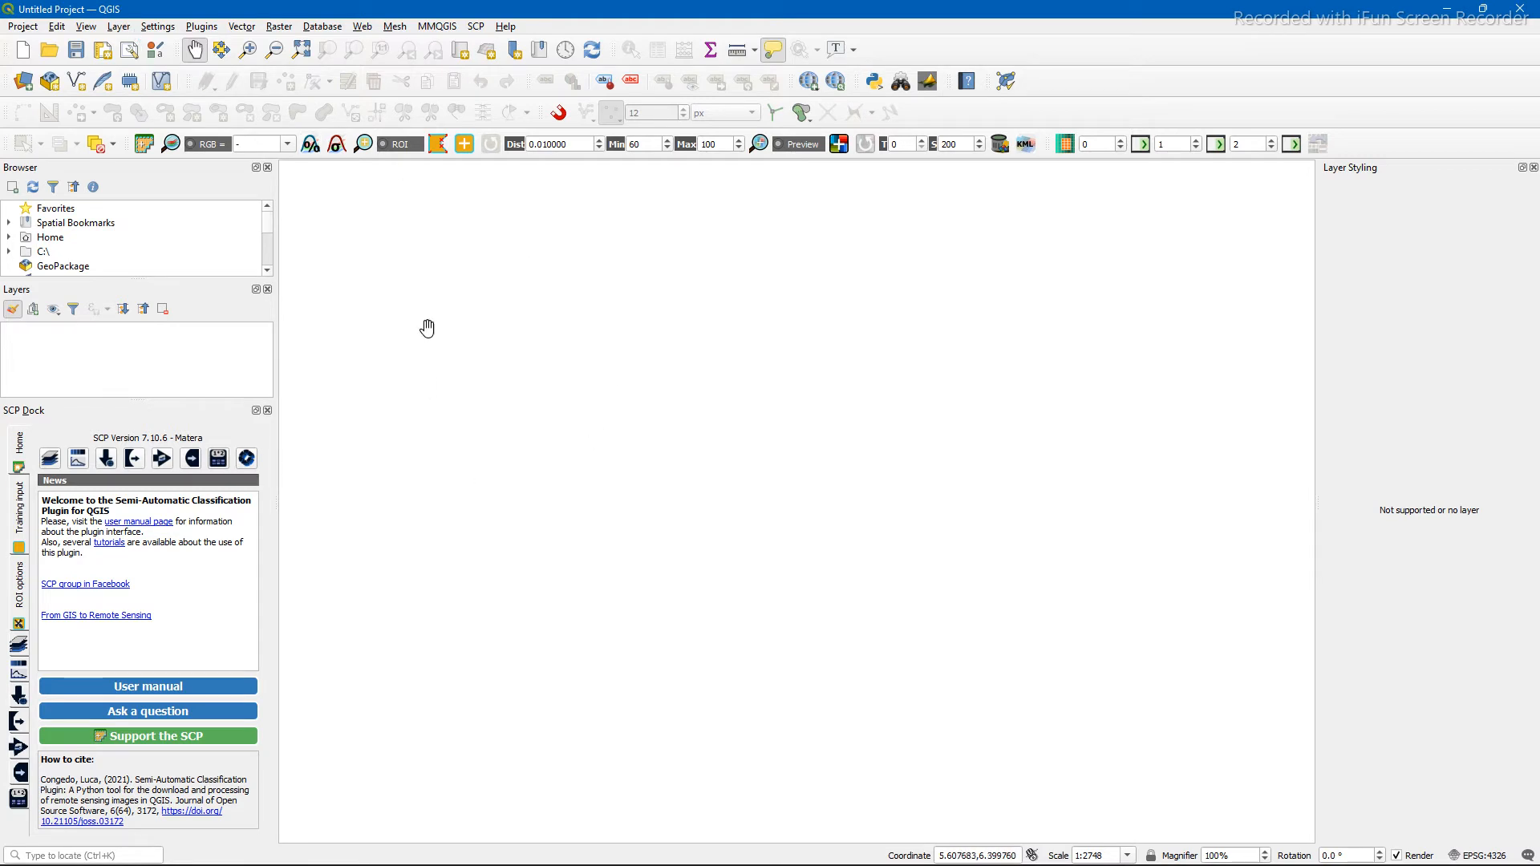
click(22, 25)
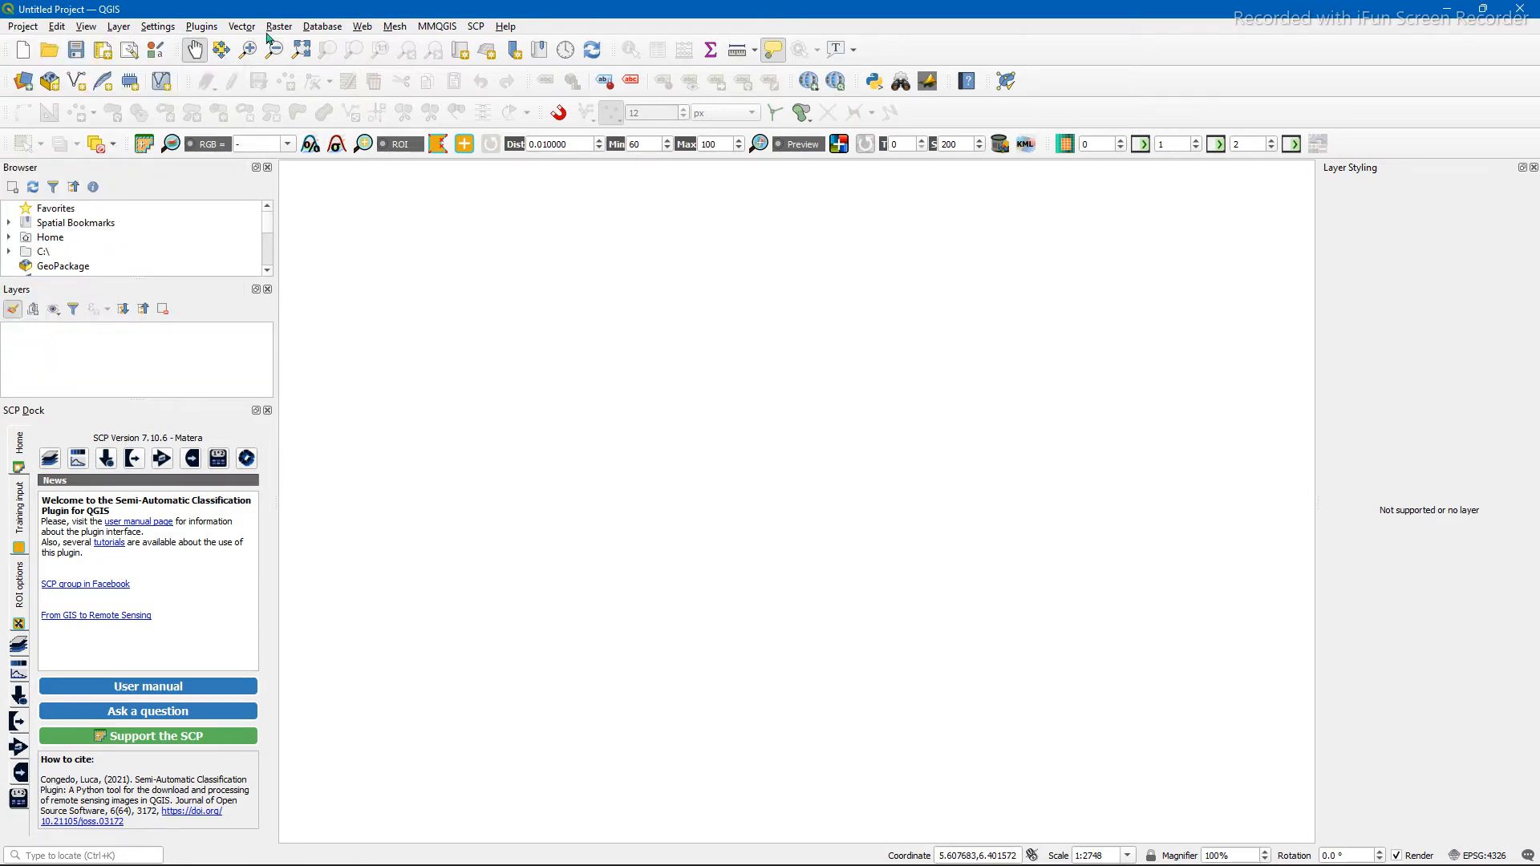
click(279, 27)
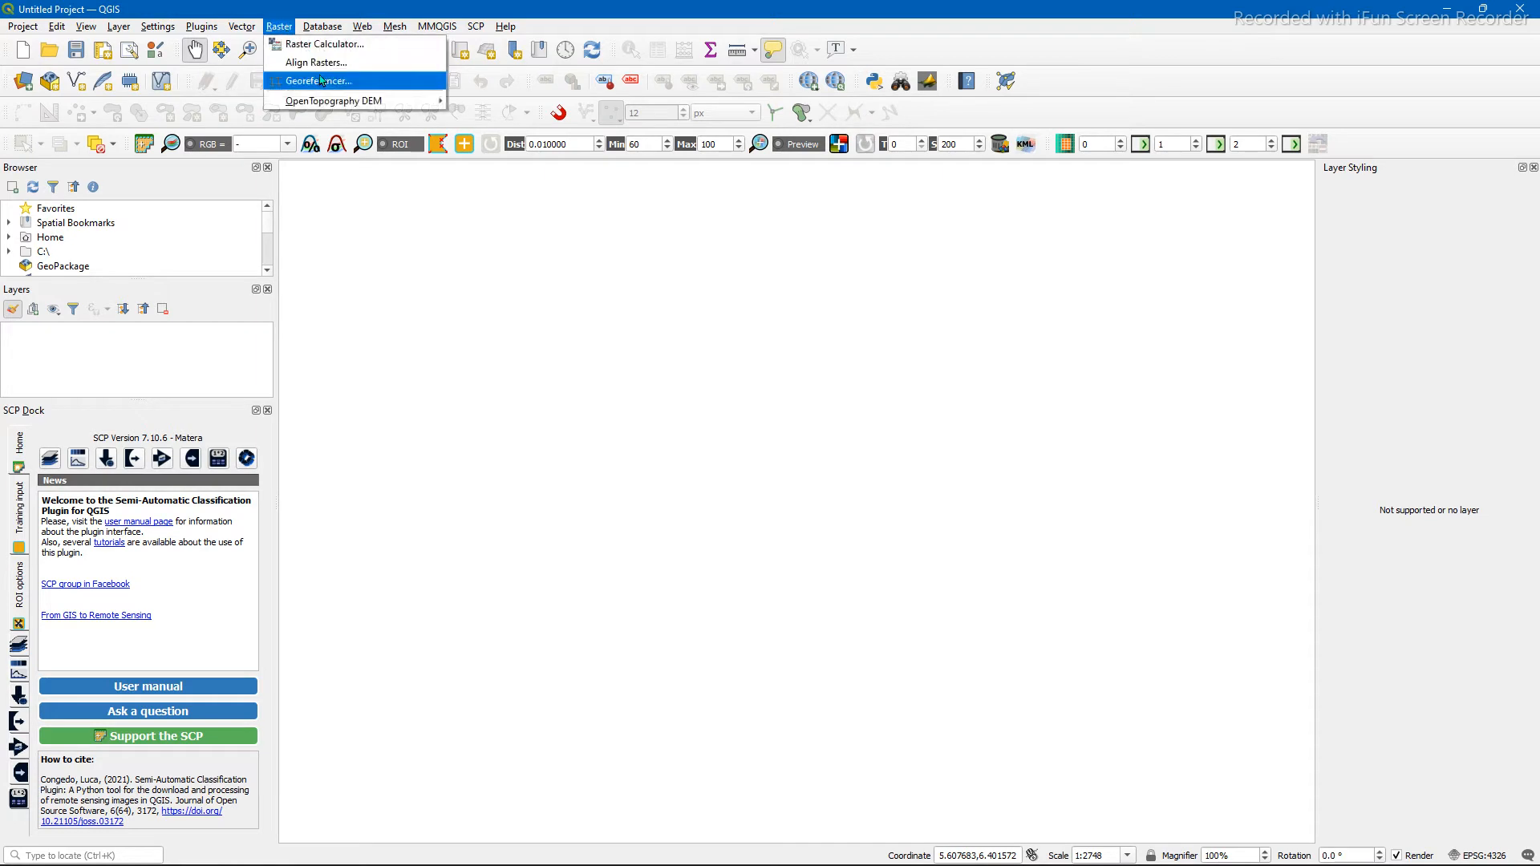
click(314, 80)
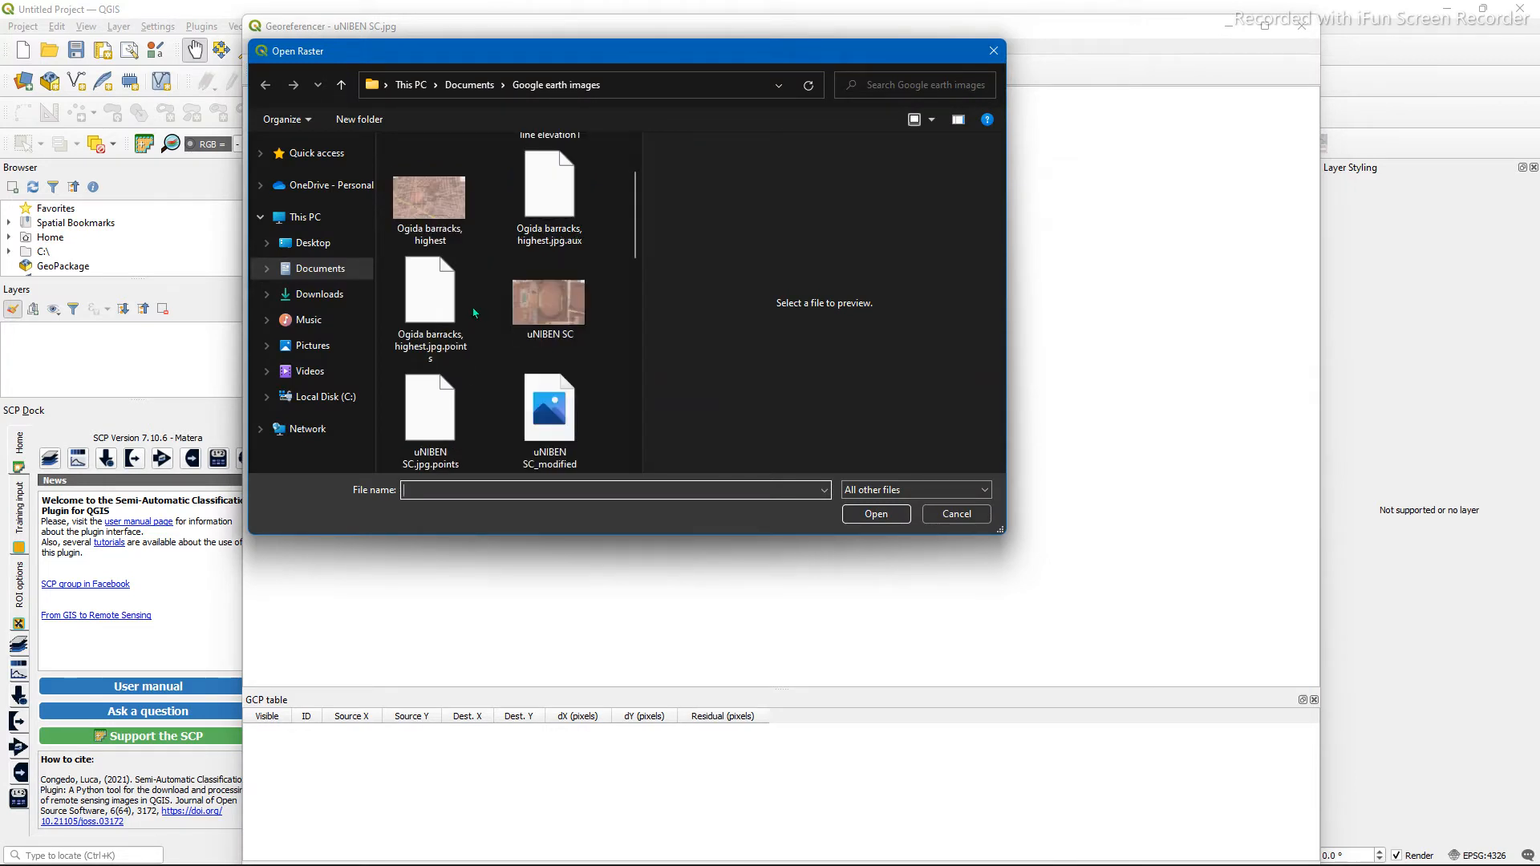
Load the uNIBEN SC image and place a control point on its top-right pin.
click(548, 298)
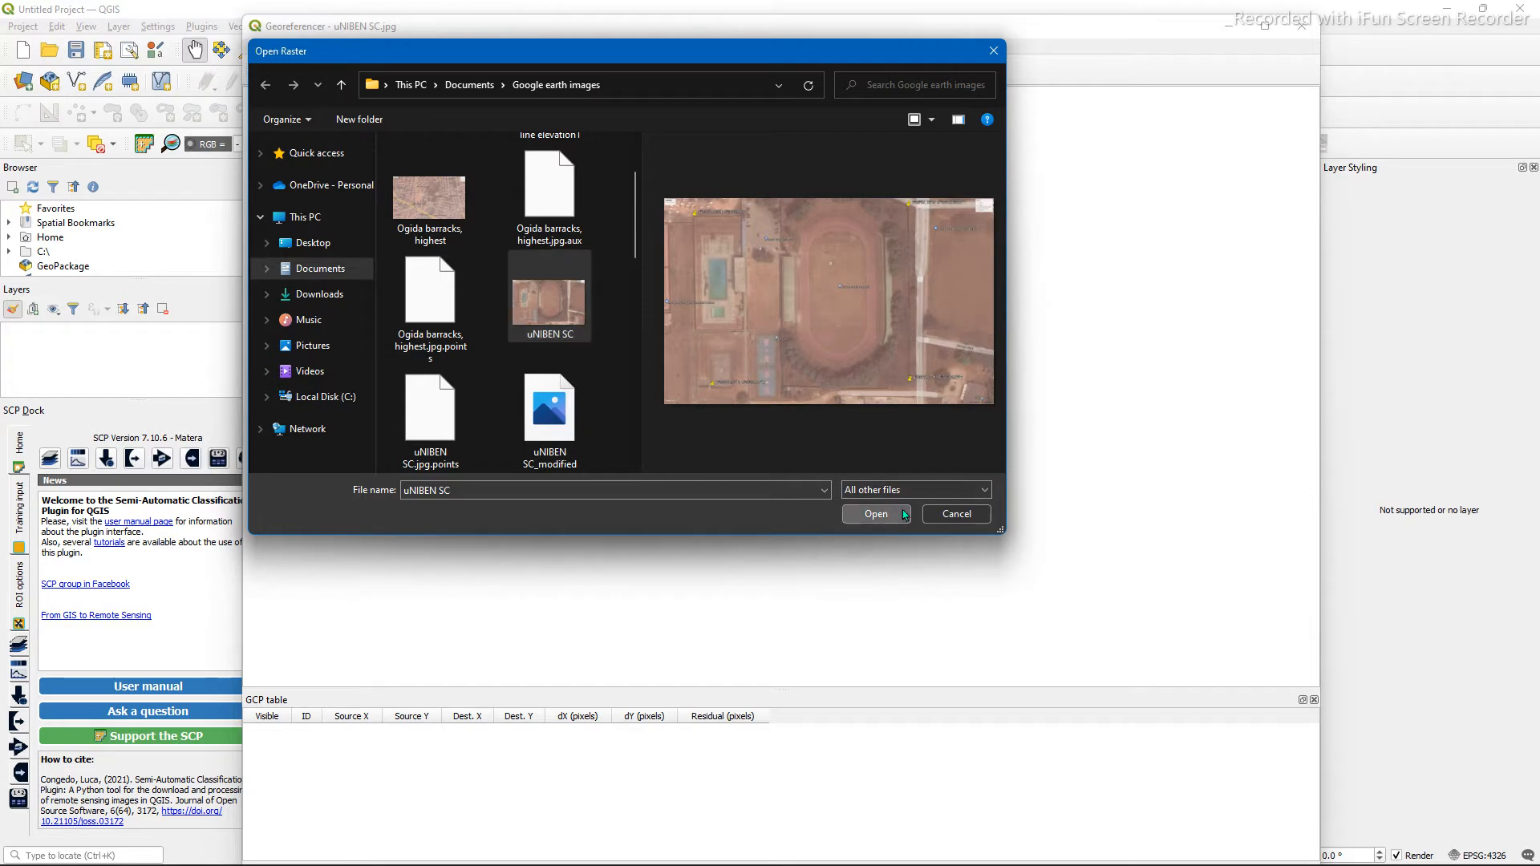
click(874, 513)
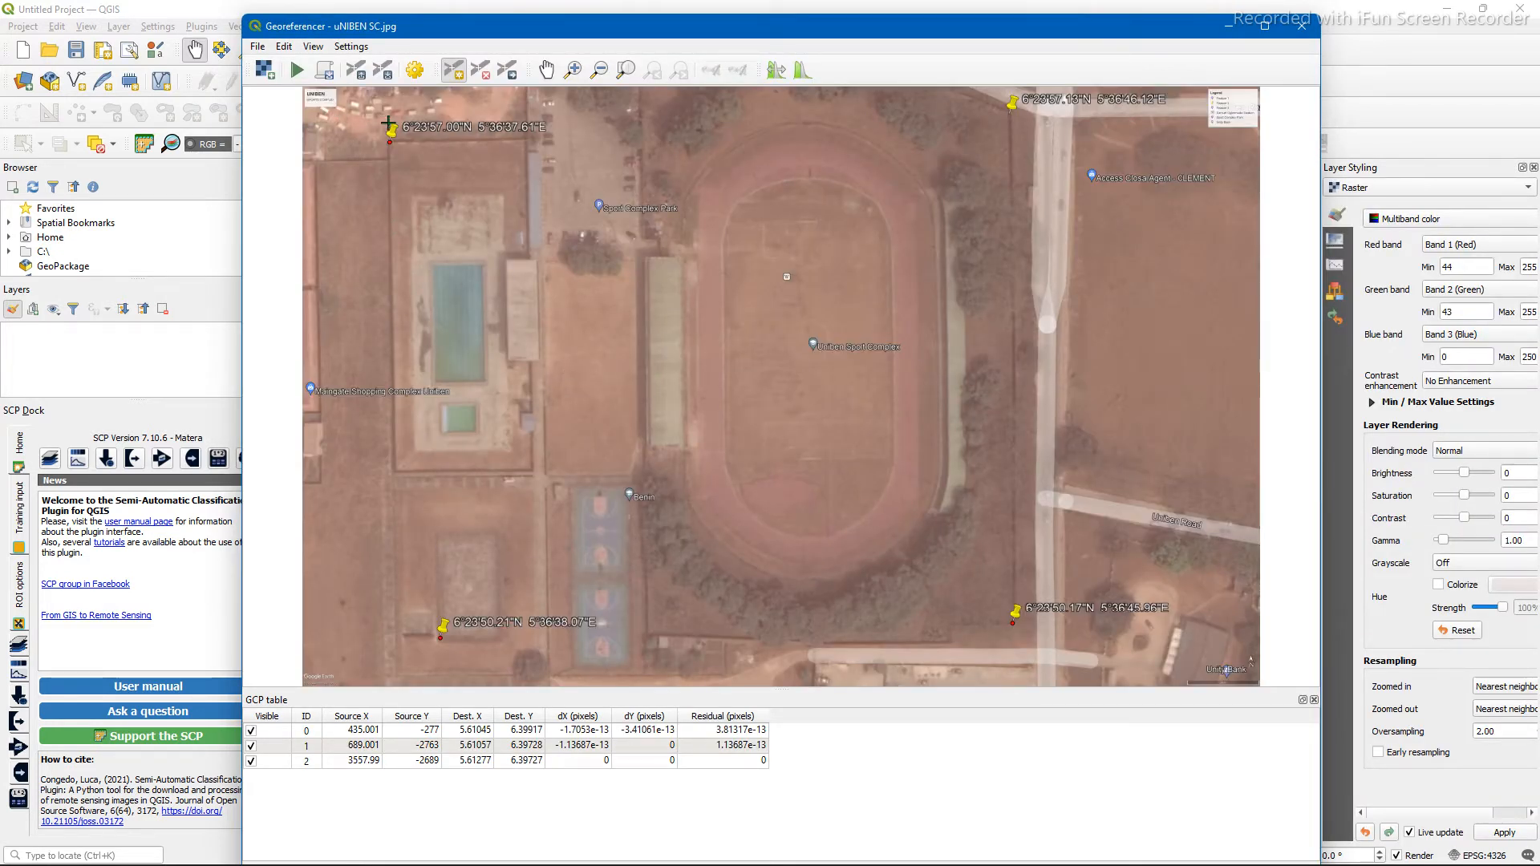
mouse_move(1027, 576)
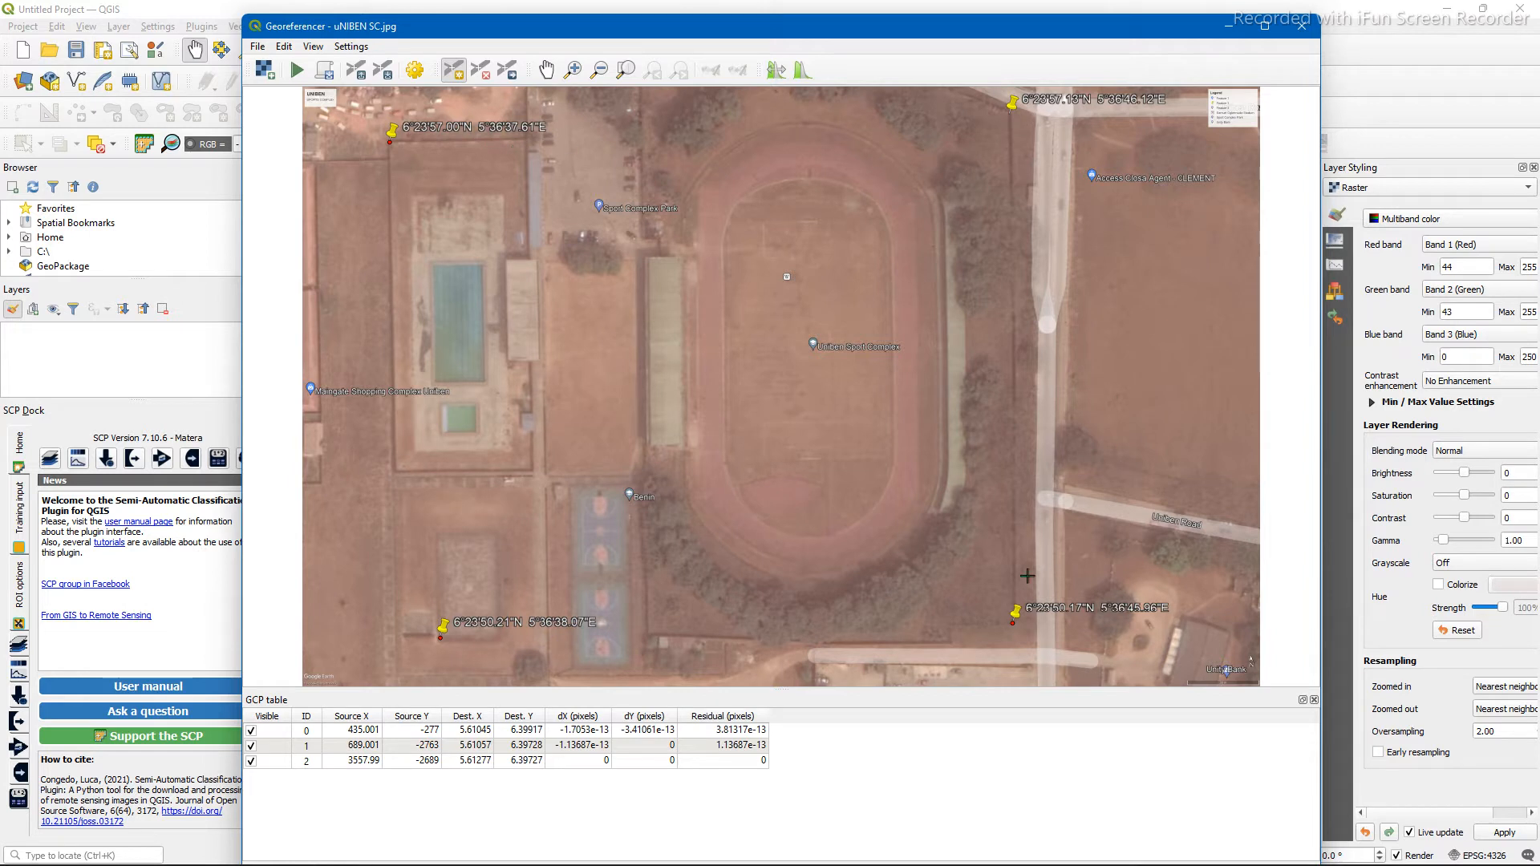
mouse_move(1003, 127)
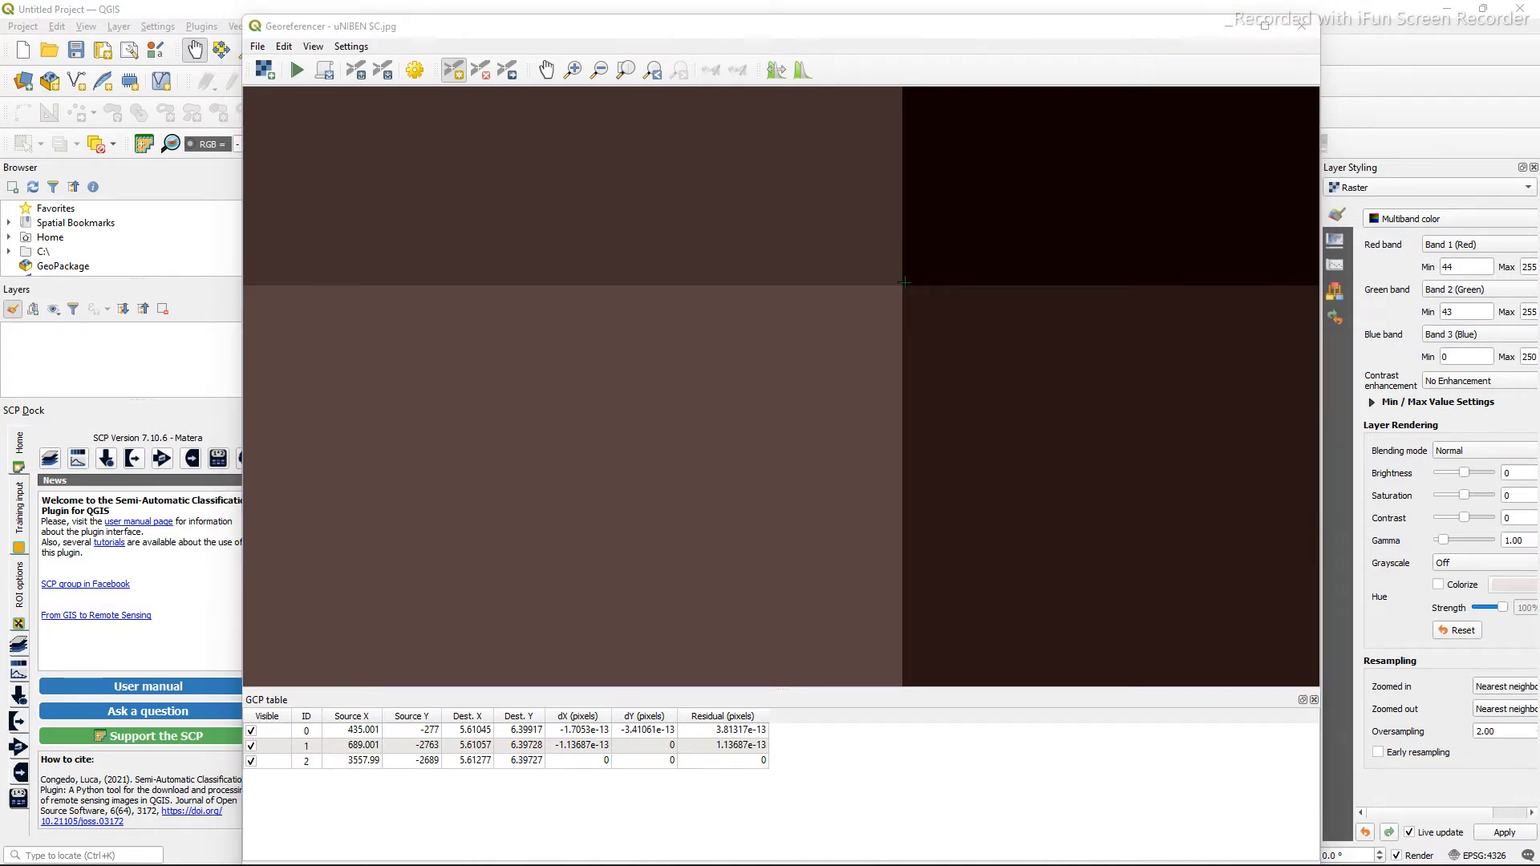
click(928, 263)
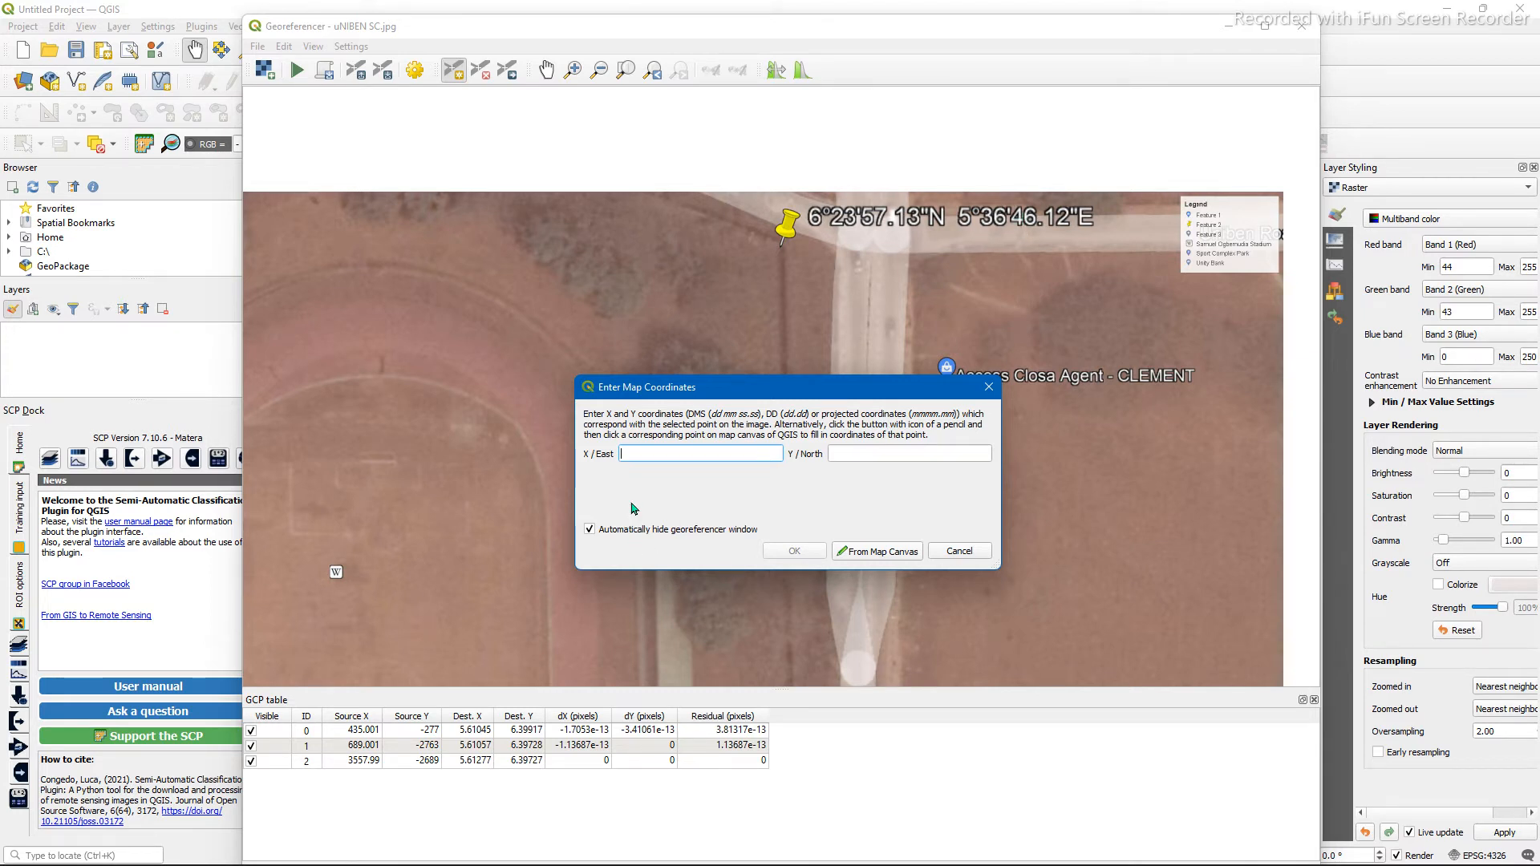
Set the control point to X 5 36 46.12 East and Y 6 23 57.13 North.
text(5)
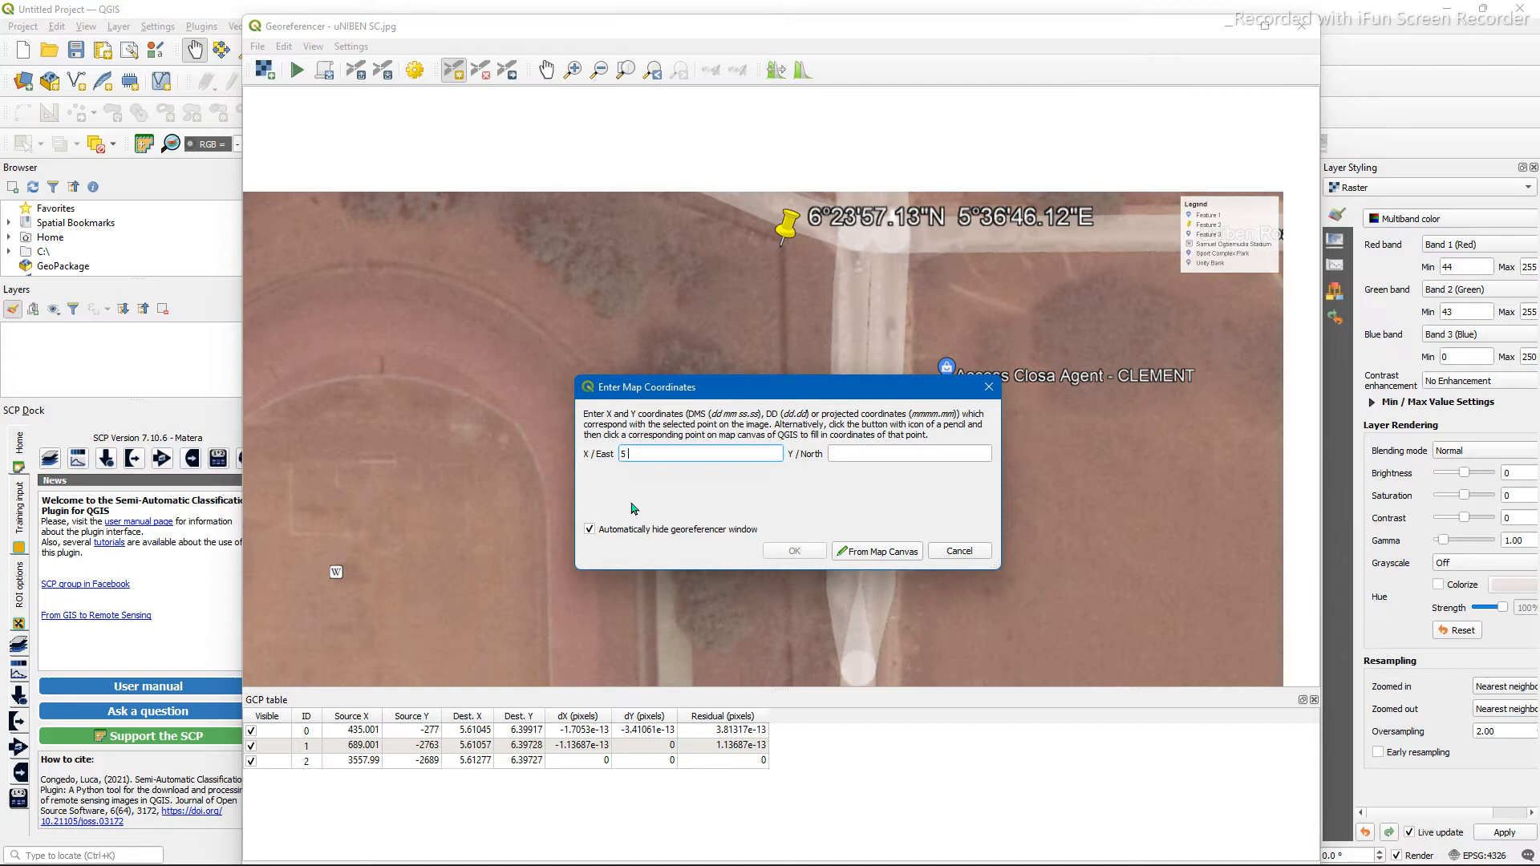
text(36 46)
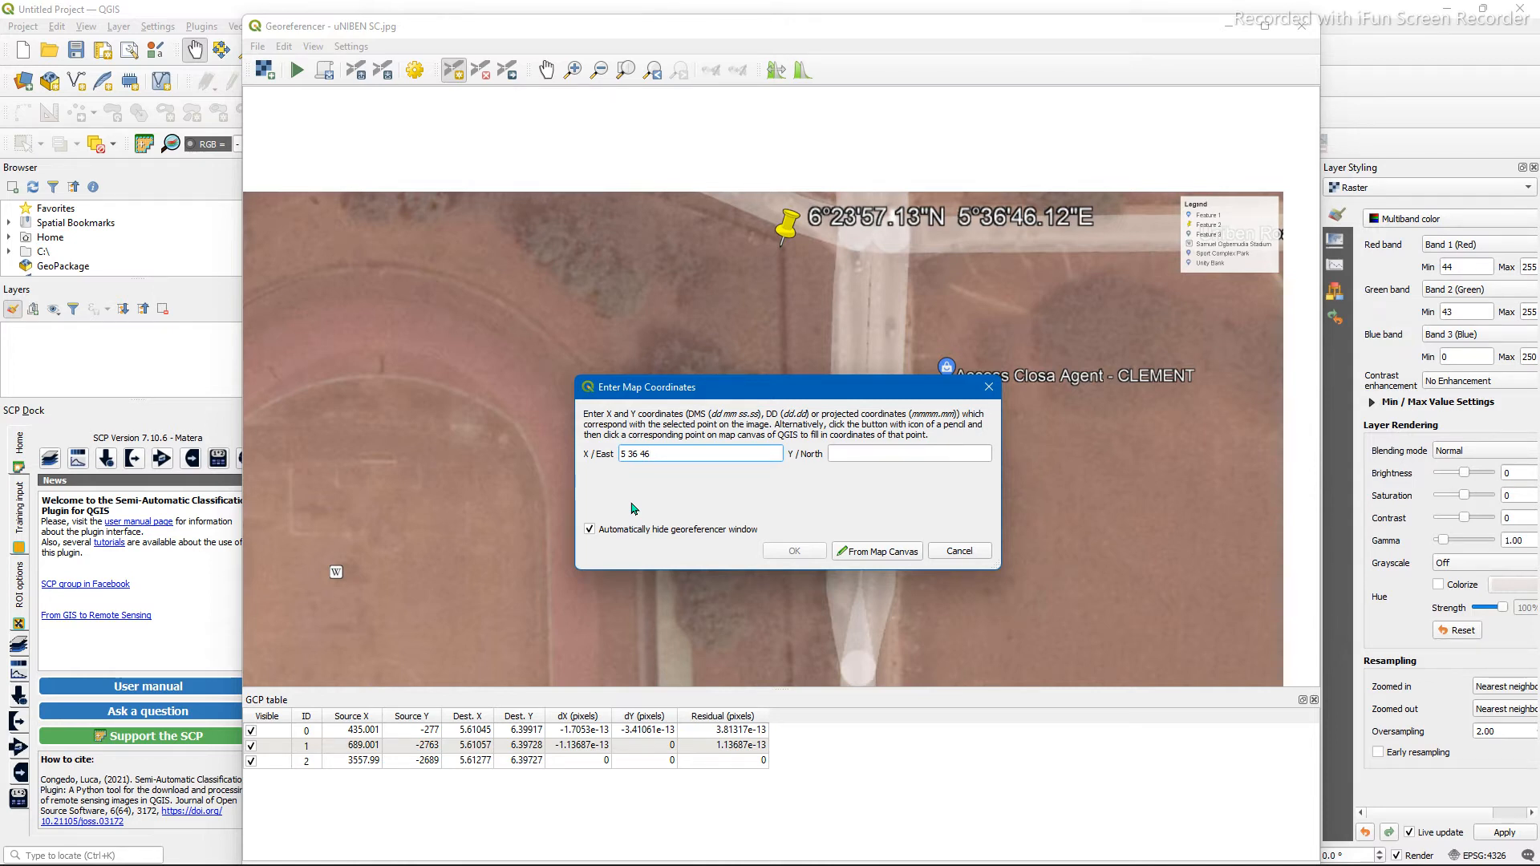
text(.12)
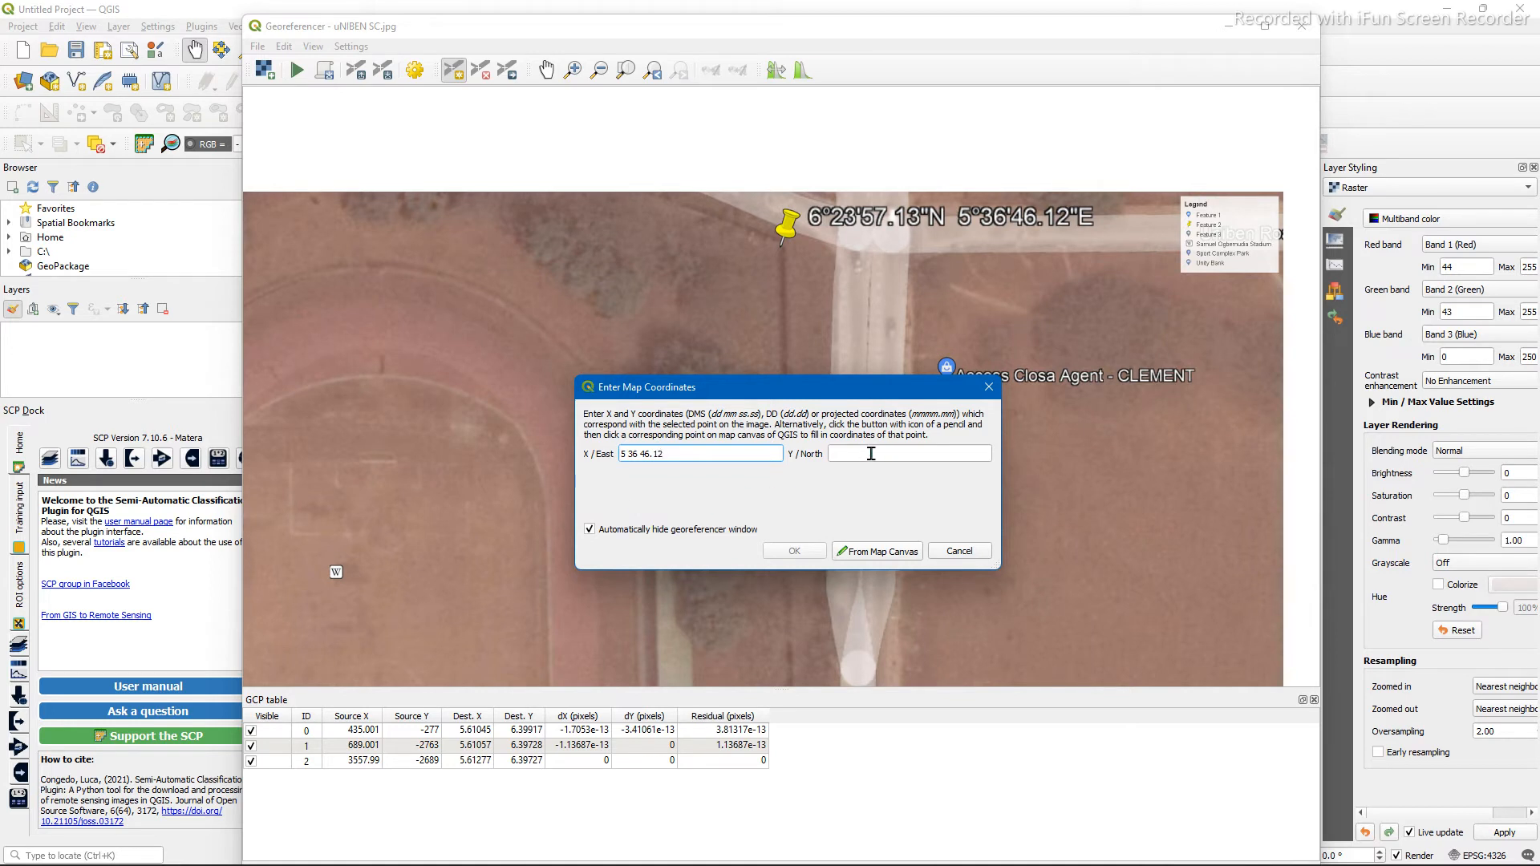
text(6 23)
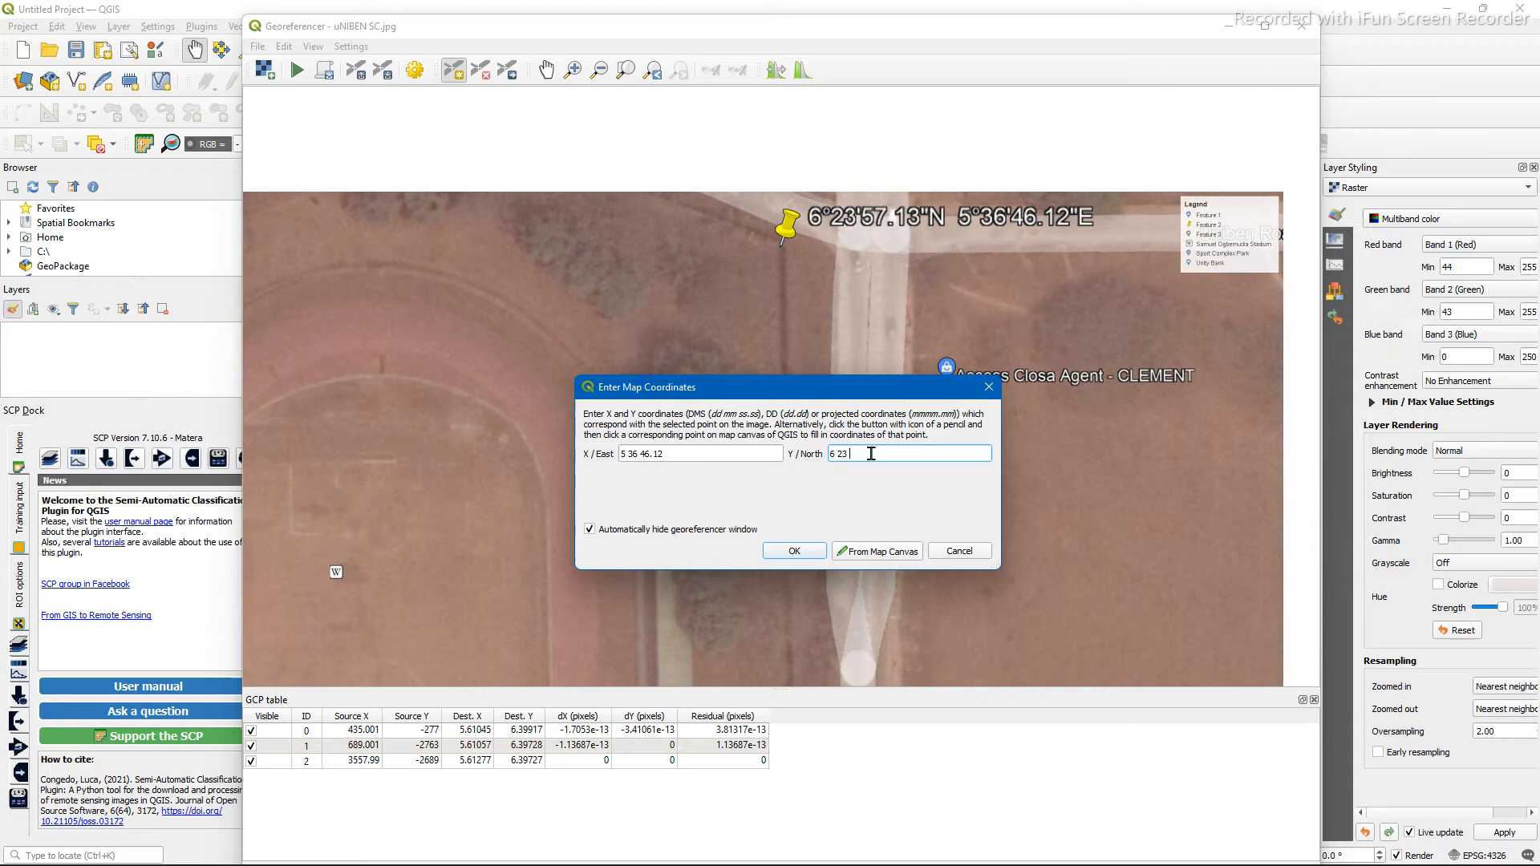
text(57.13)
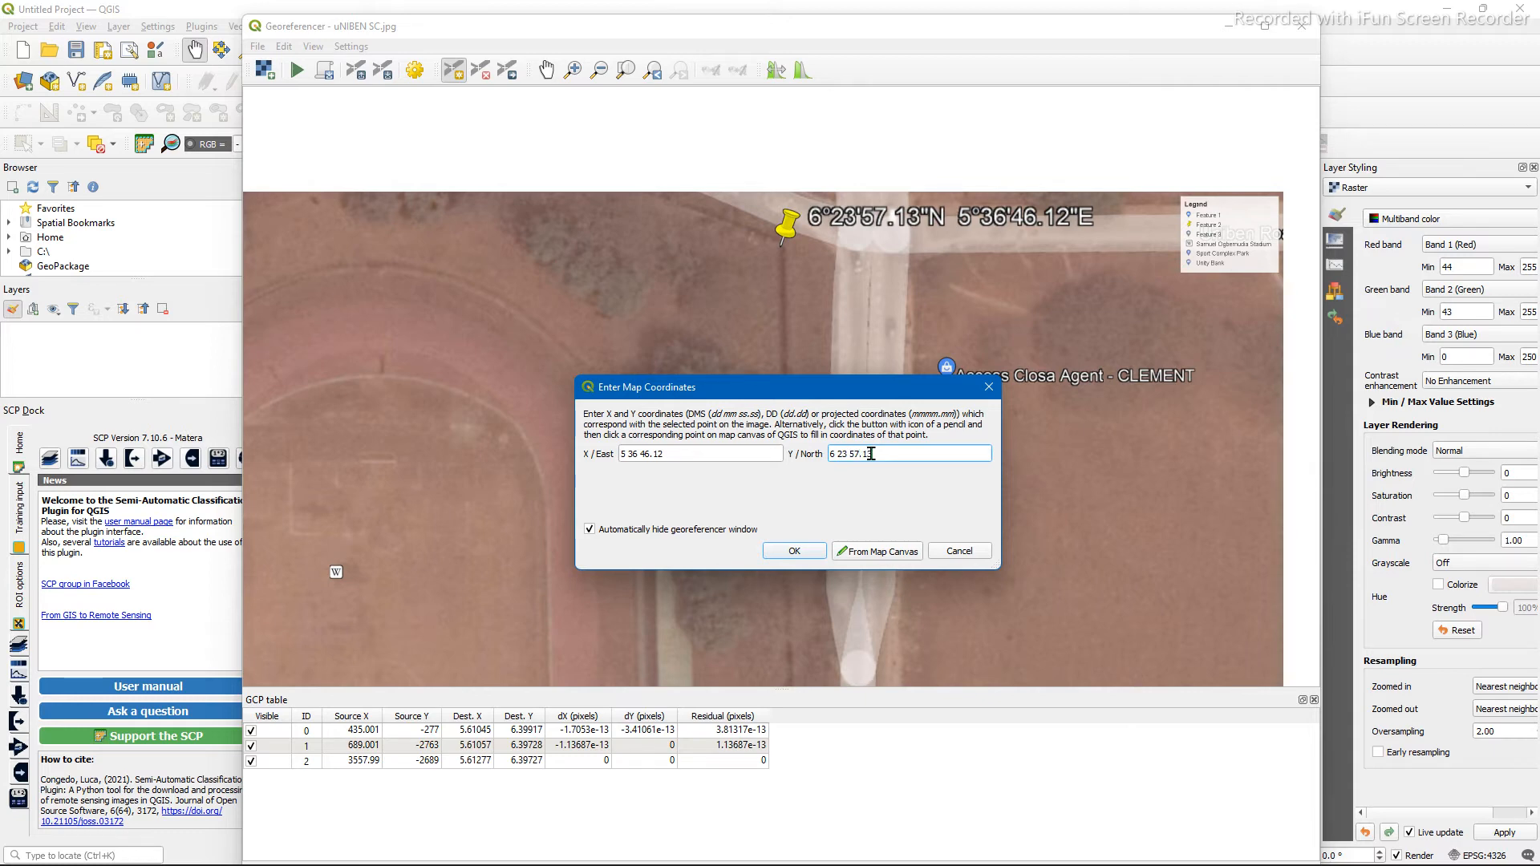
click(794, 550)
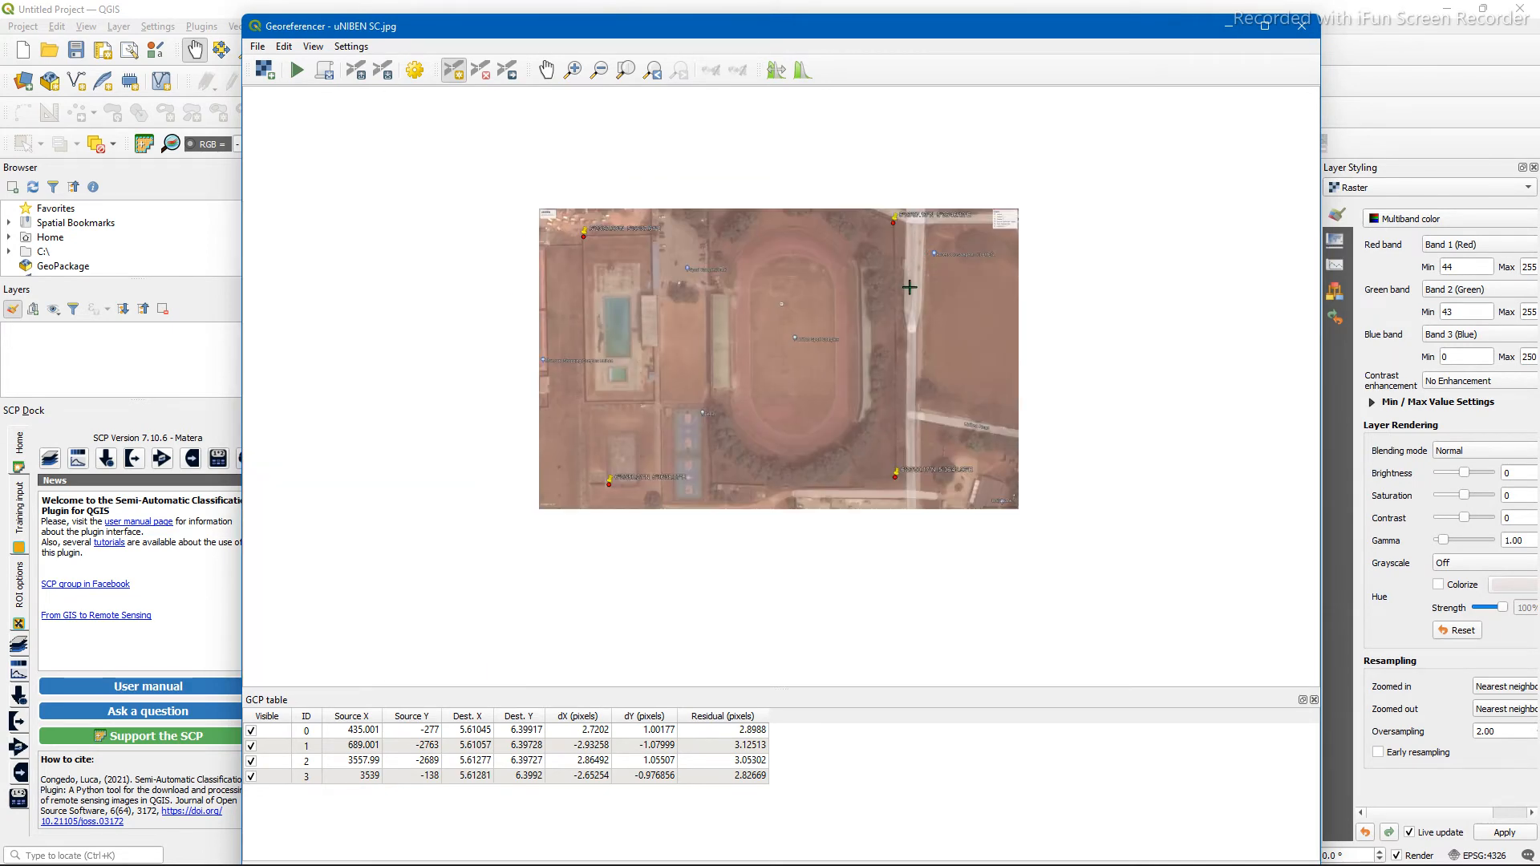
mouse_move(428, 266)
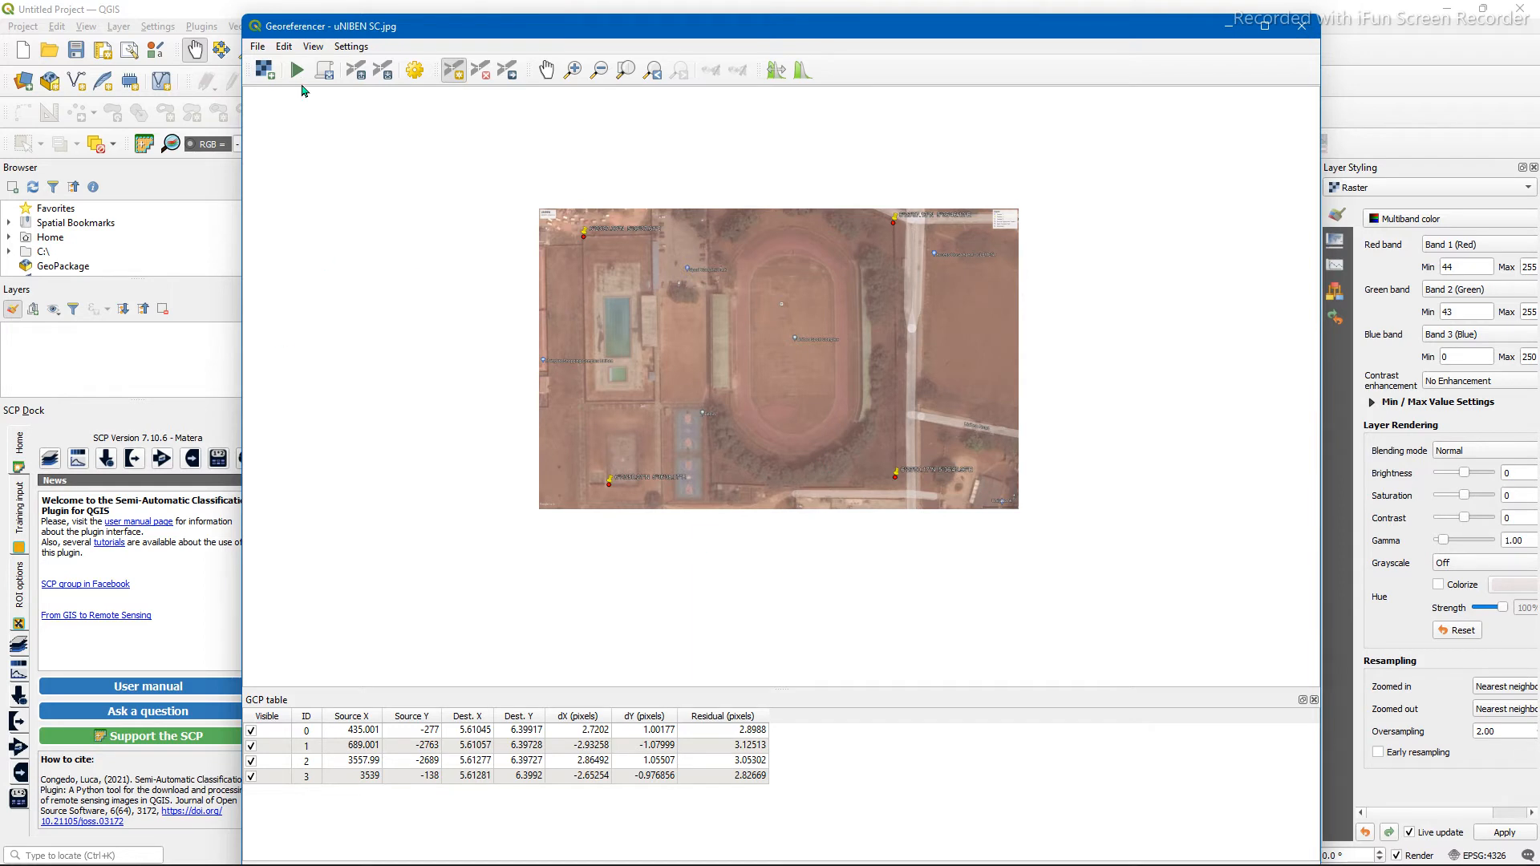
Overwrite output uNIBEN SC_modified.tif, accept transformation settings, and run georeferencing.
click(296, 70)
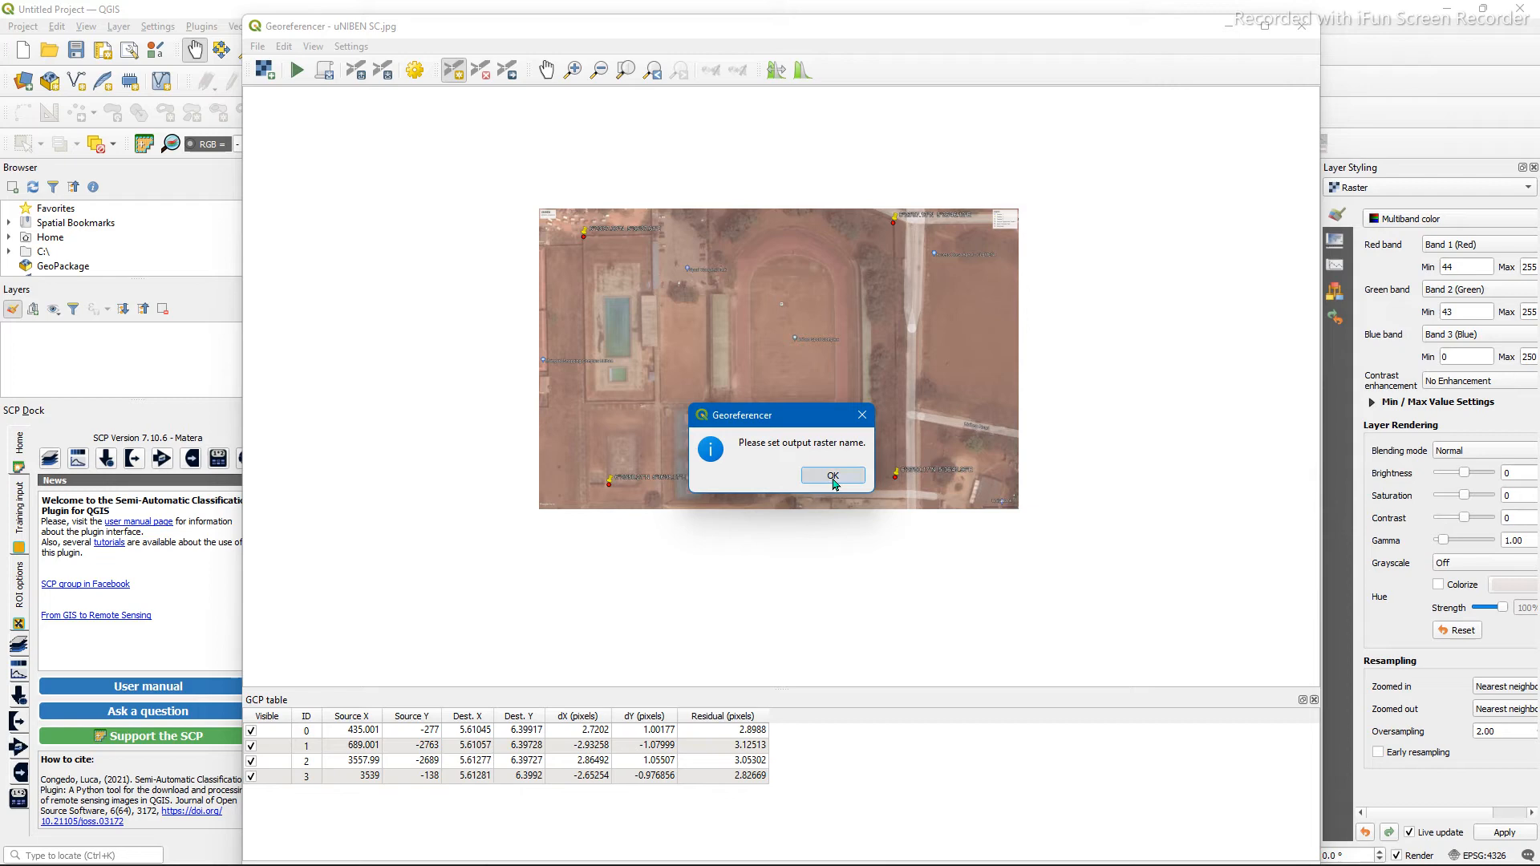
click(832, 475)
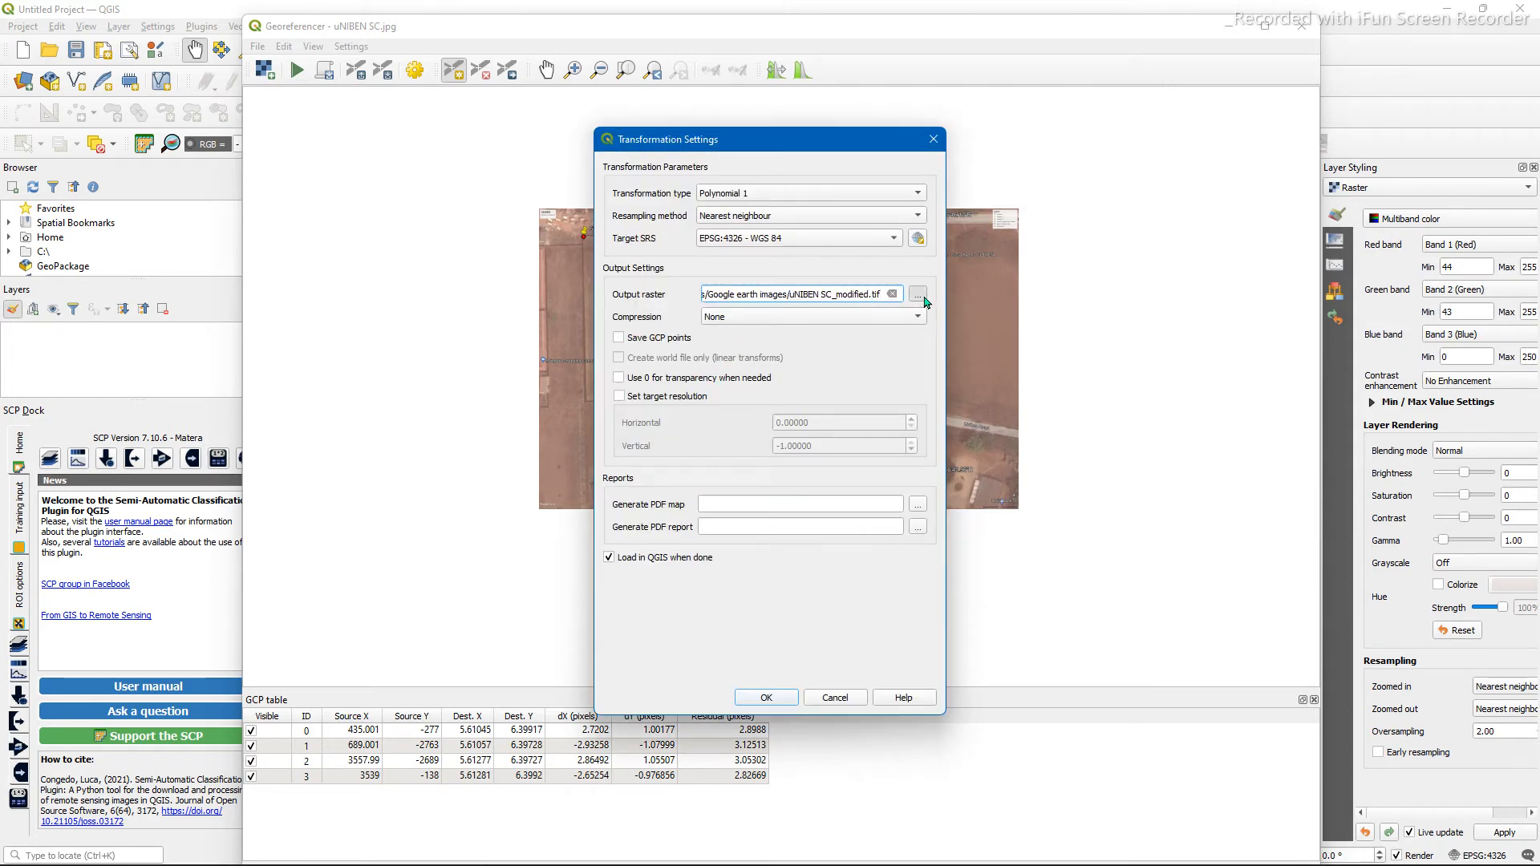
click(916, 293)
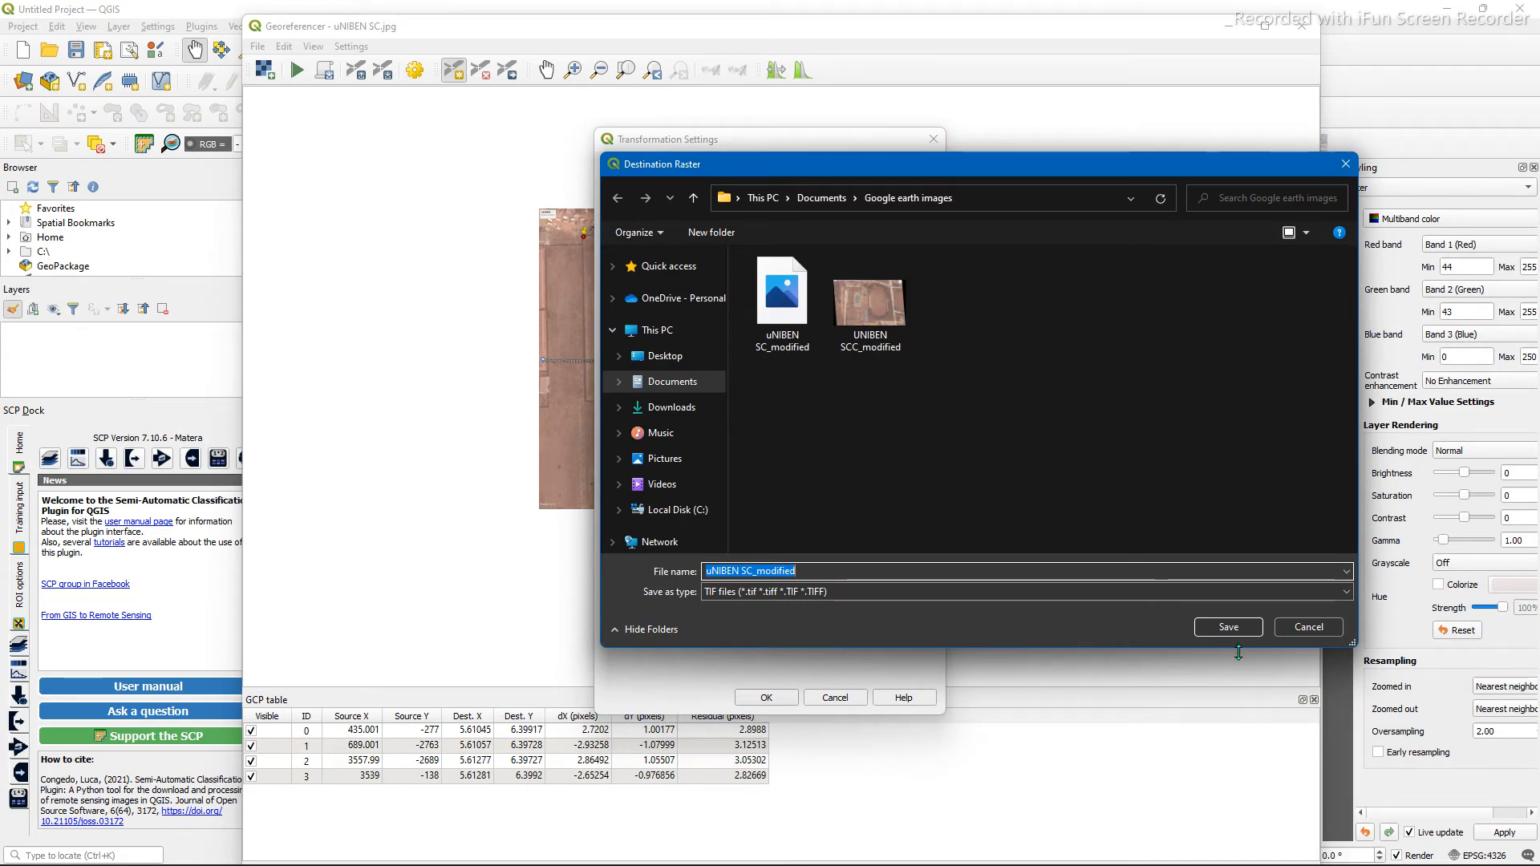
click(1226, 627)
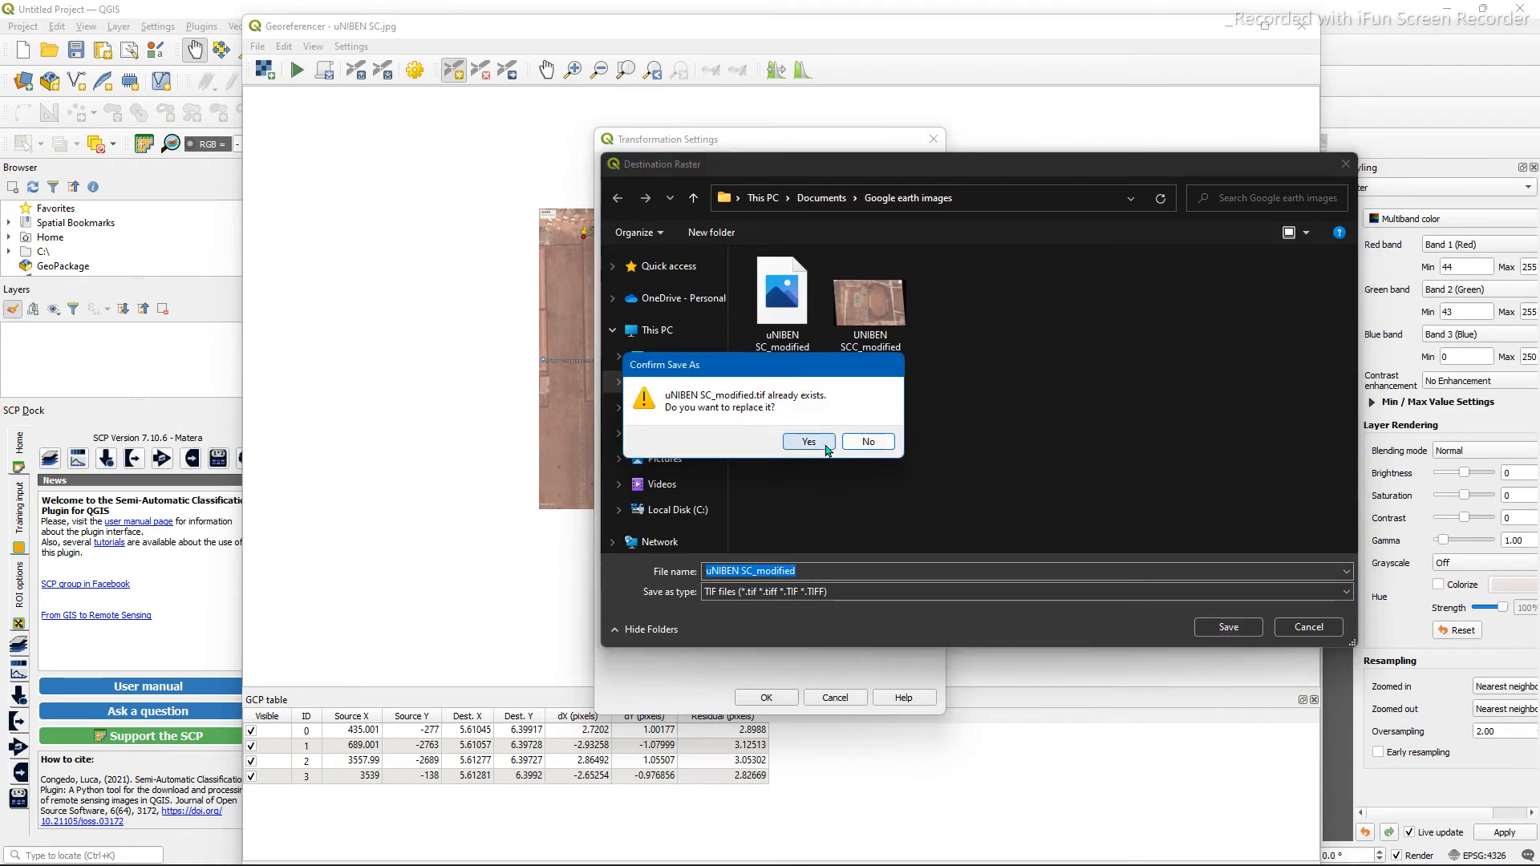
click(808, 441)
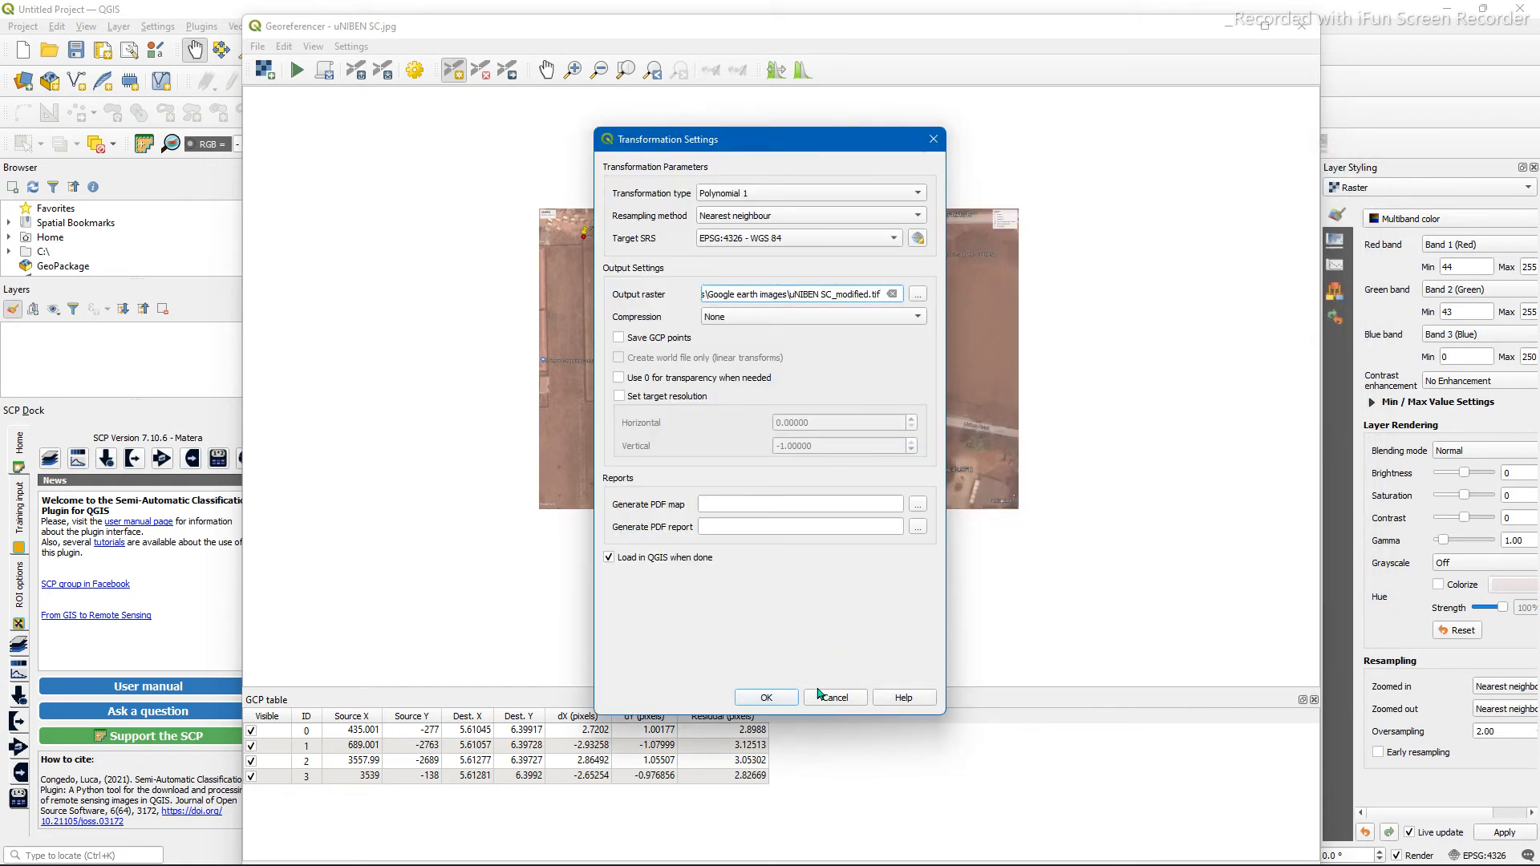
click(832, 696)
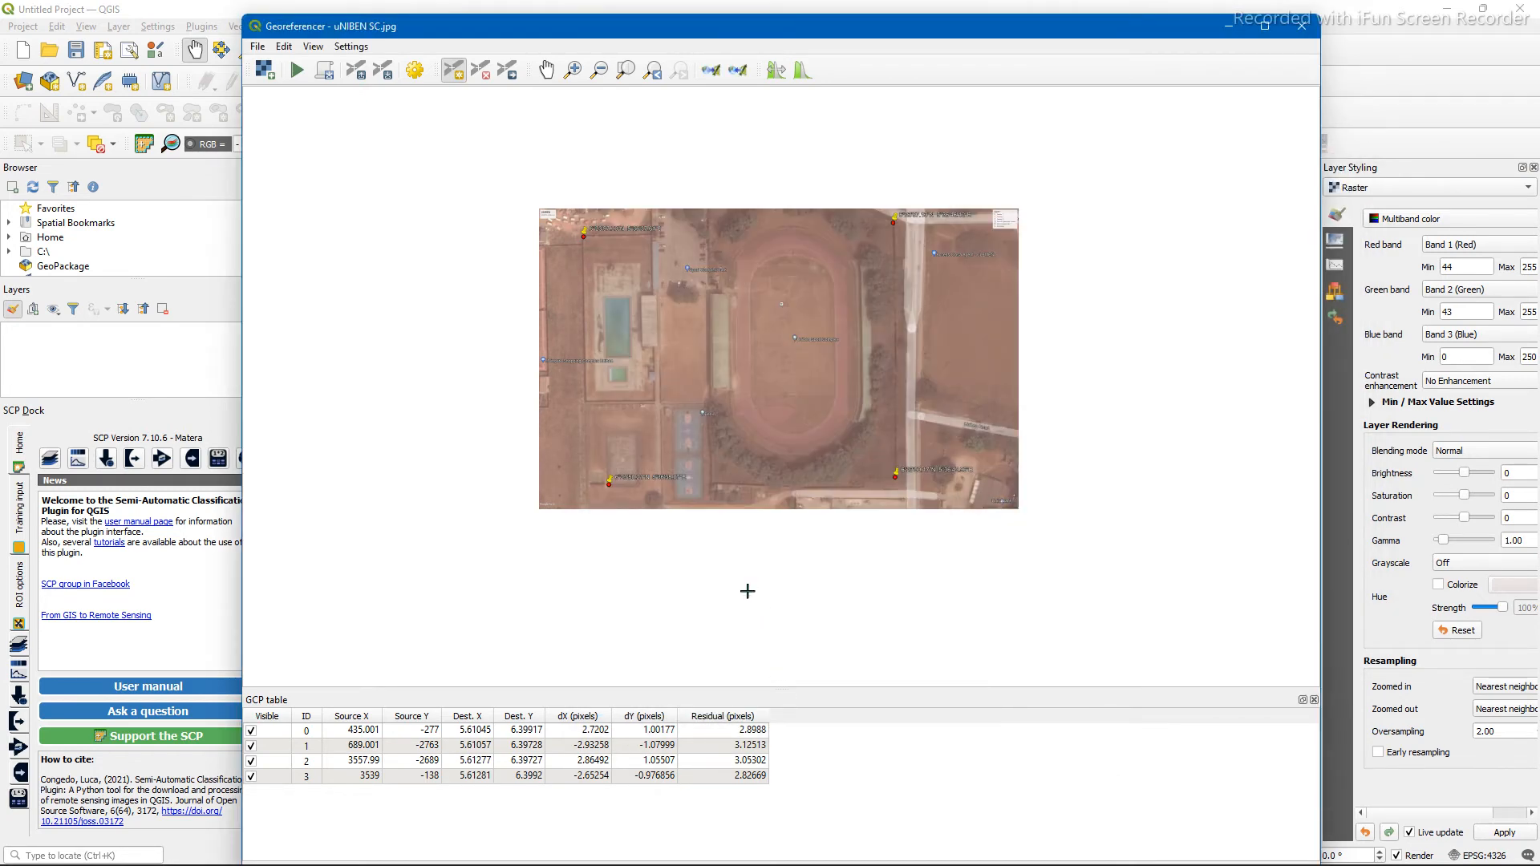
mouse_move(336, 202)
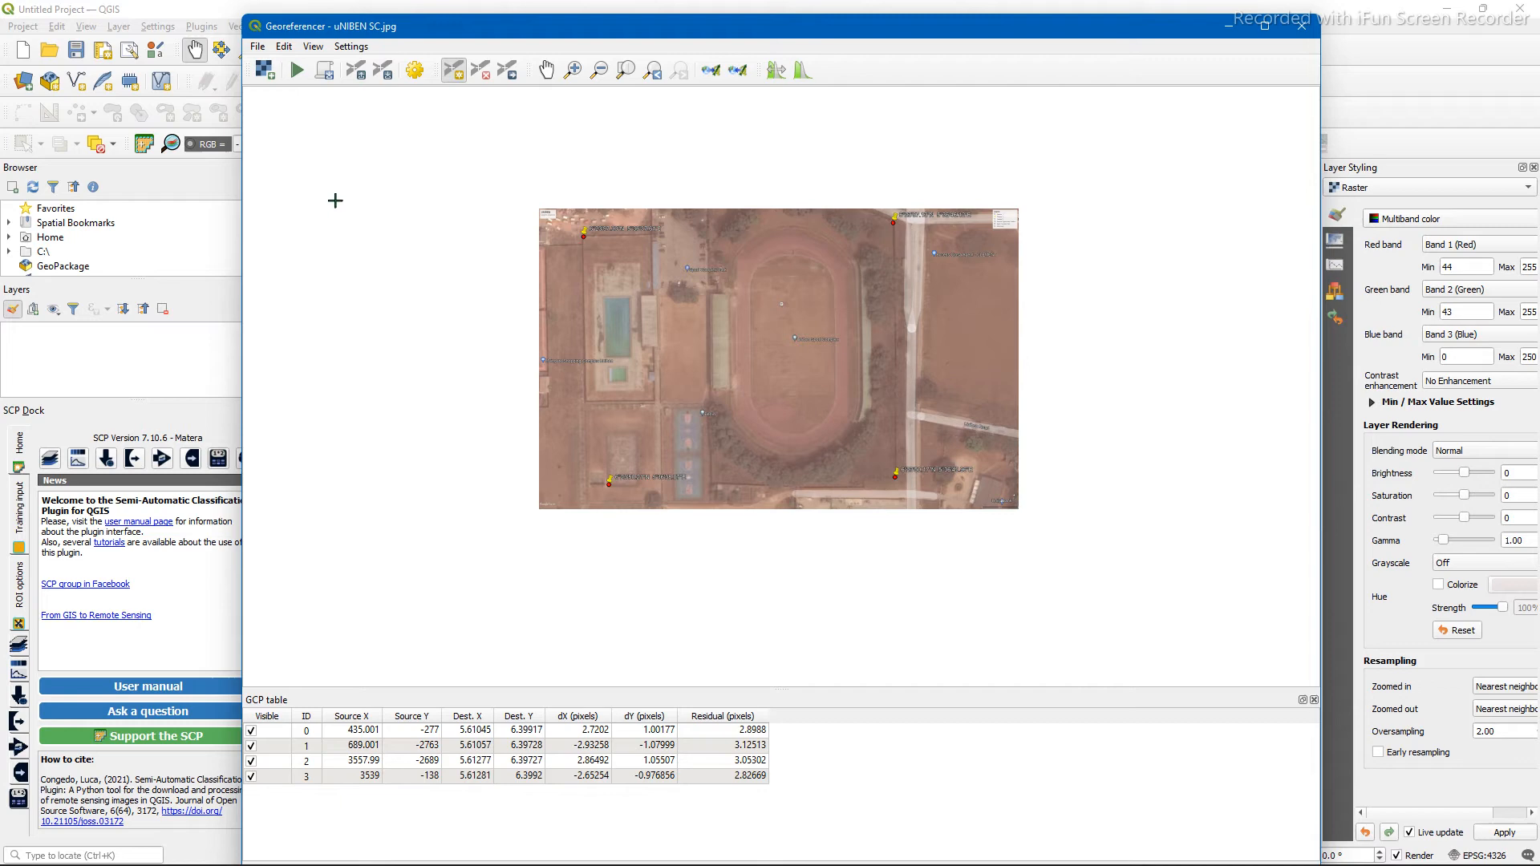
click(296, 70)
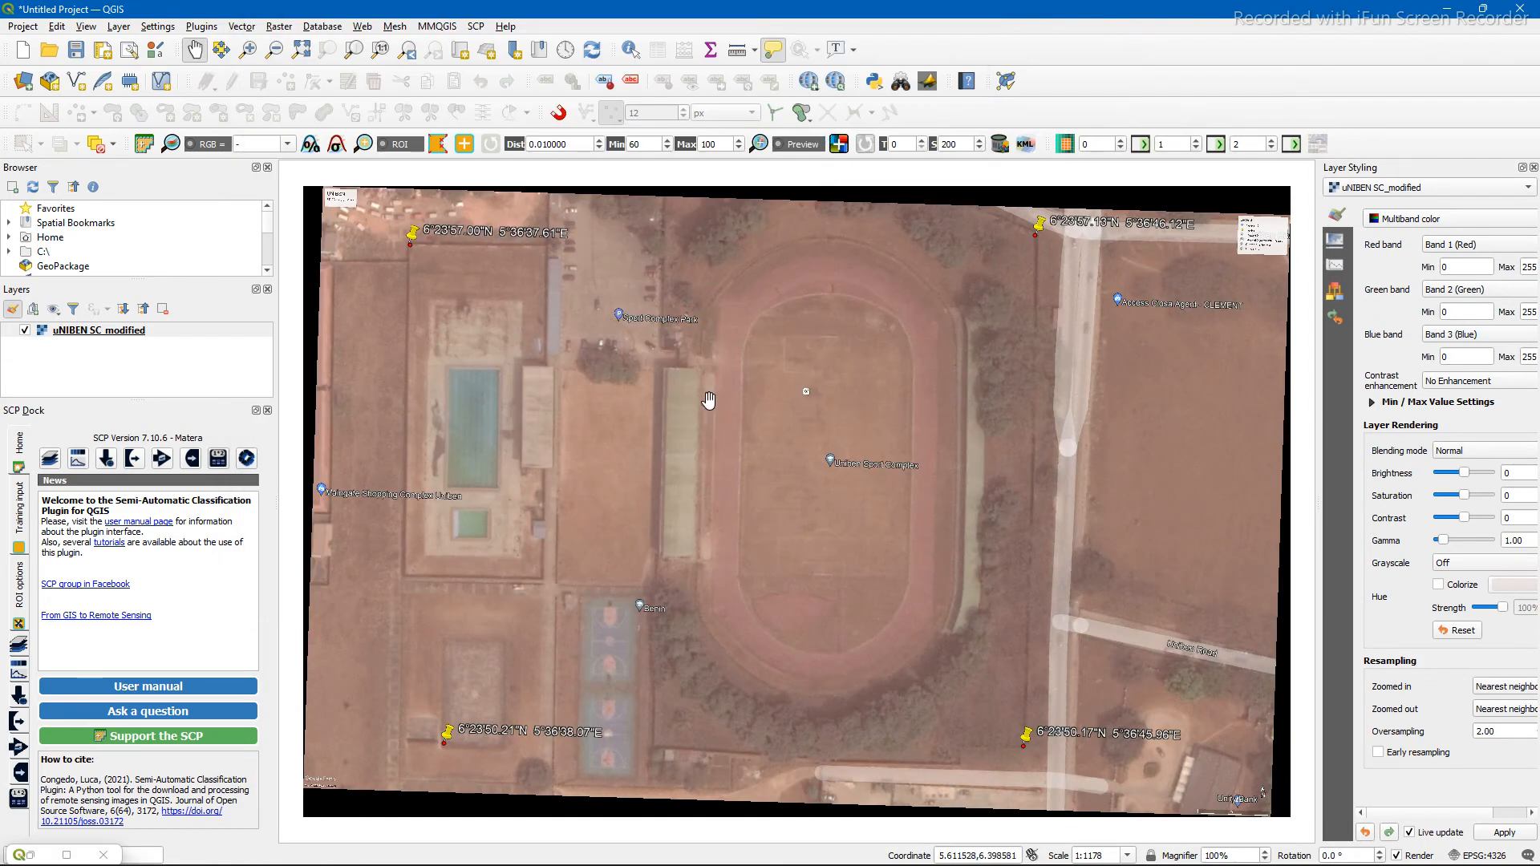
Zoom out over the uNIBEN SC_modified layer and open the Web menu.
scroll(down, 3)
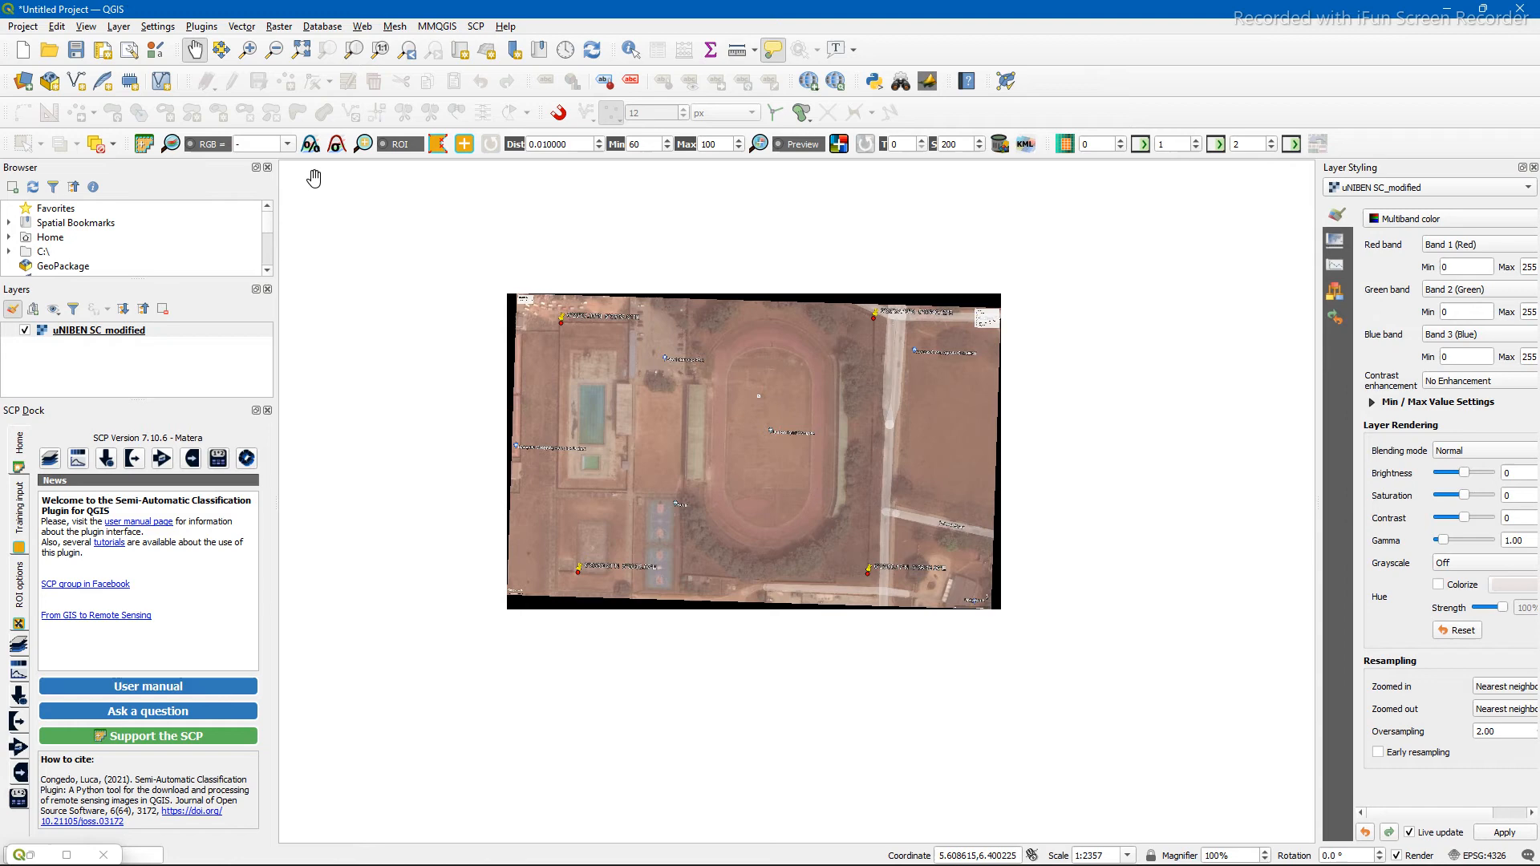
click(362, 26)
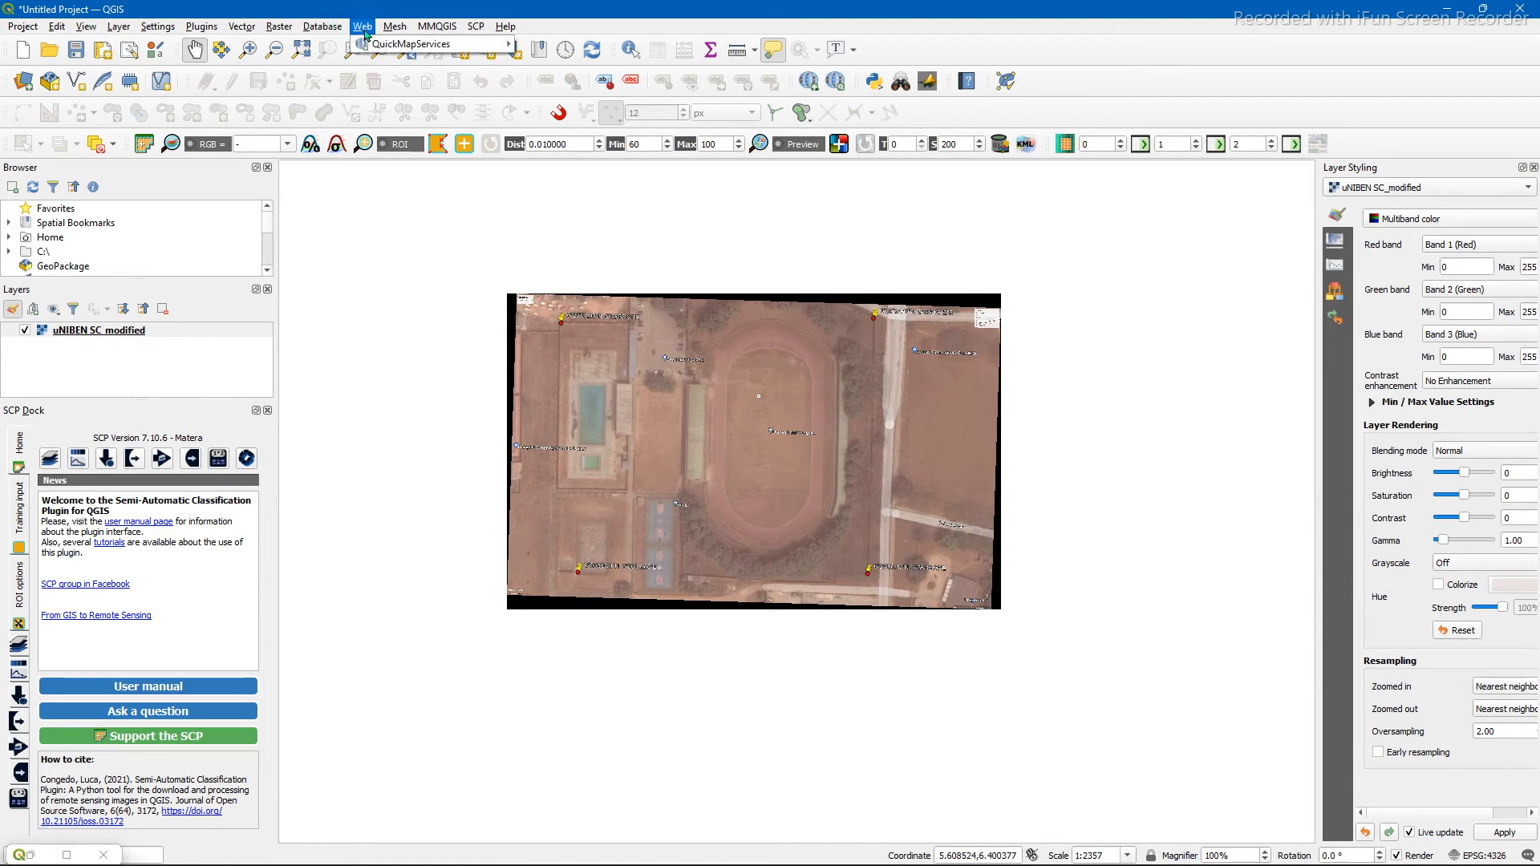
click(412, 43)
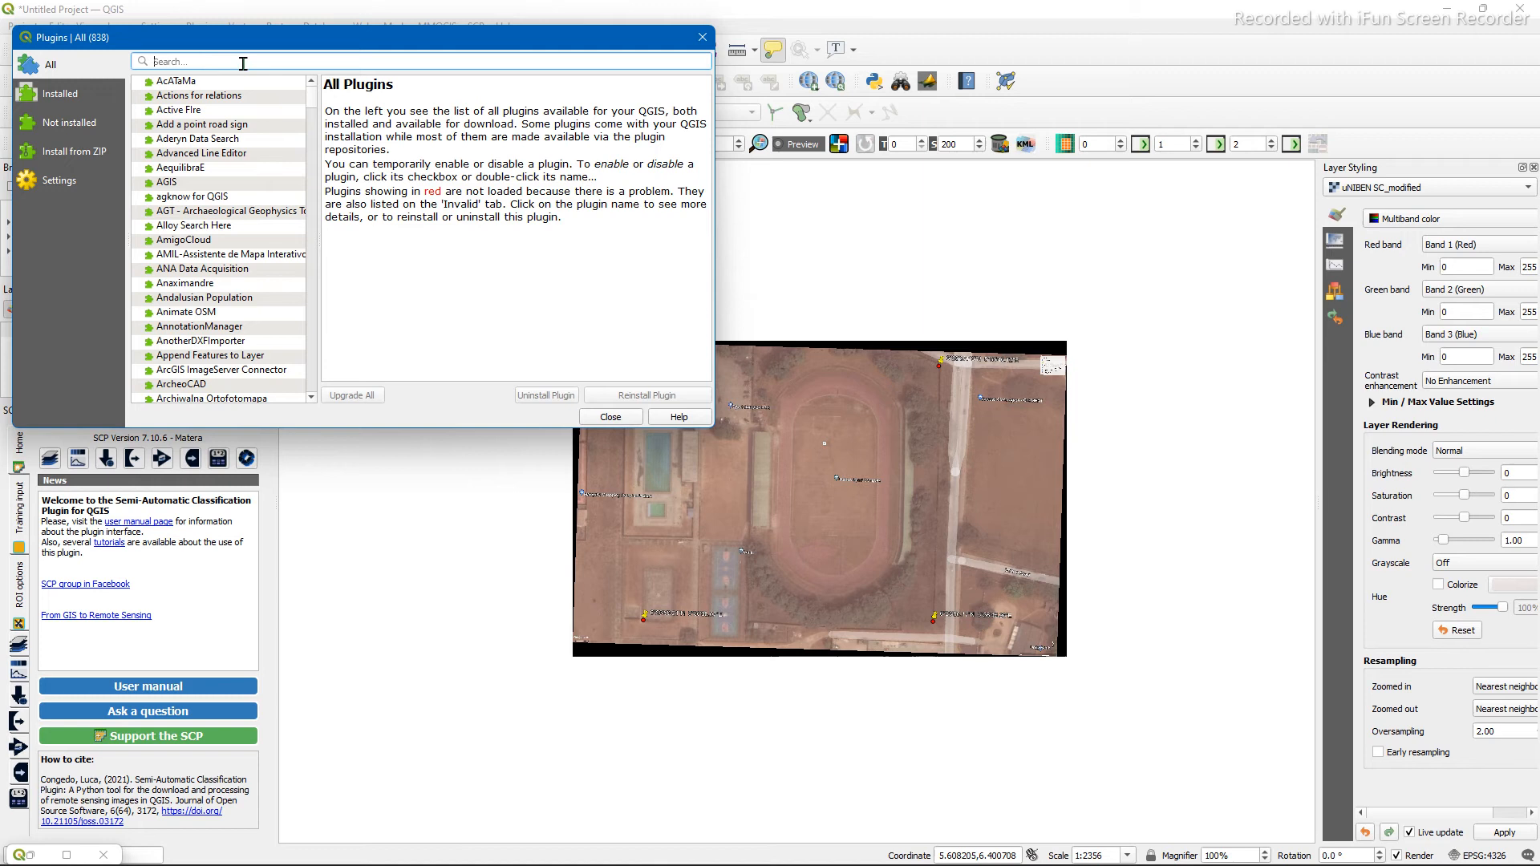
text(o)
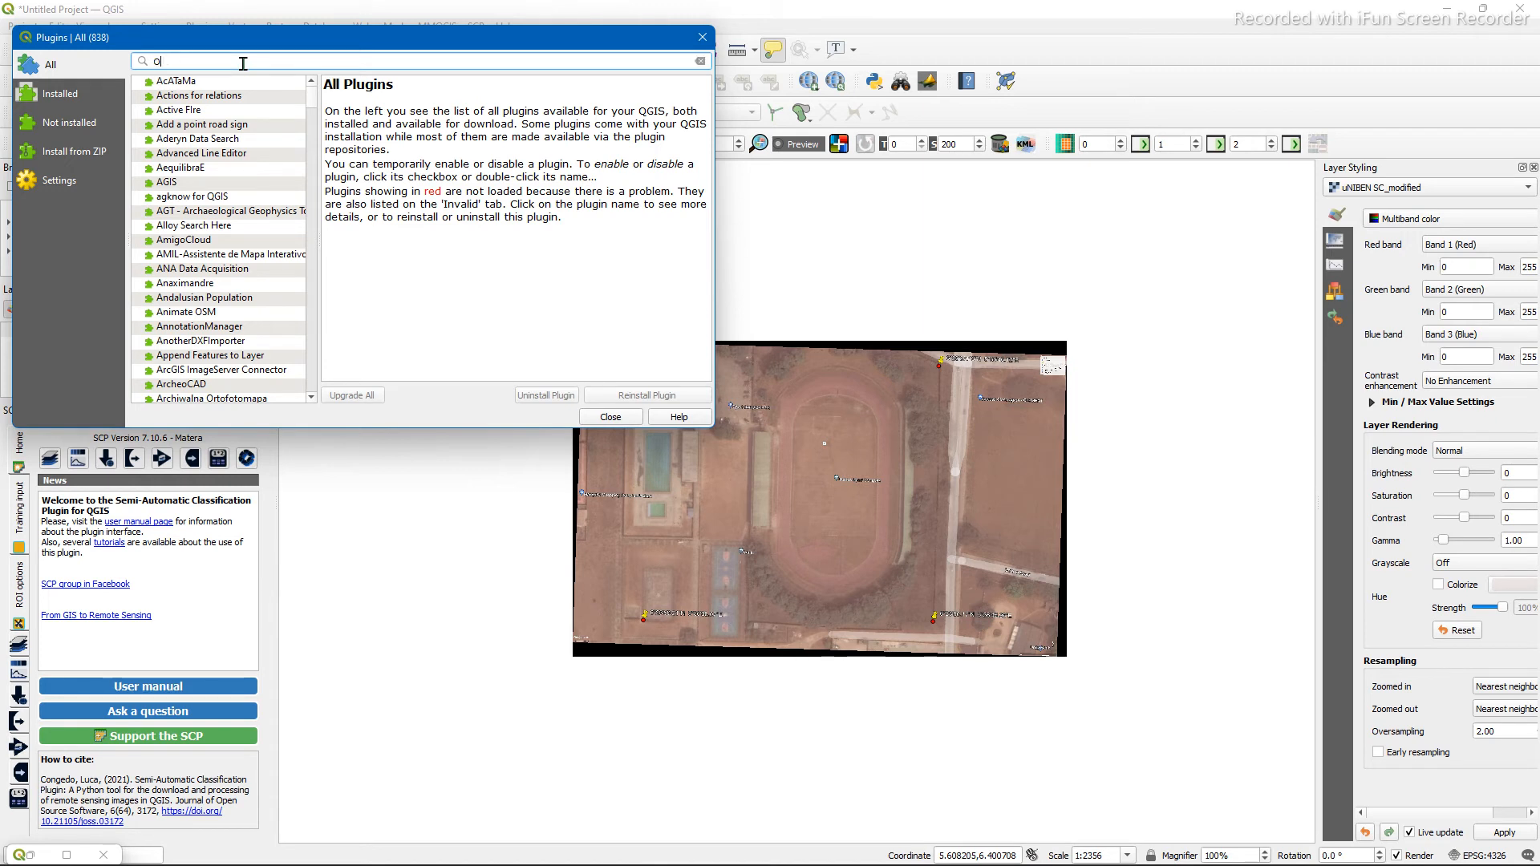
text(SM)
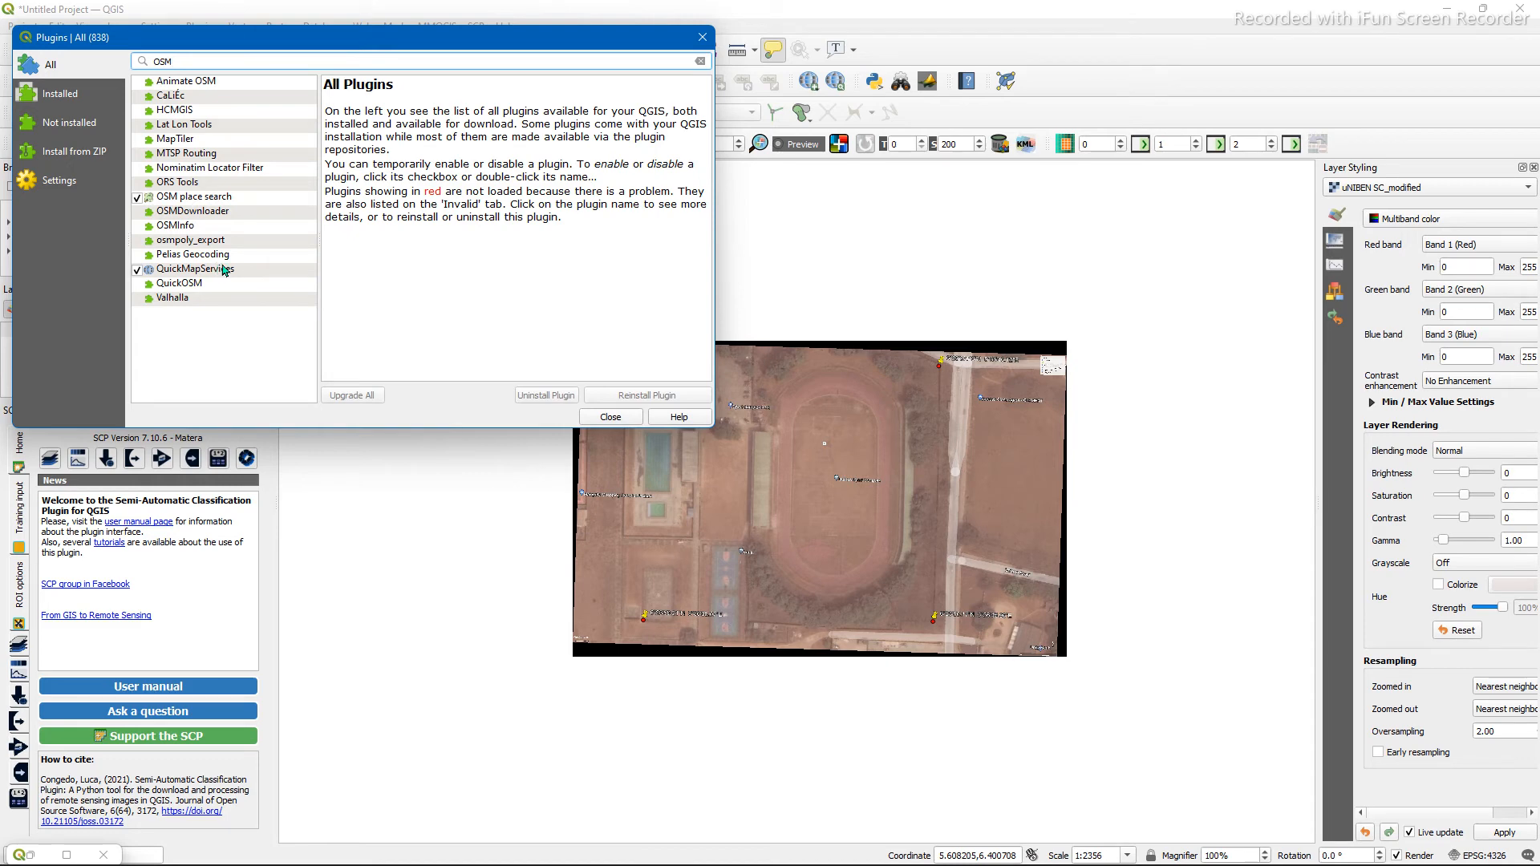
click(194, 267)
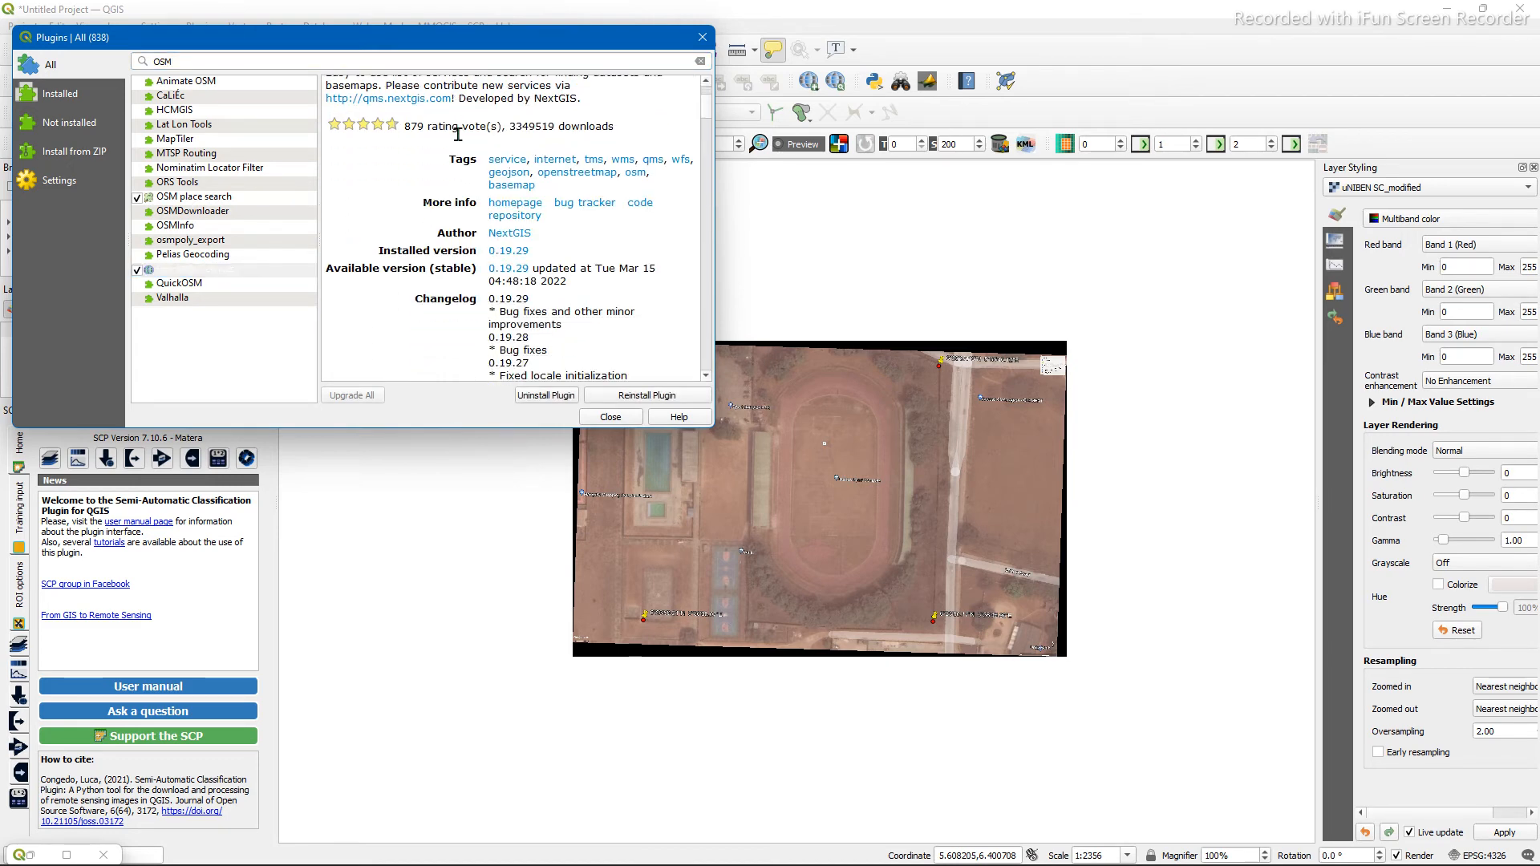
scroll(down, 3)
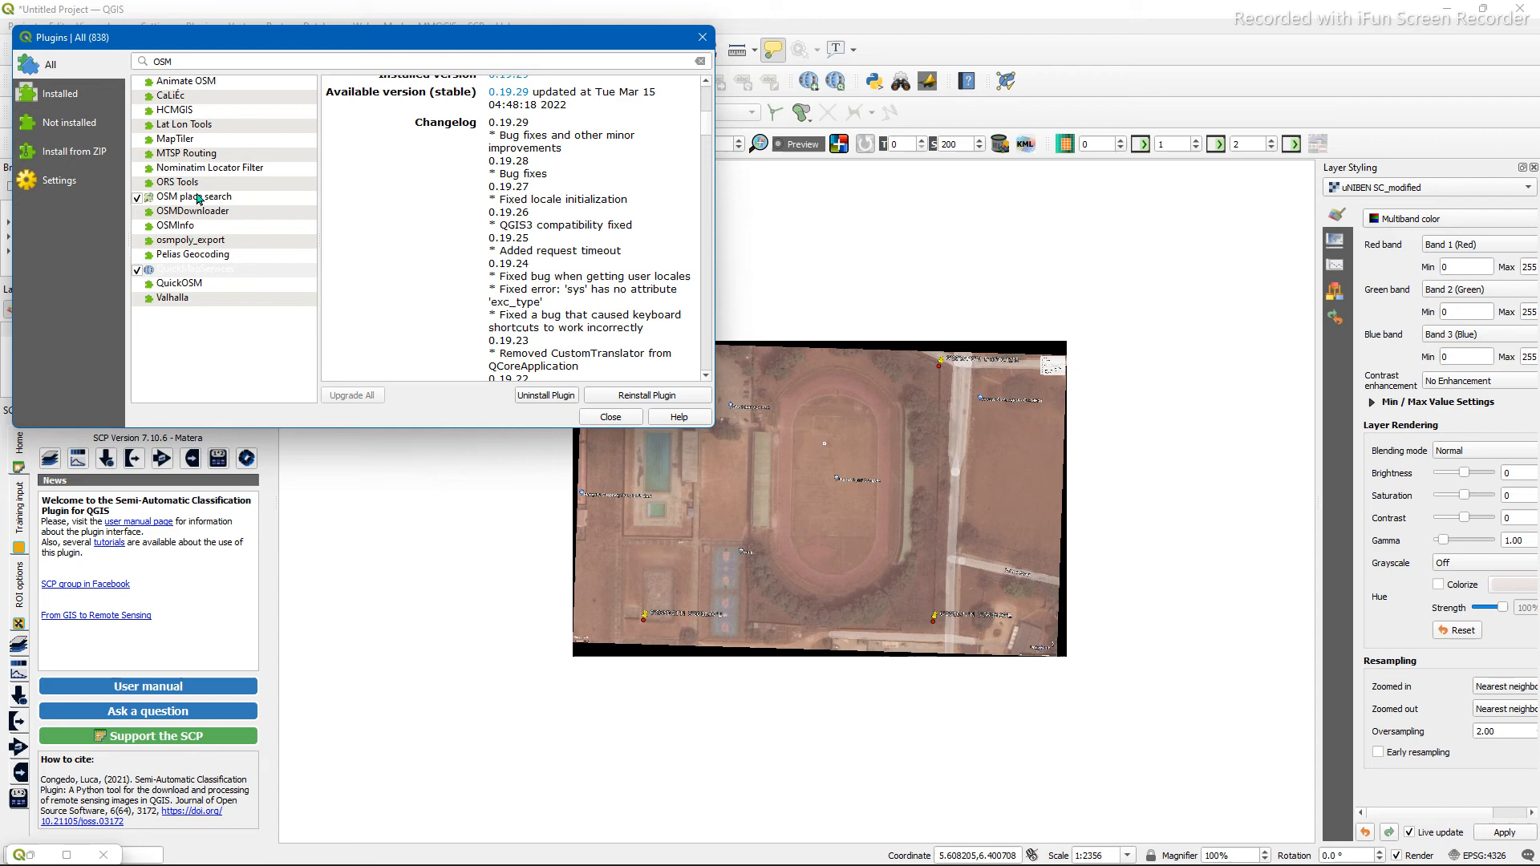
click(194, 197)
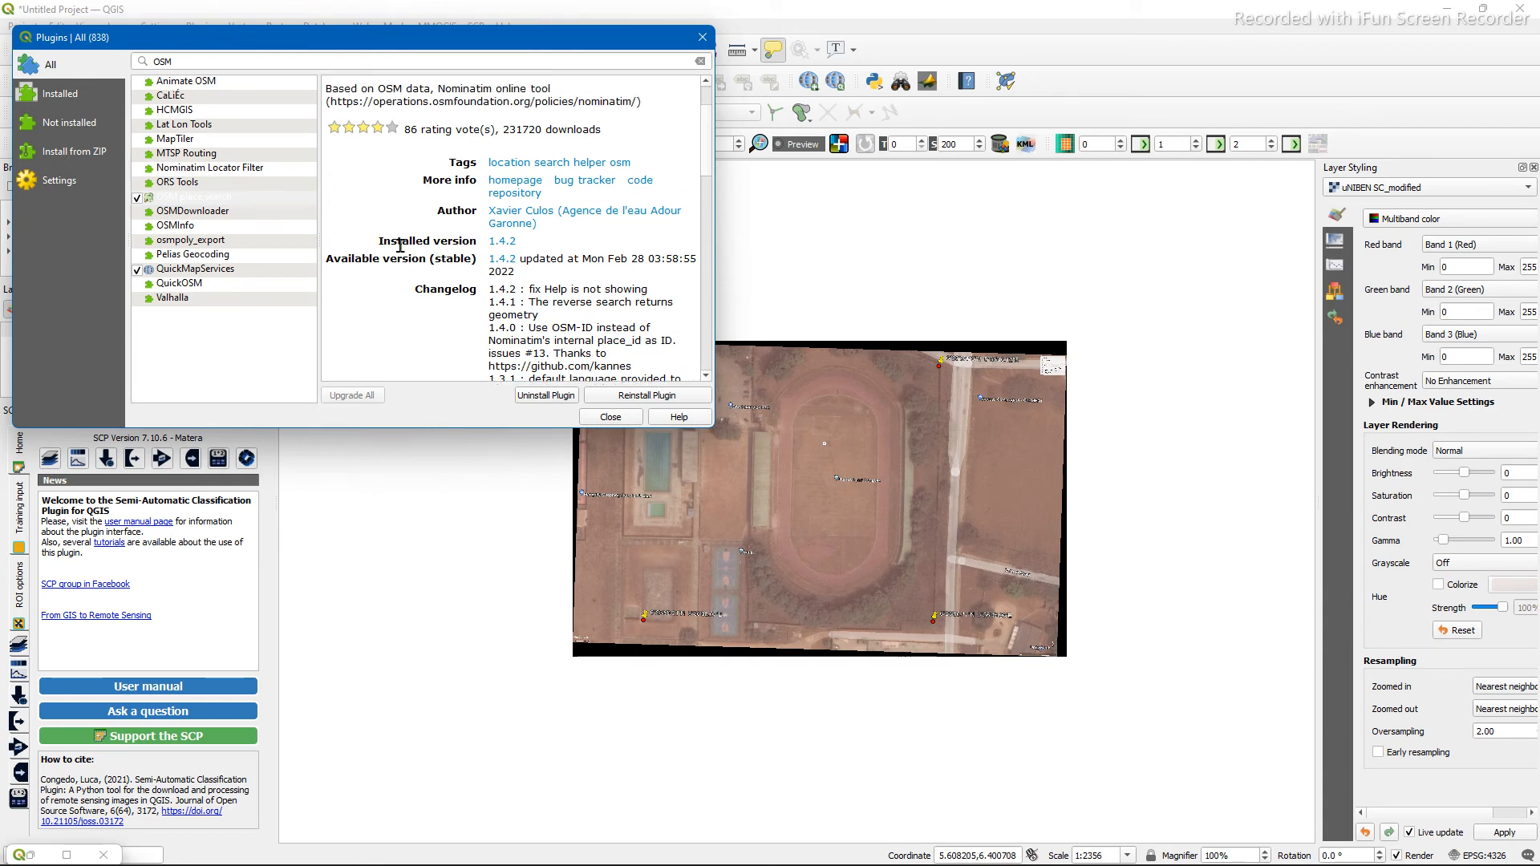
click(192, 196)
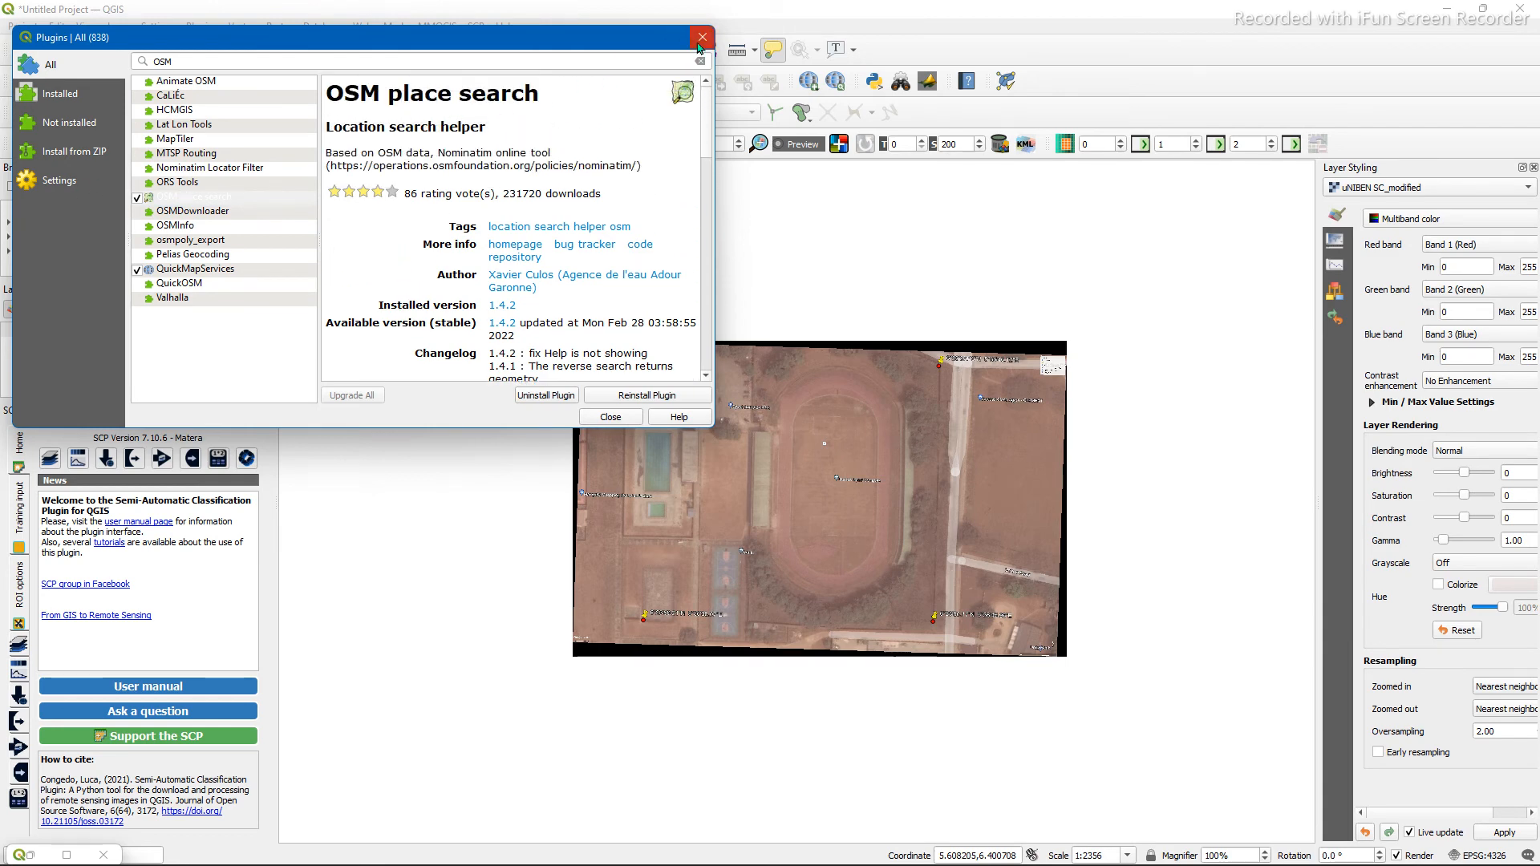
click(699, 36)
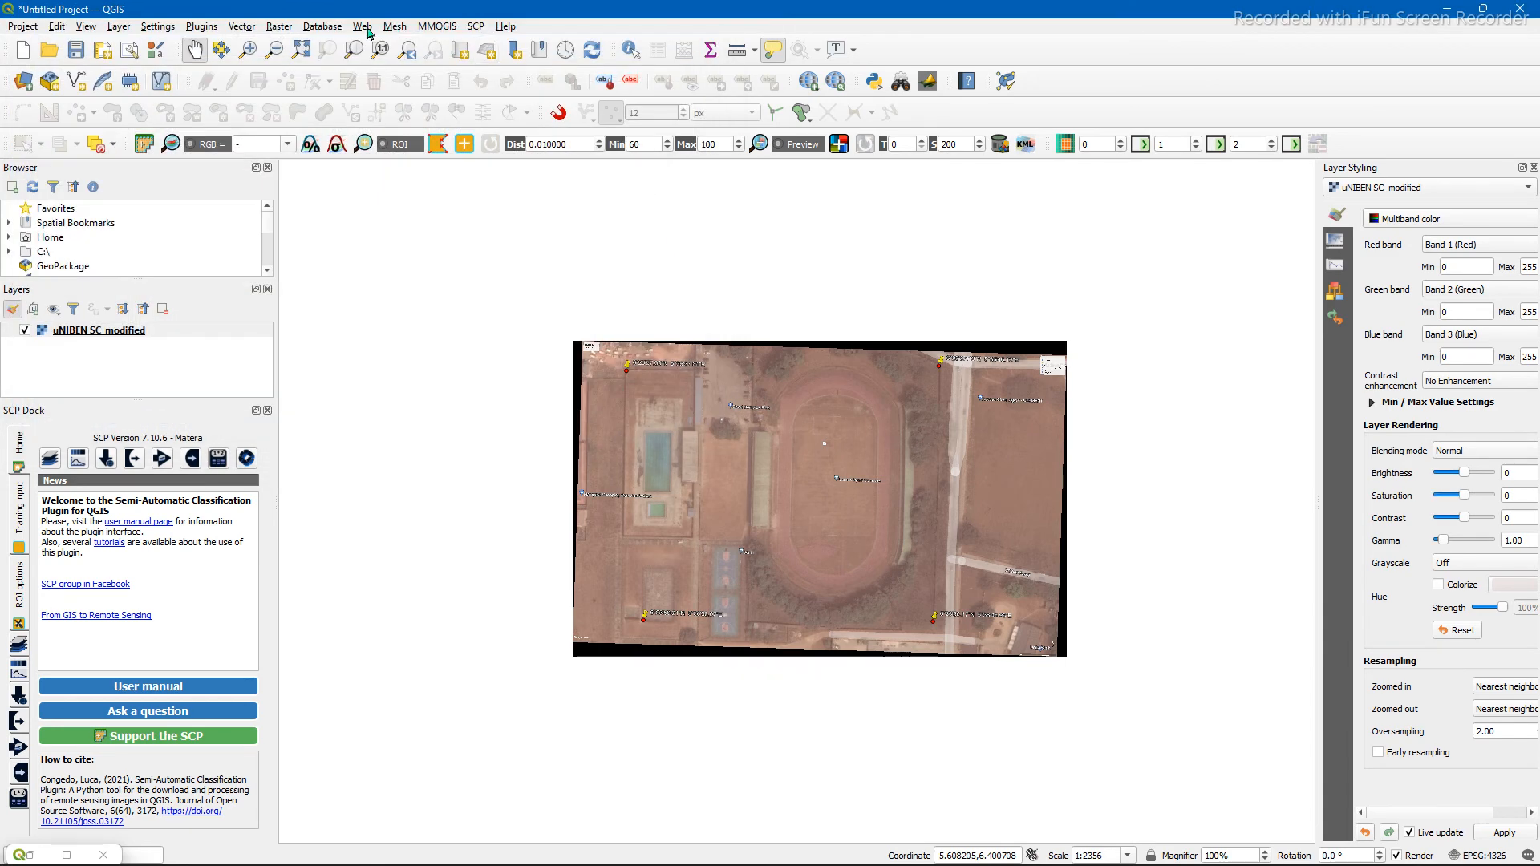
Add the OSM Standard basemap via Web > QuickMapServices > OSM.
click(360, 26)
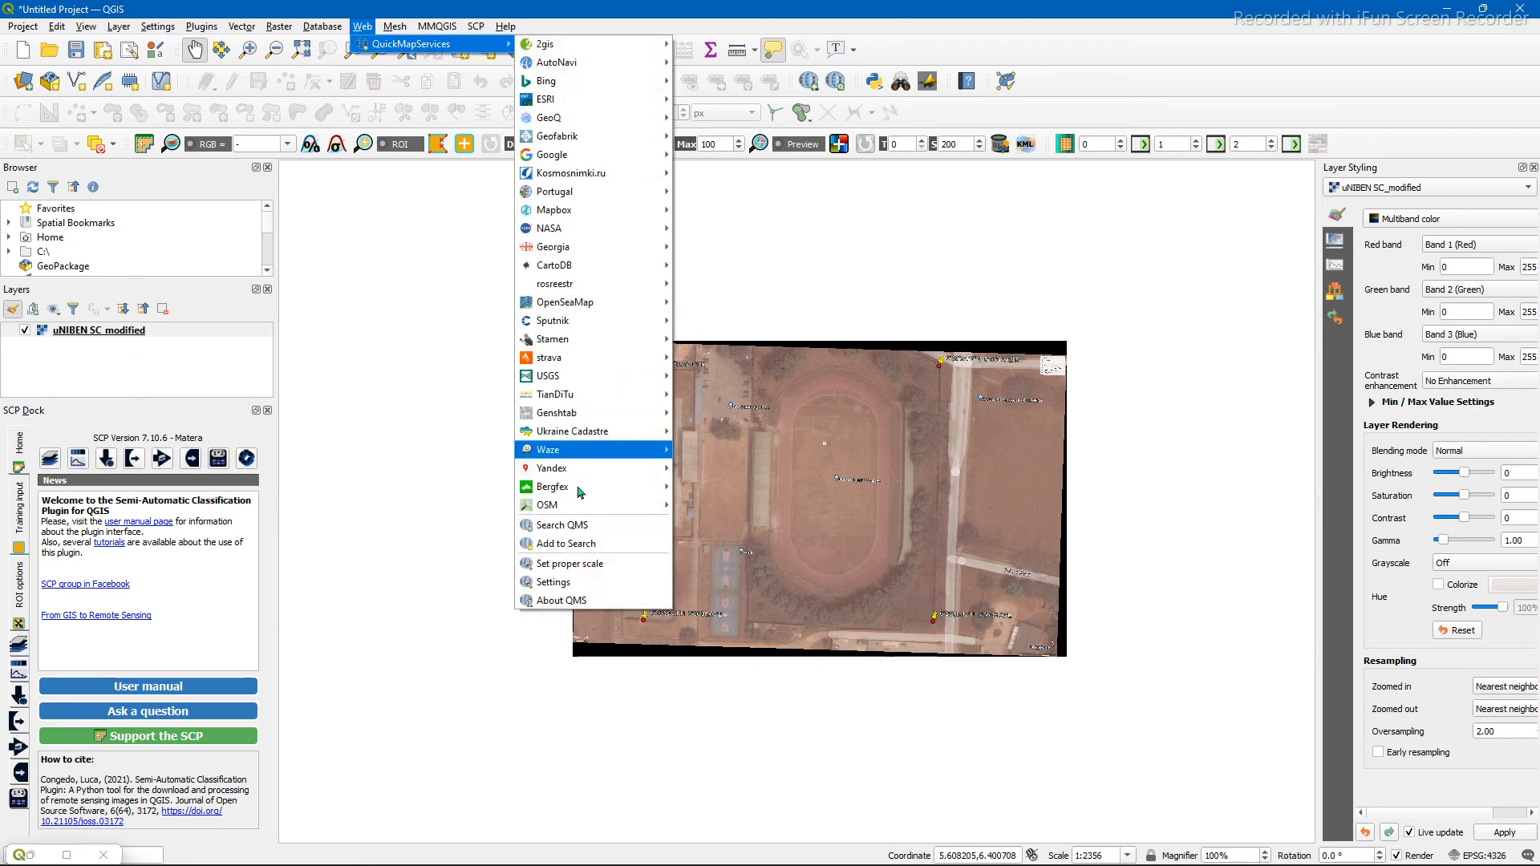
mouse_move(547, 504)
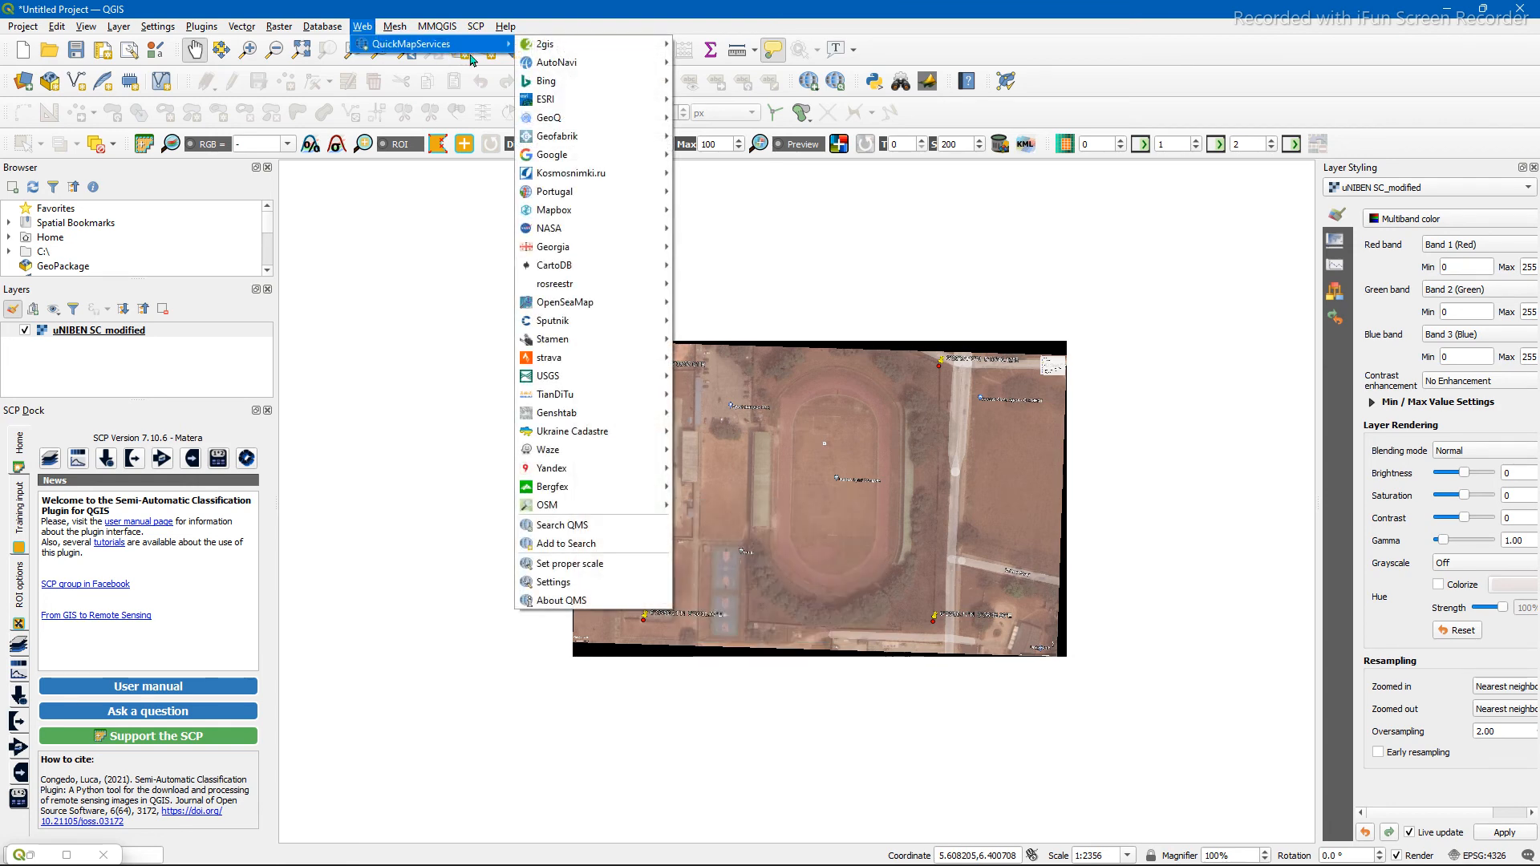
mouse_move(567, 543)
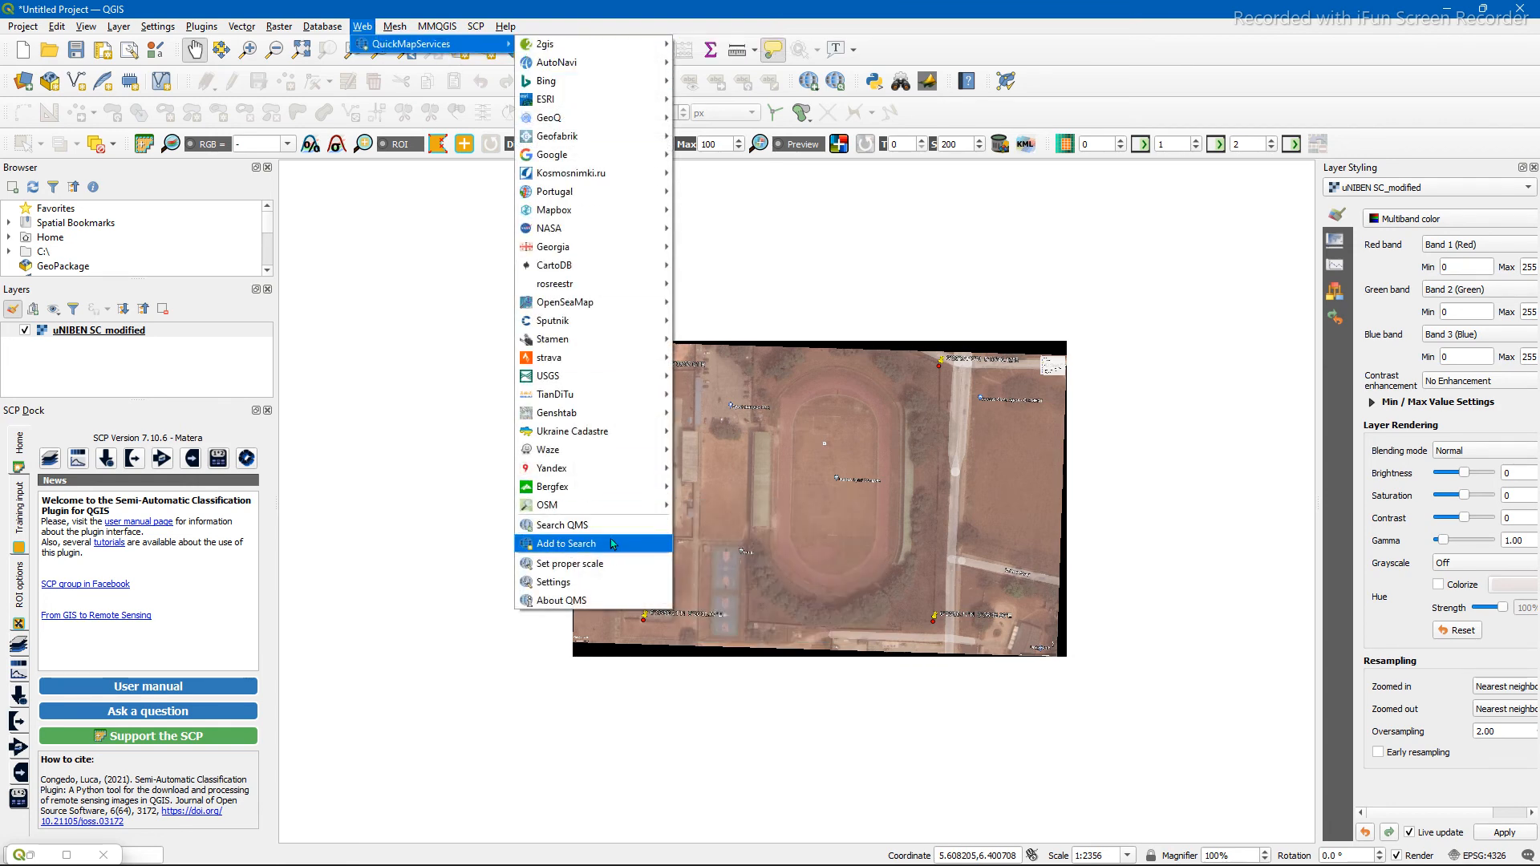
mouse_move(548, 504)
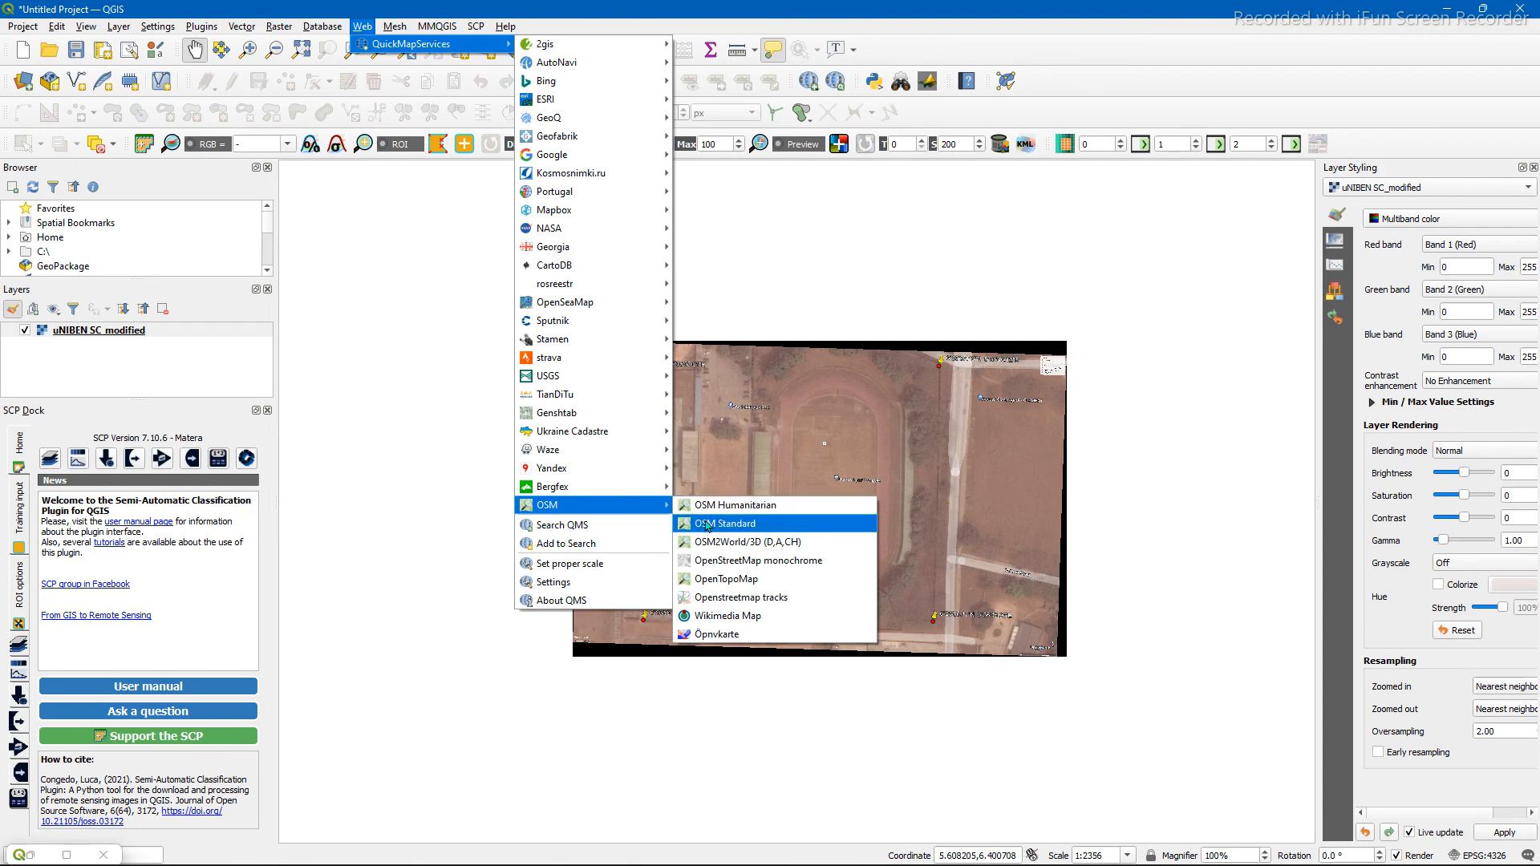
click(723, 522)
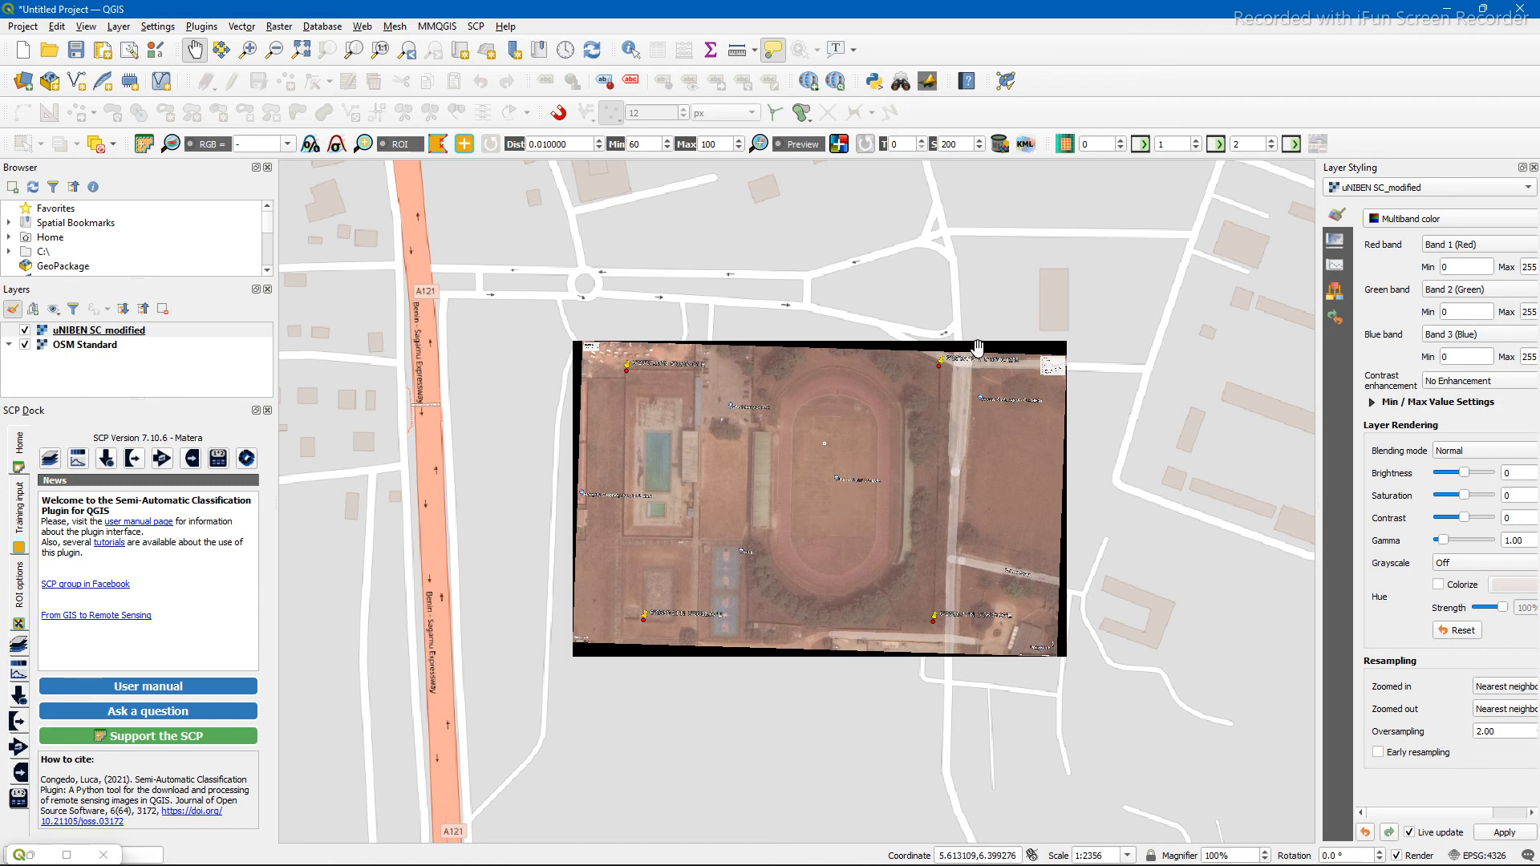
mouse_move(1104, 478)
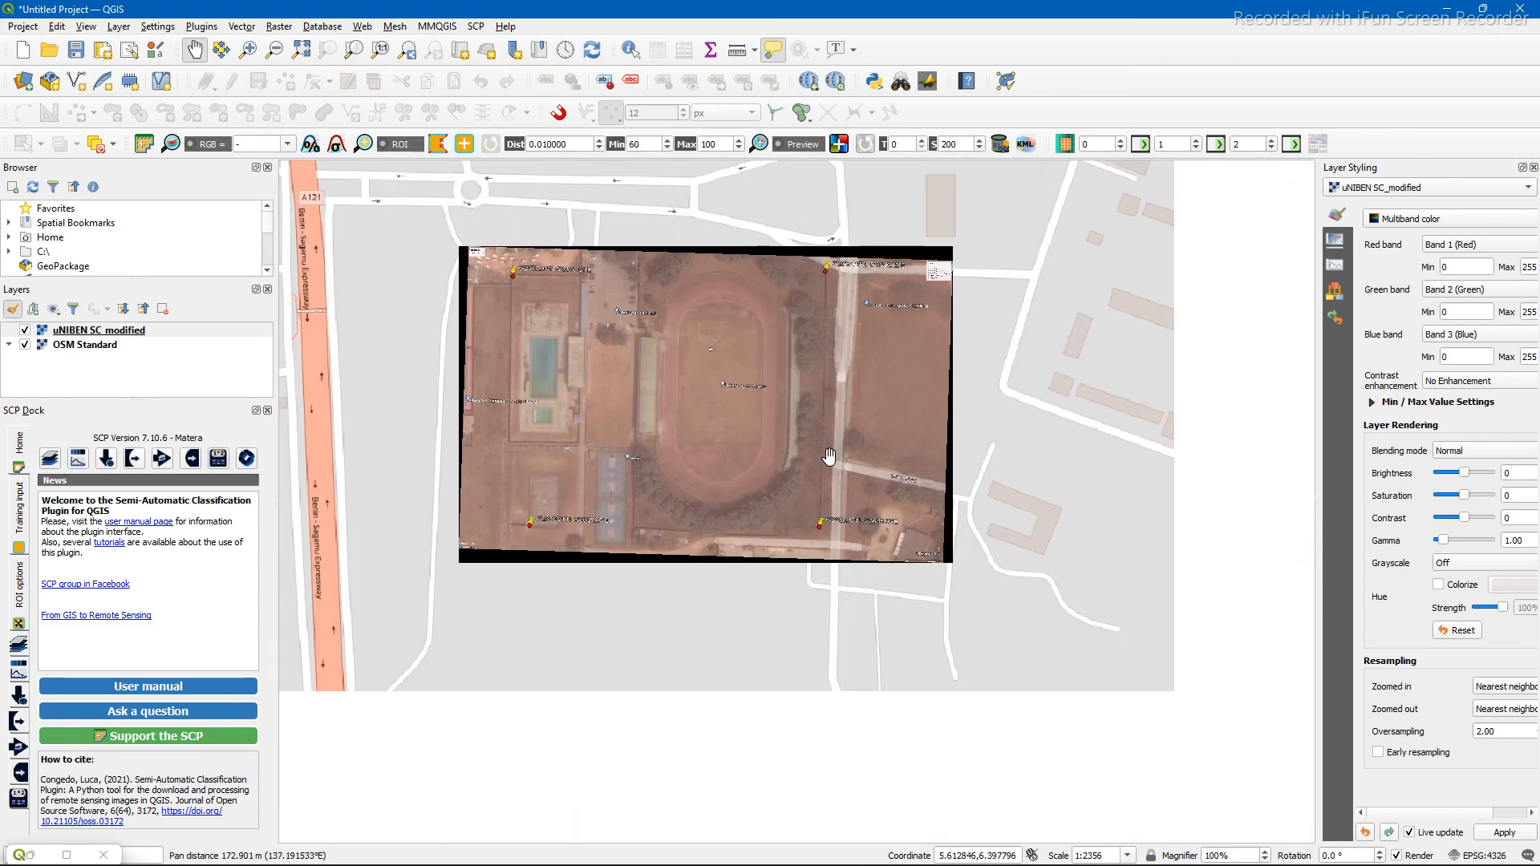
drag(829, 456, 823, 618)
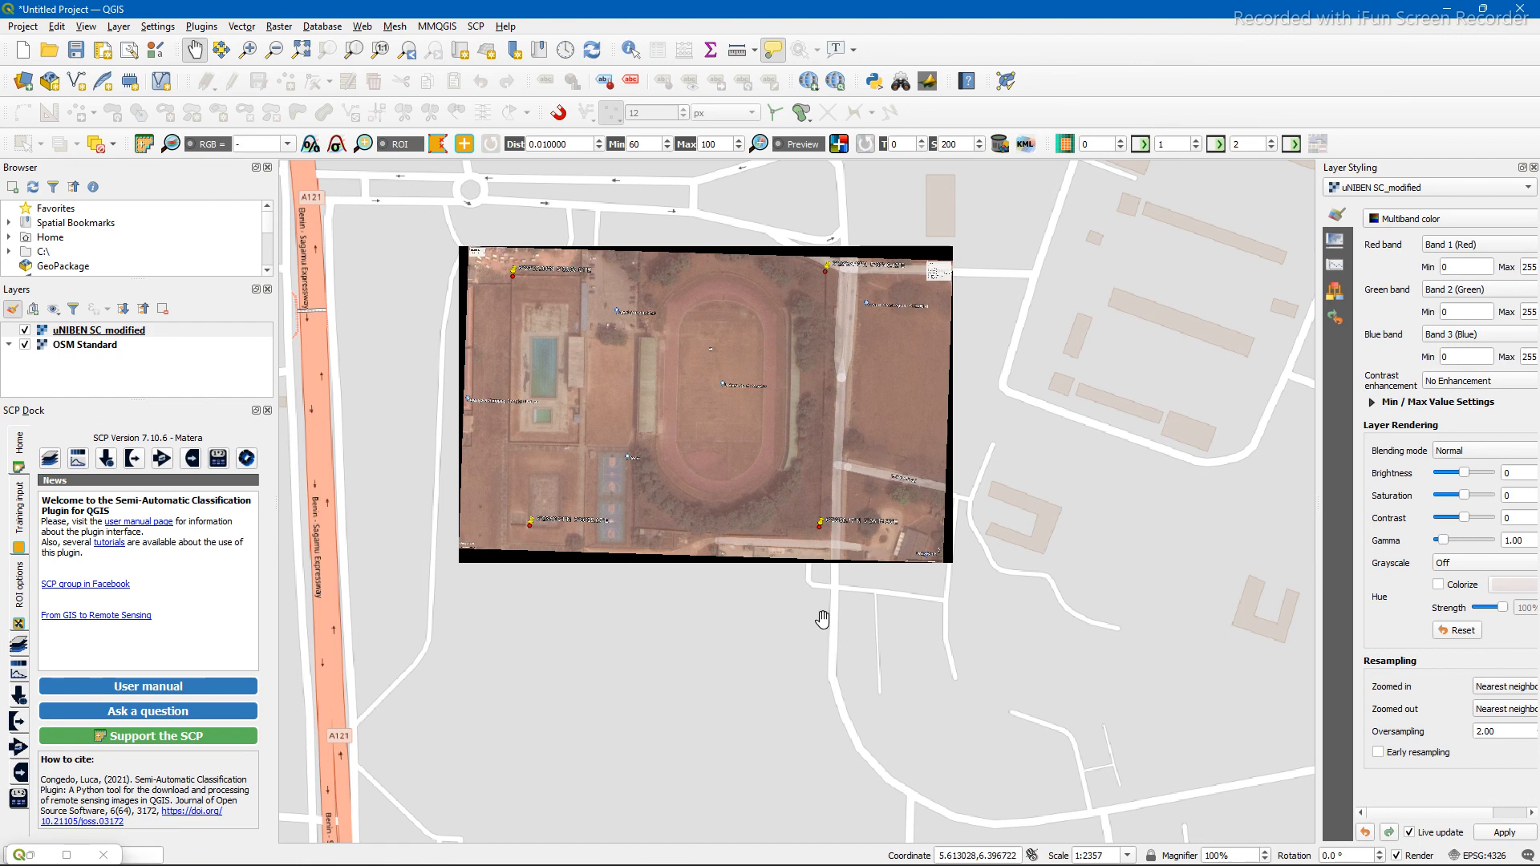
drag(823, 618, 788, 538)
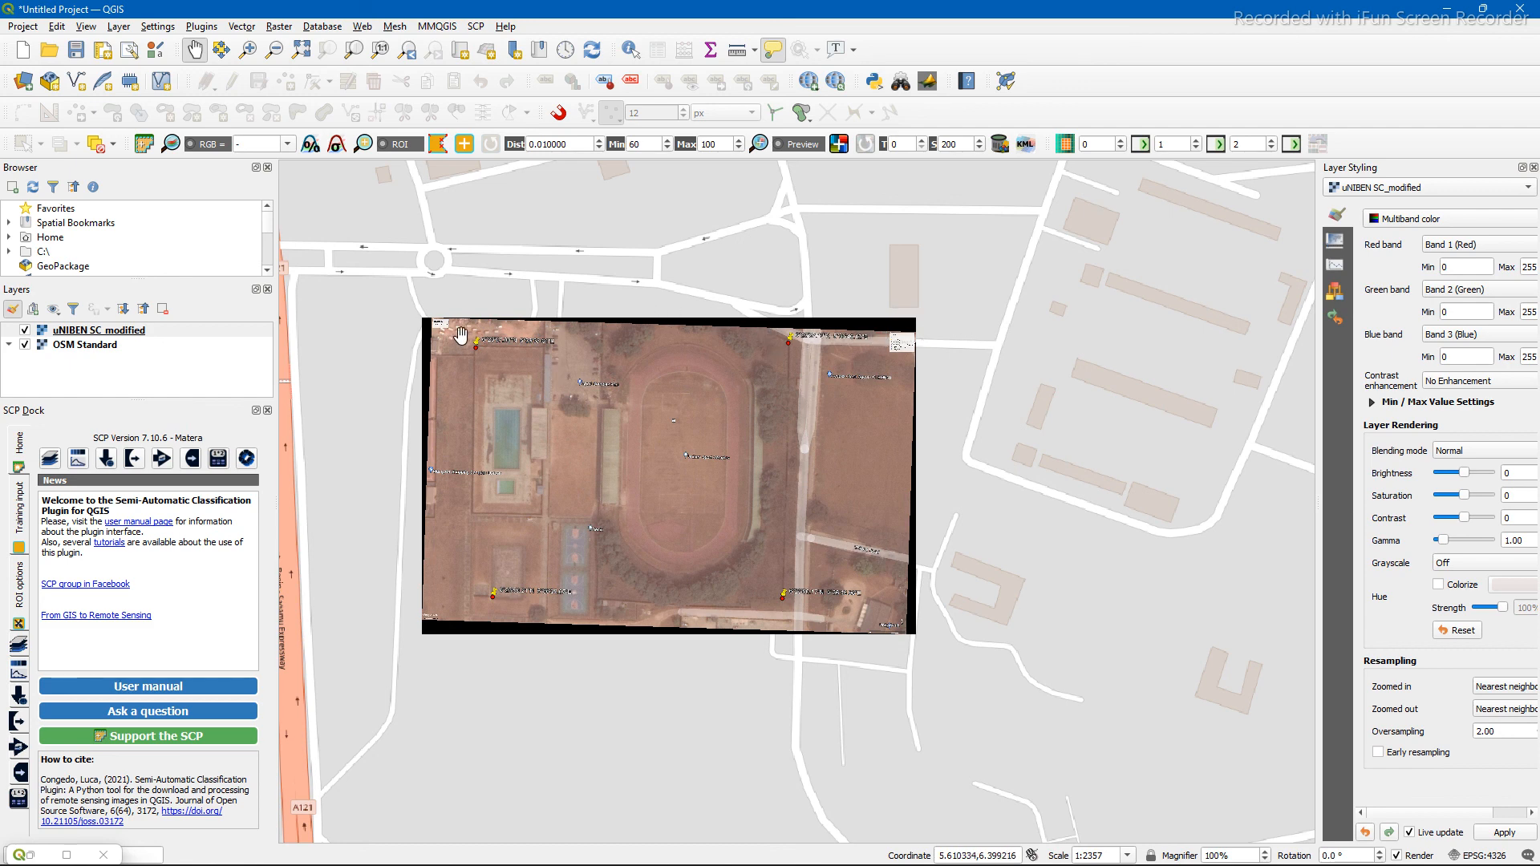
mouse_move(174, 171)
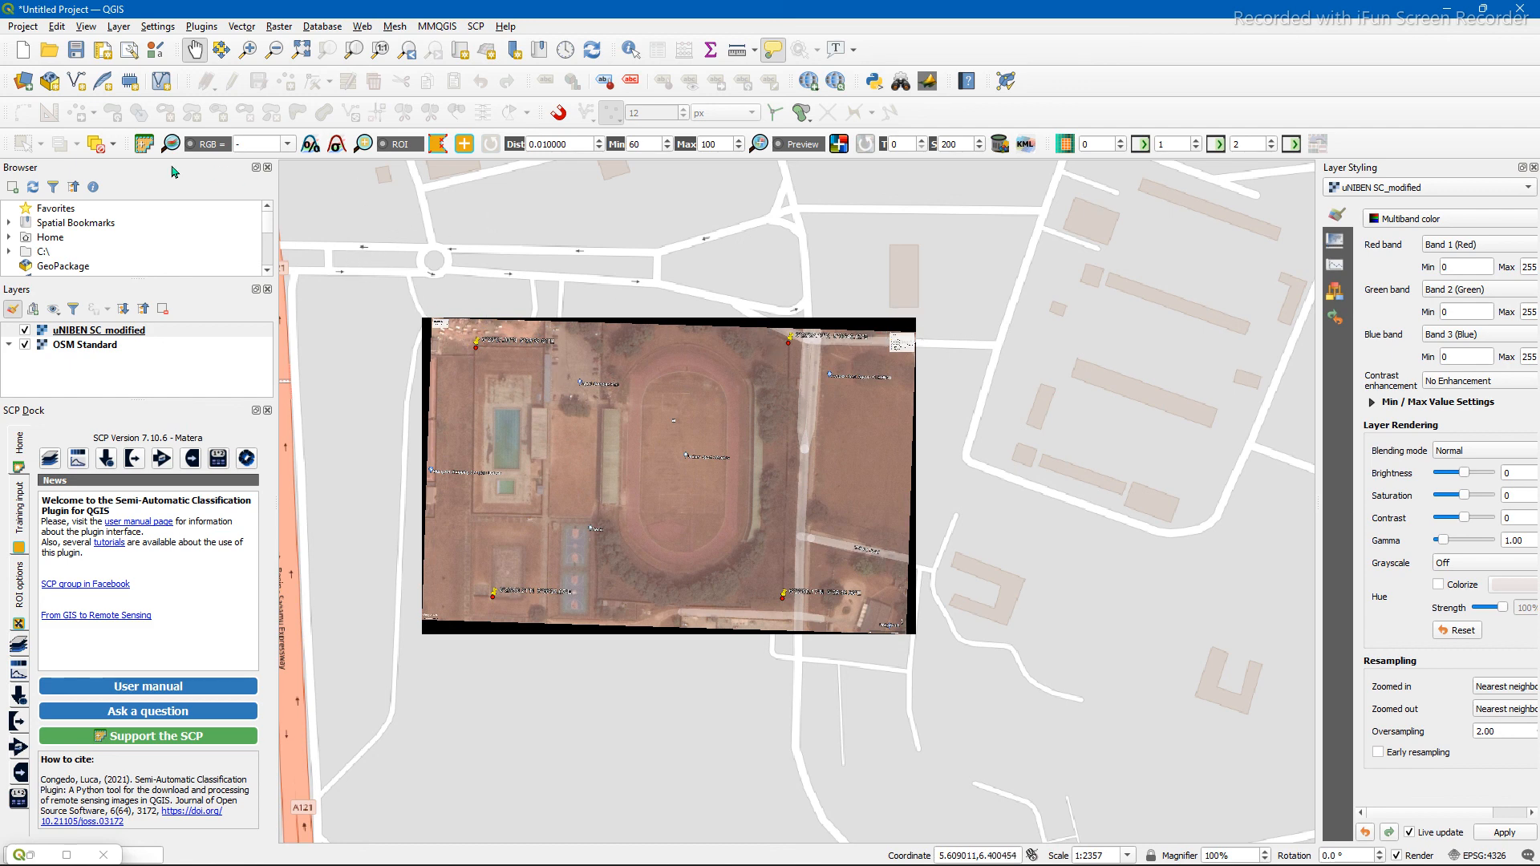